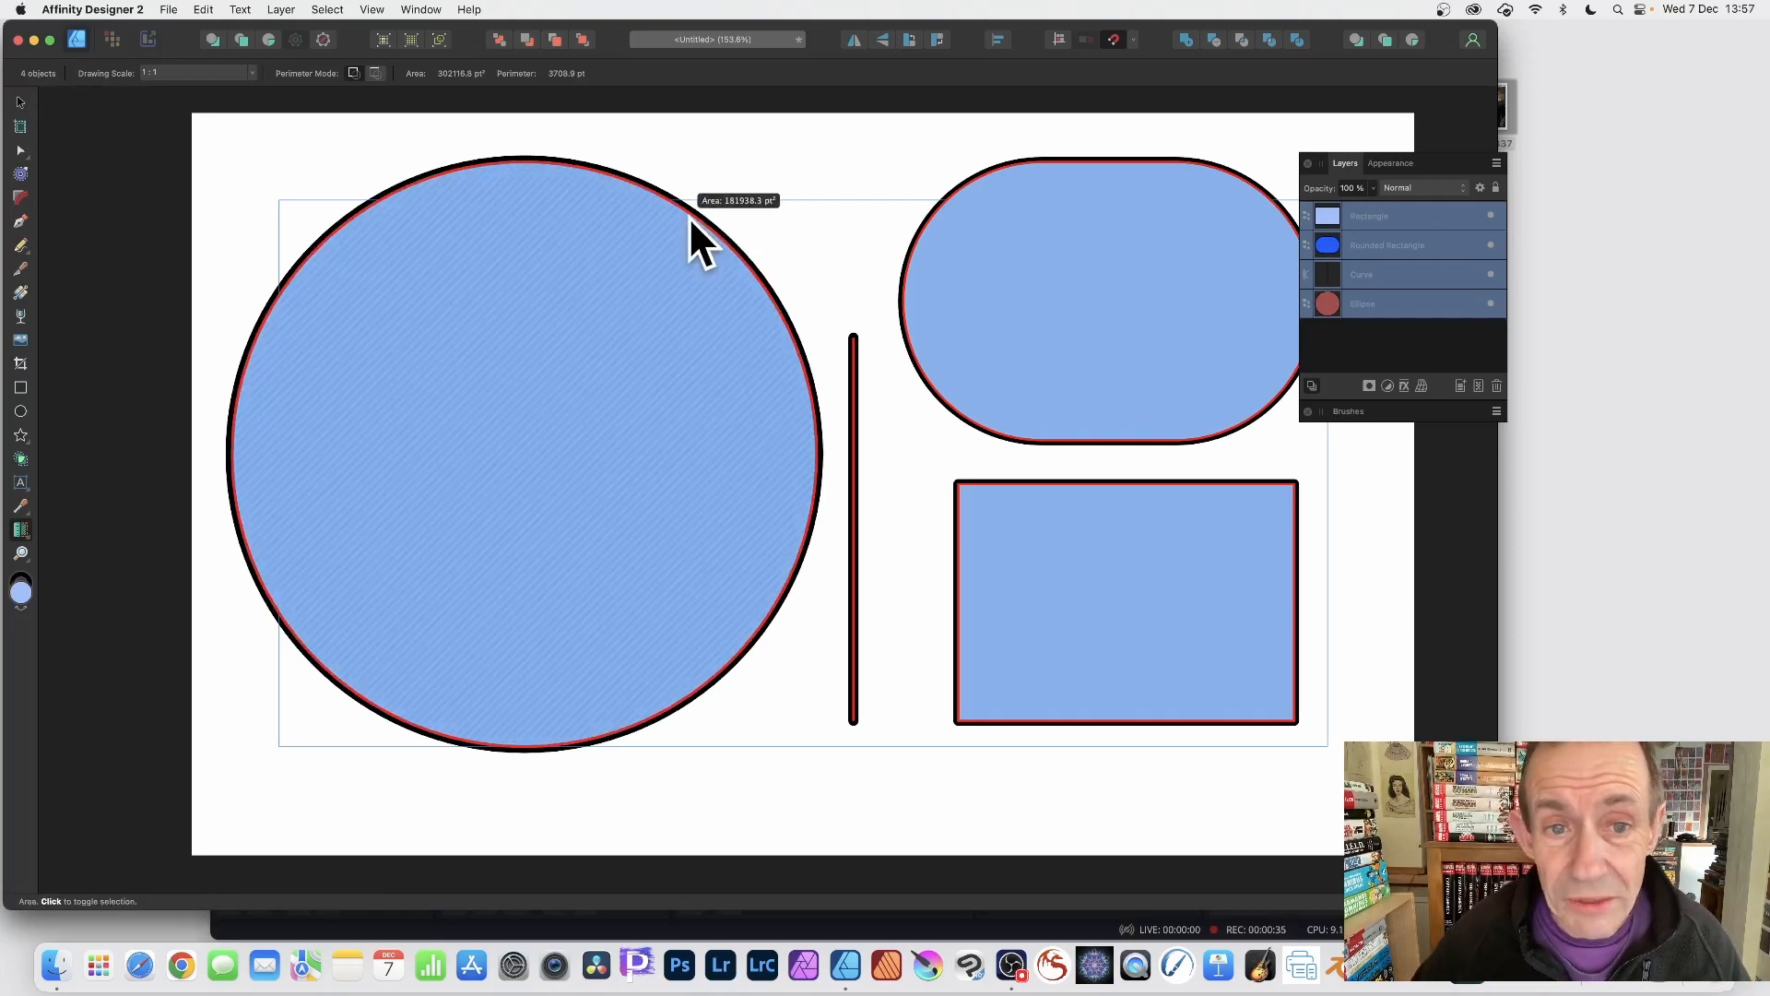
pyautogui.moveTo(390, 197)
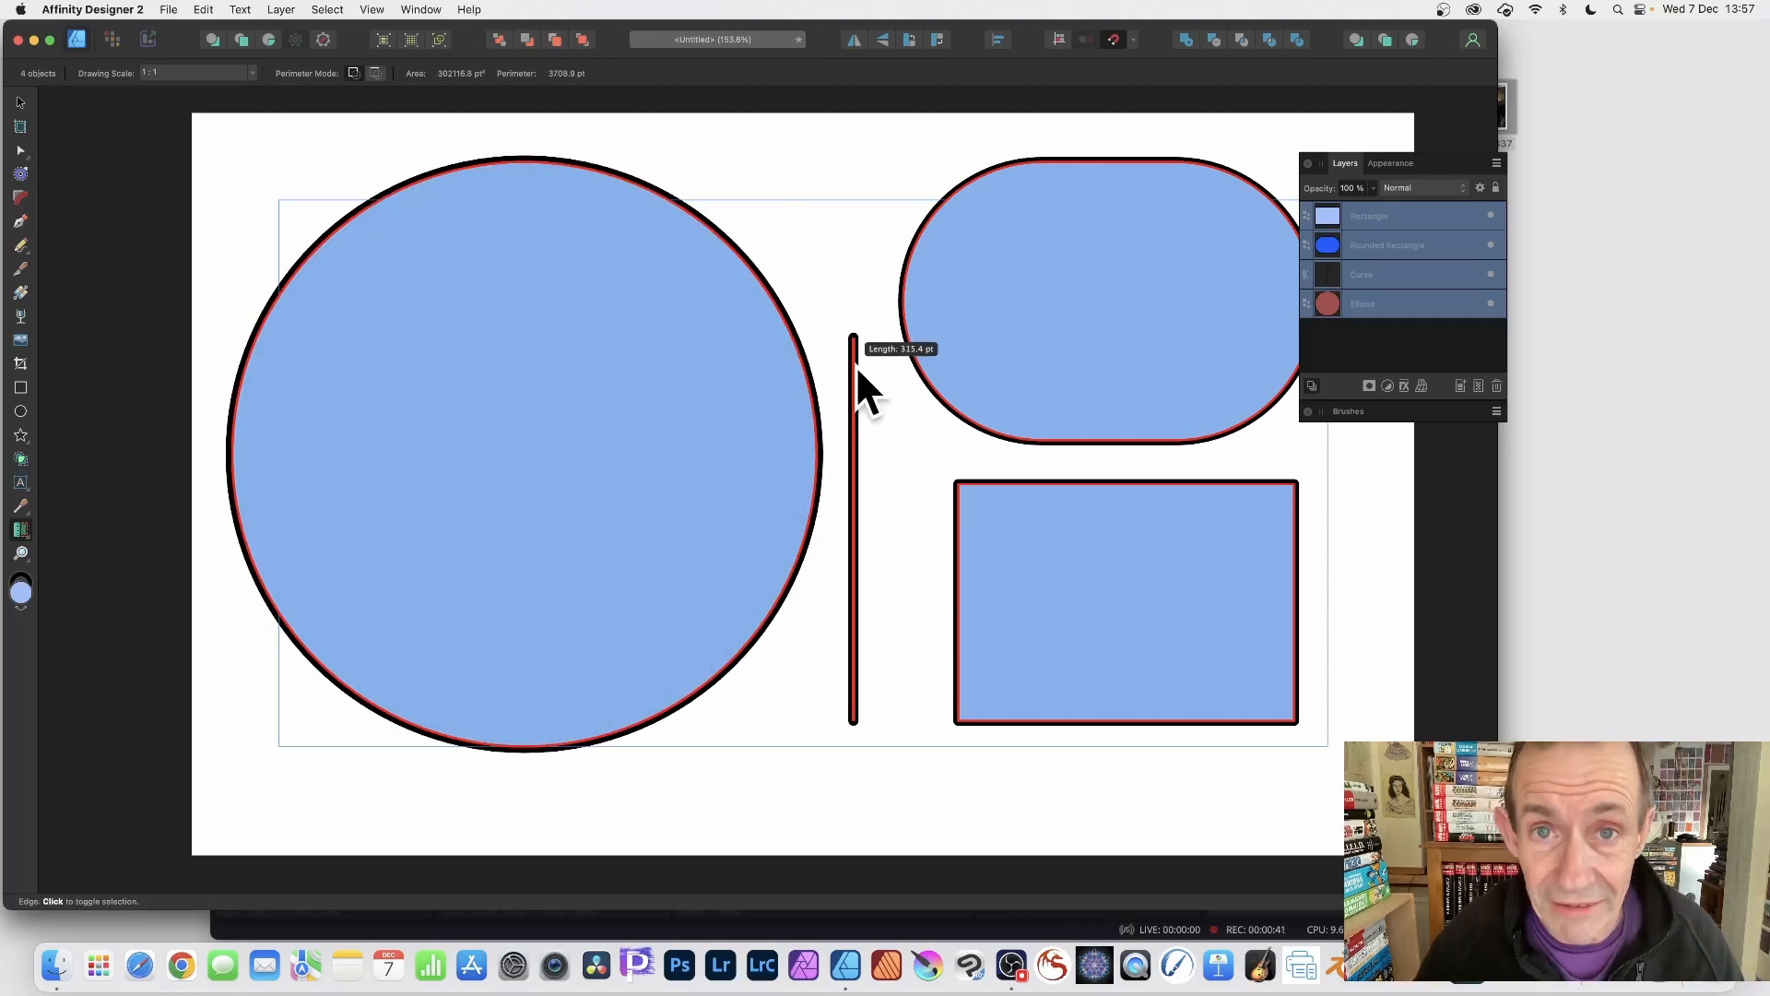
pyautogui.moveTo(1067, 328)
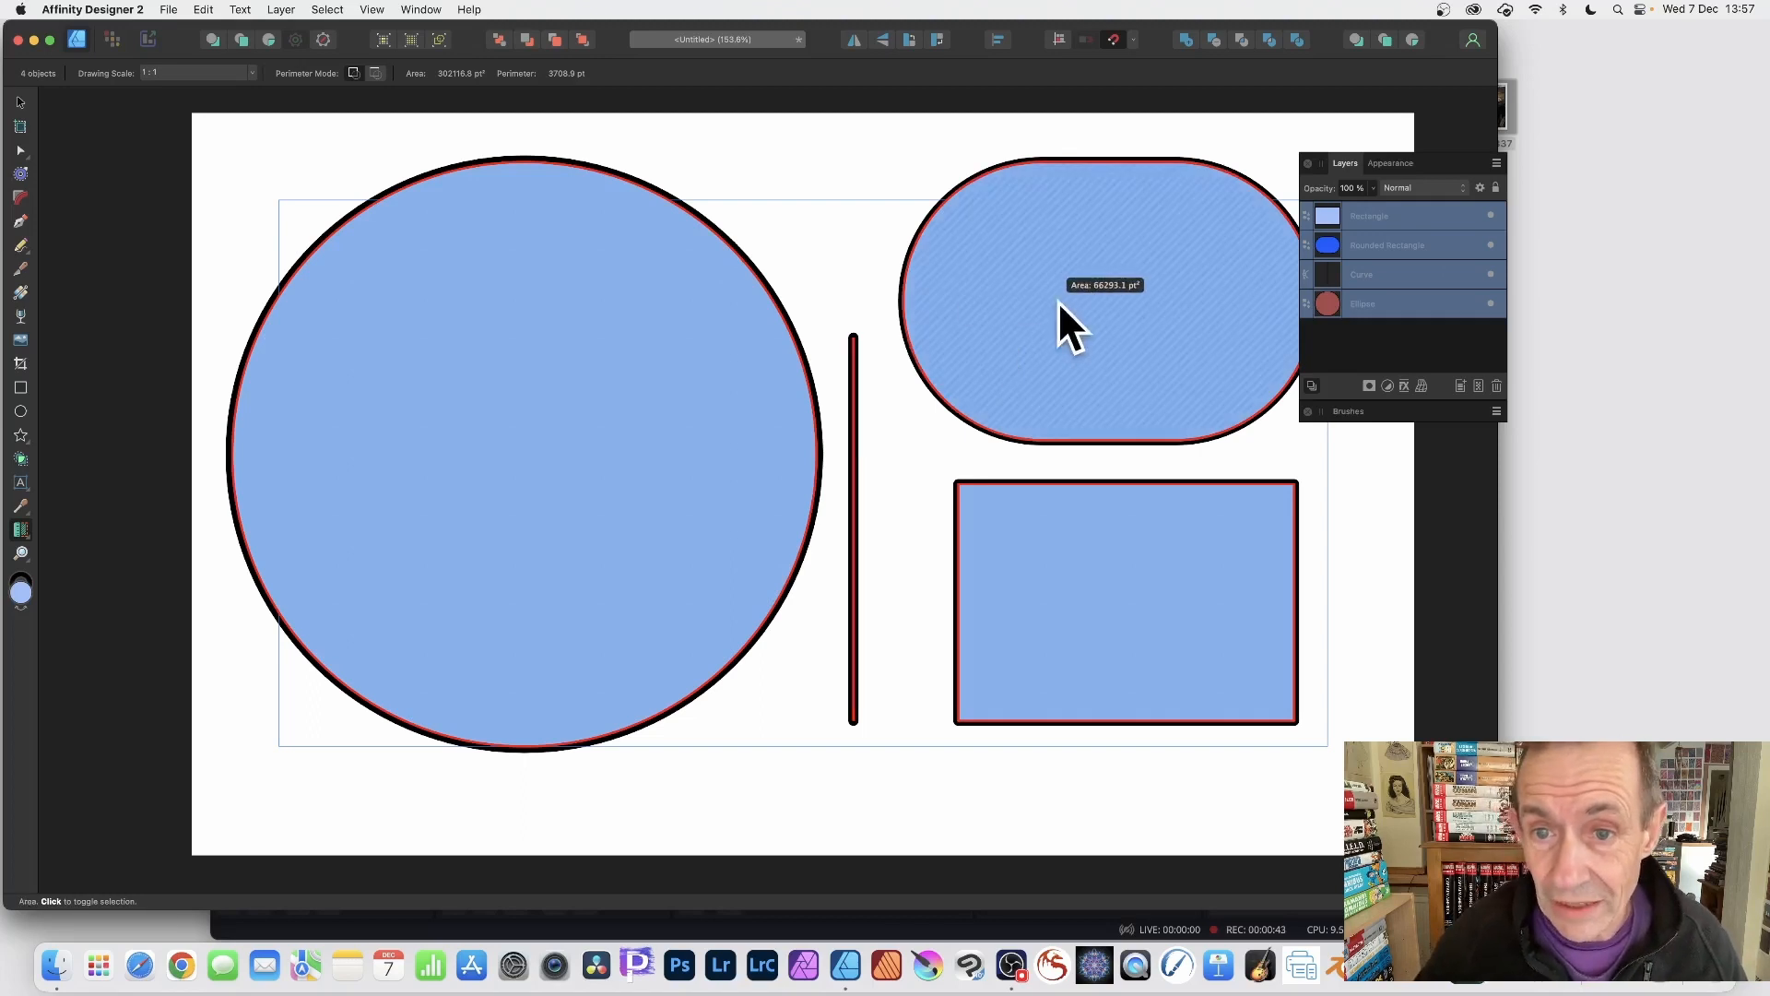
pyautogui.moveTo(1333, 180)
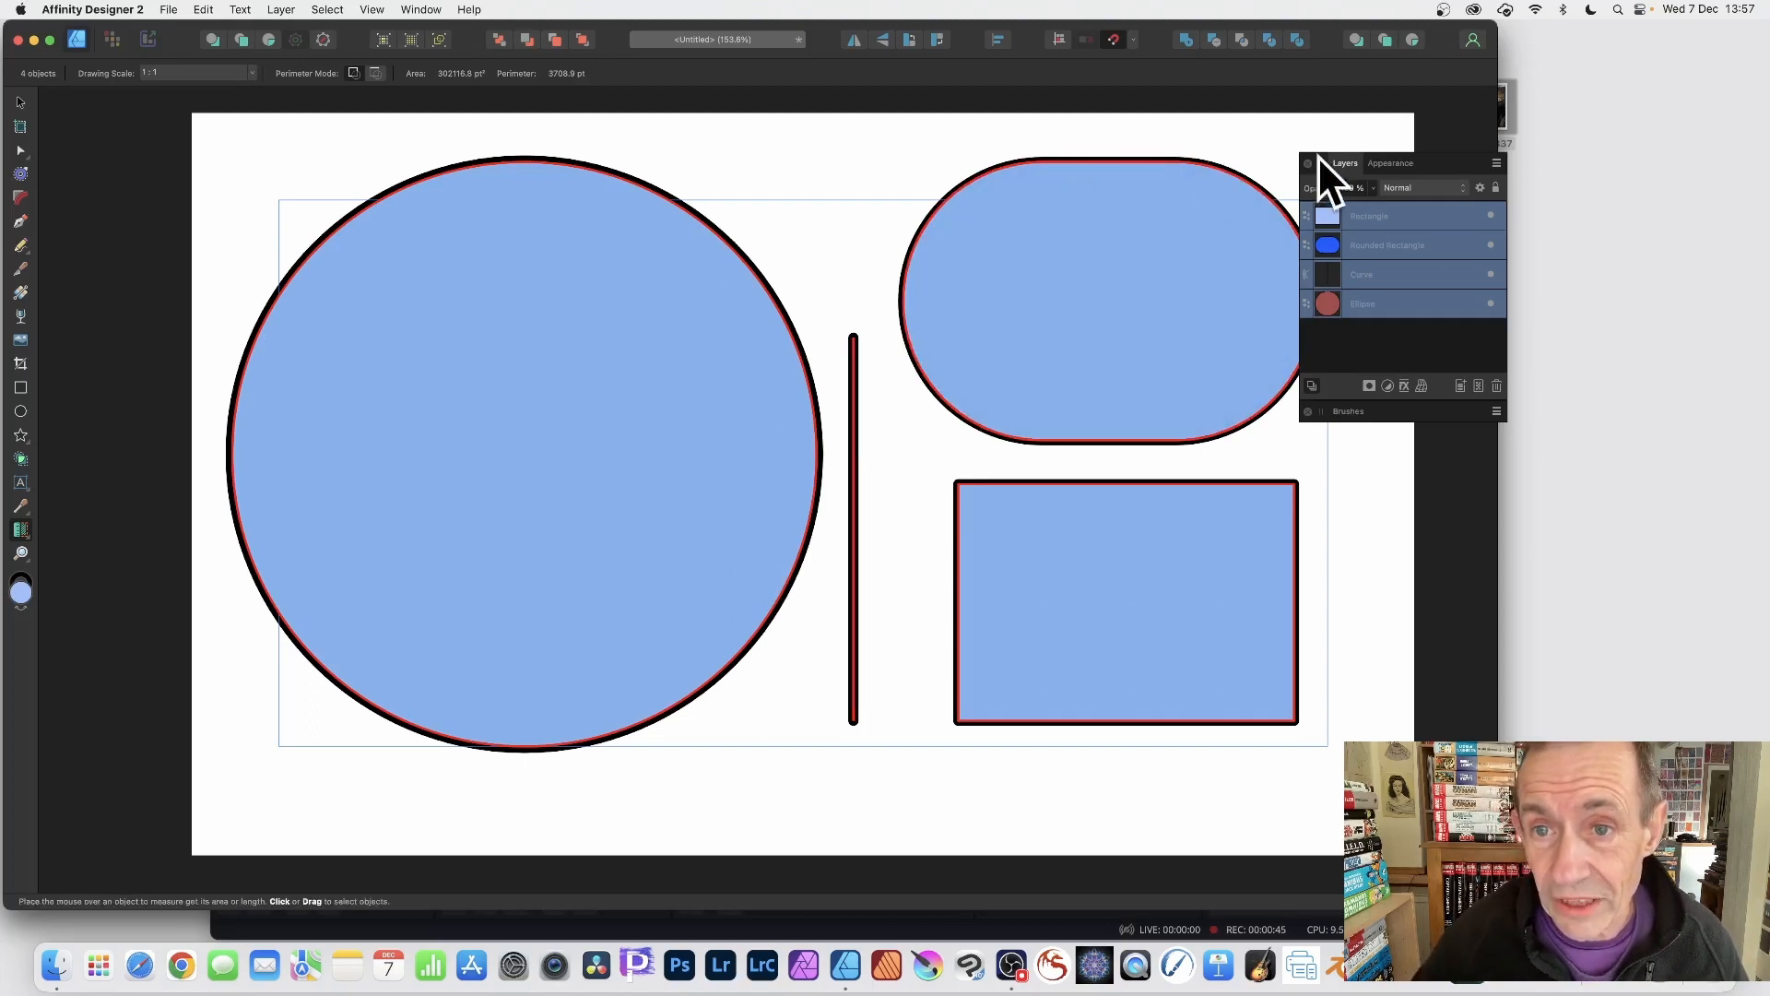
pyautogui.moveTo(1135, 186)
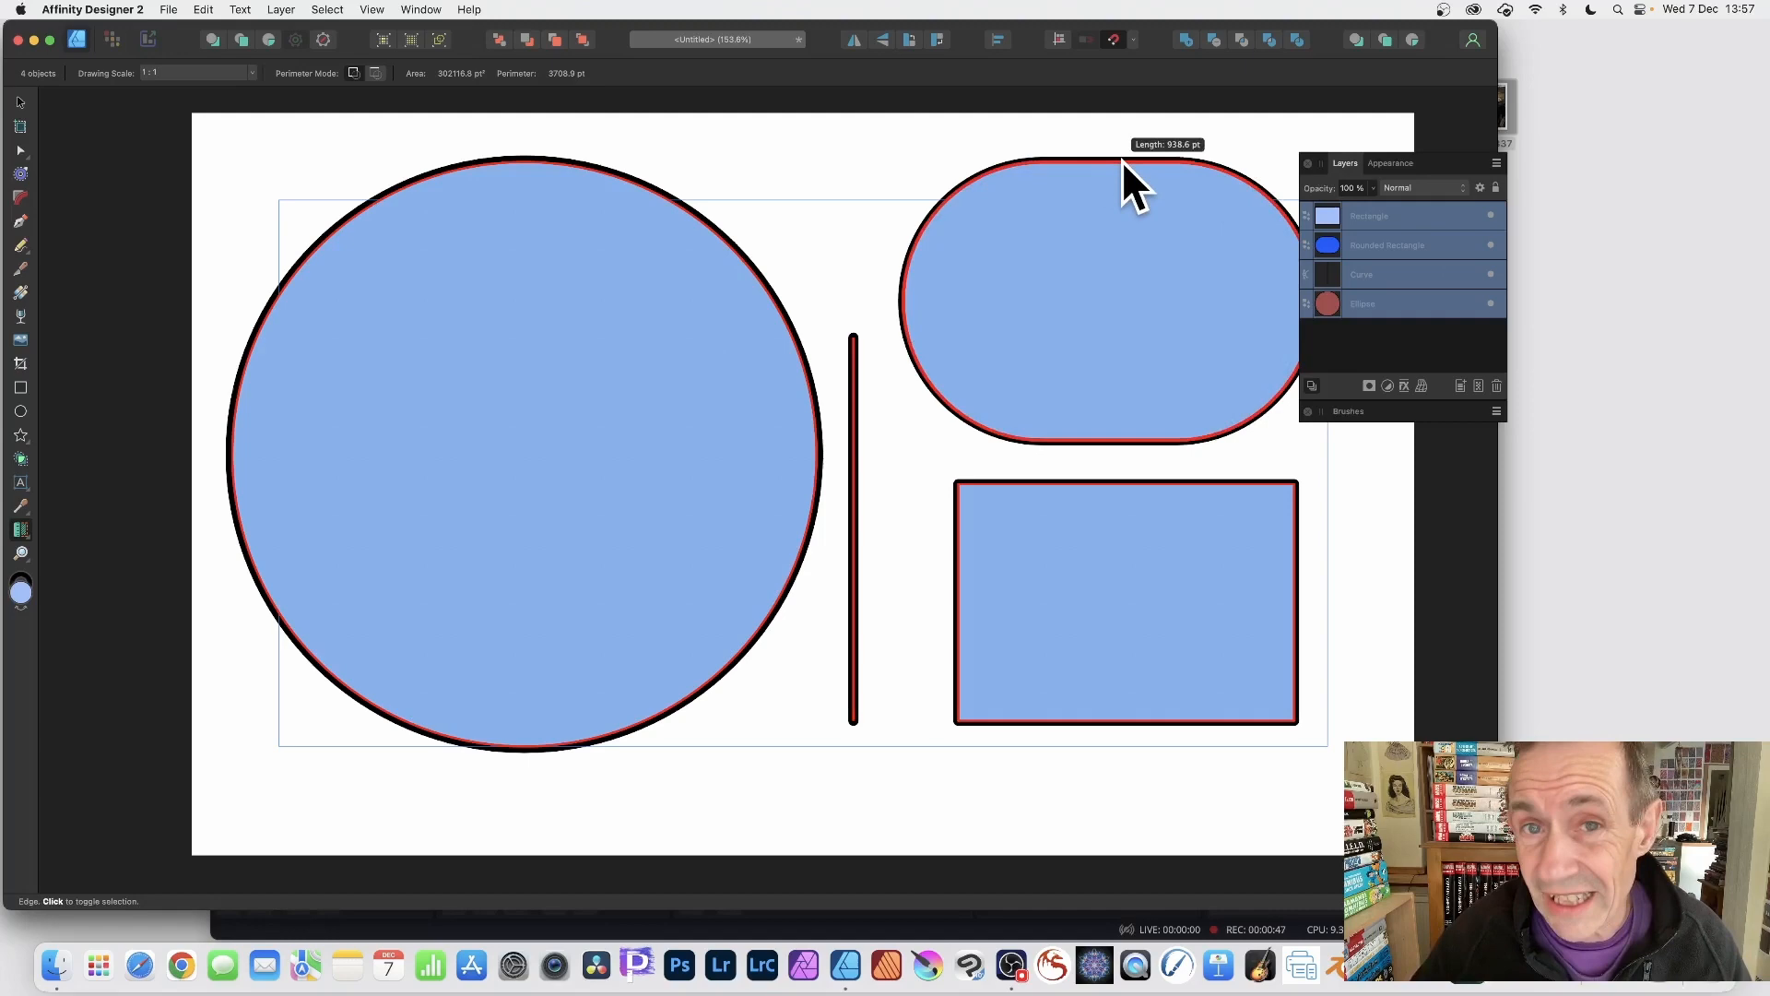
pyautogui.moveTo(1135, 519)
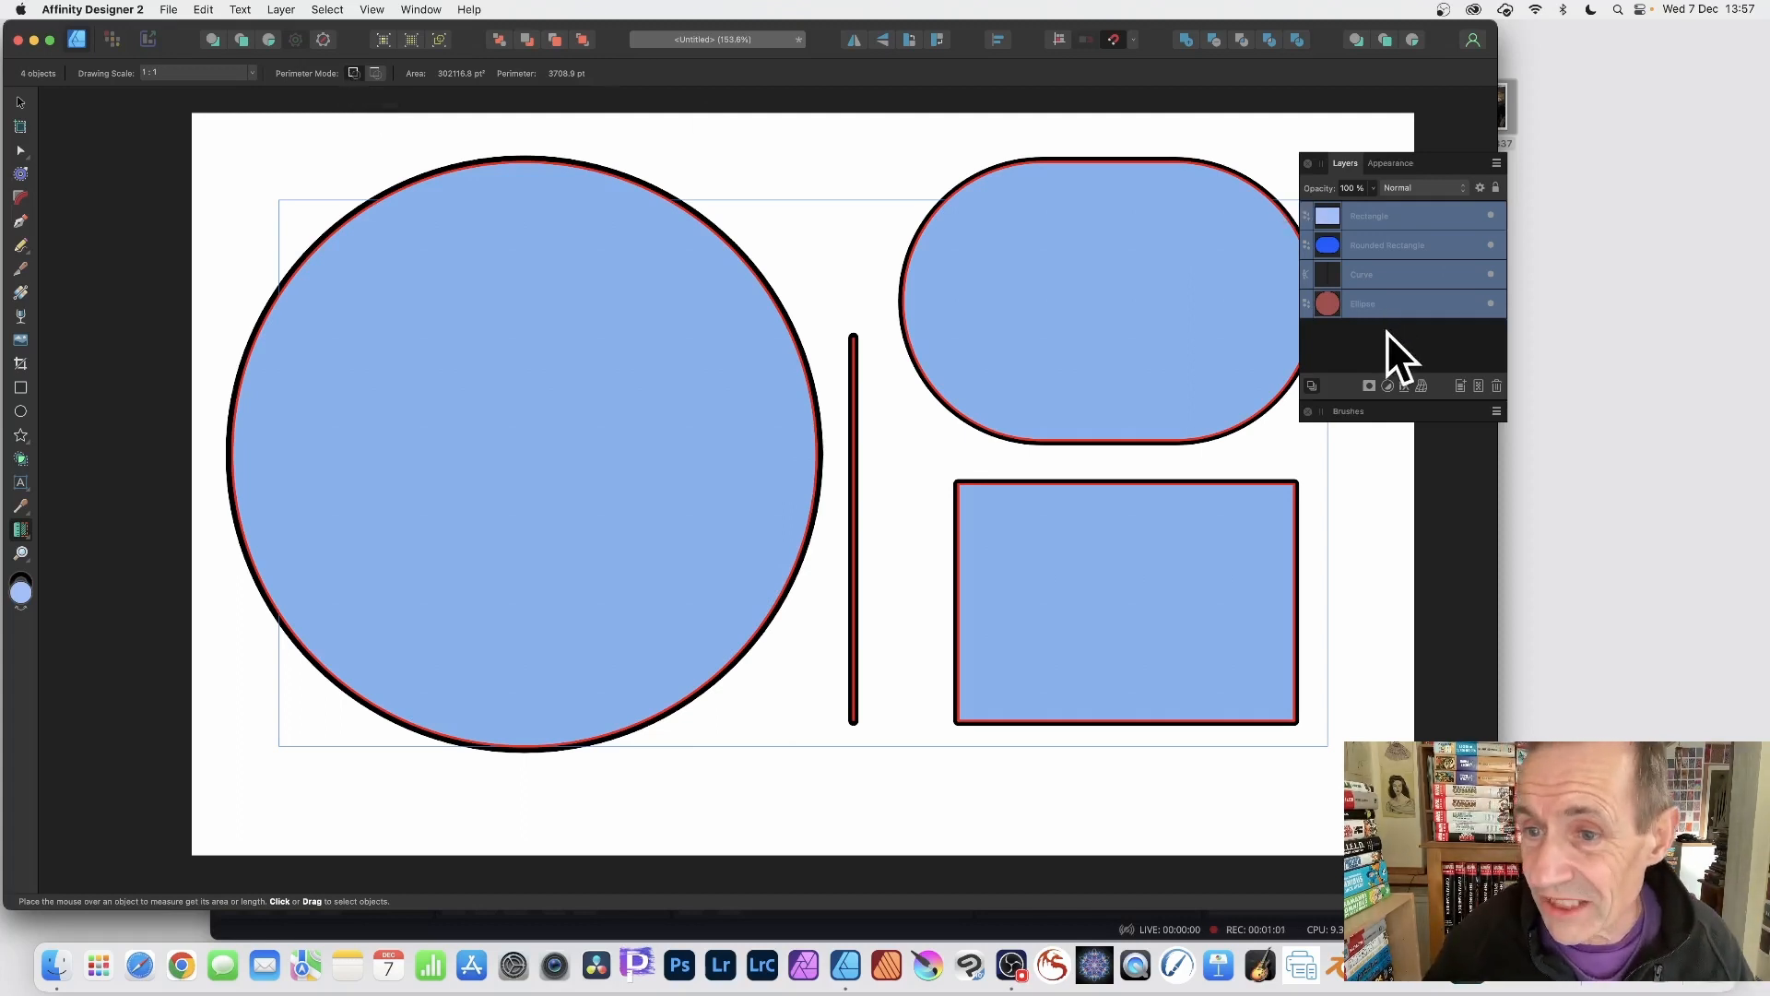
# Select the Ellipse layer so only the large circle is measured, perimeter 1512.1 pt
pyautogui.click(1399, 302)
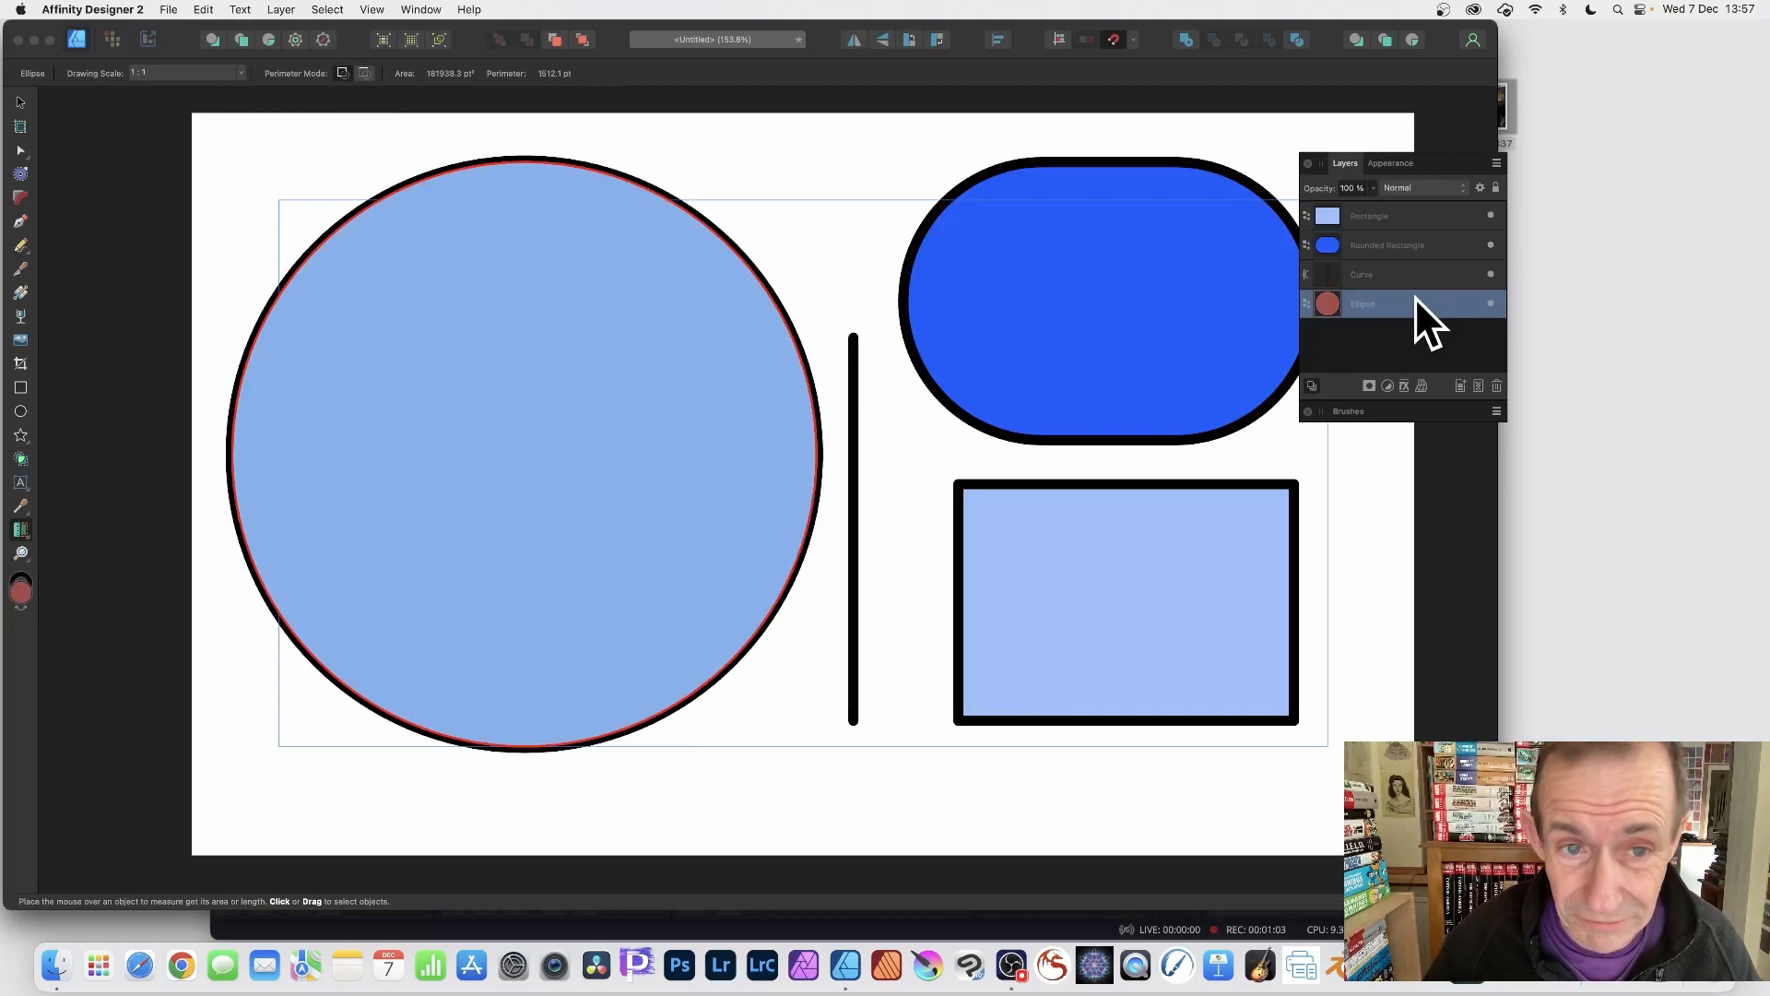
pyautogui.moveTo(34, 554)
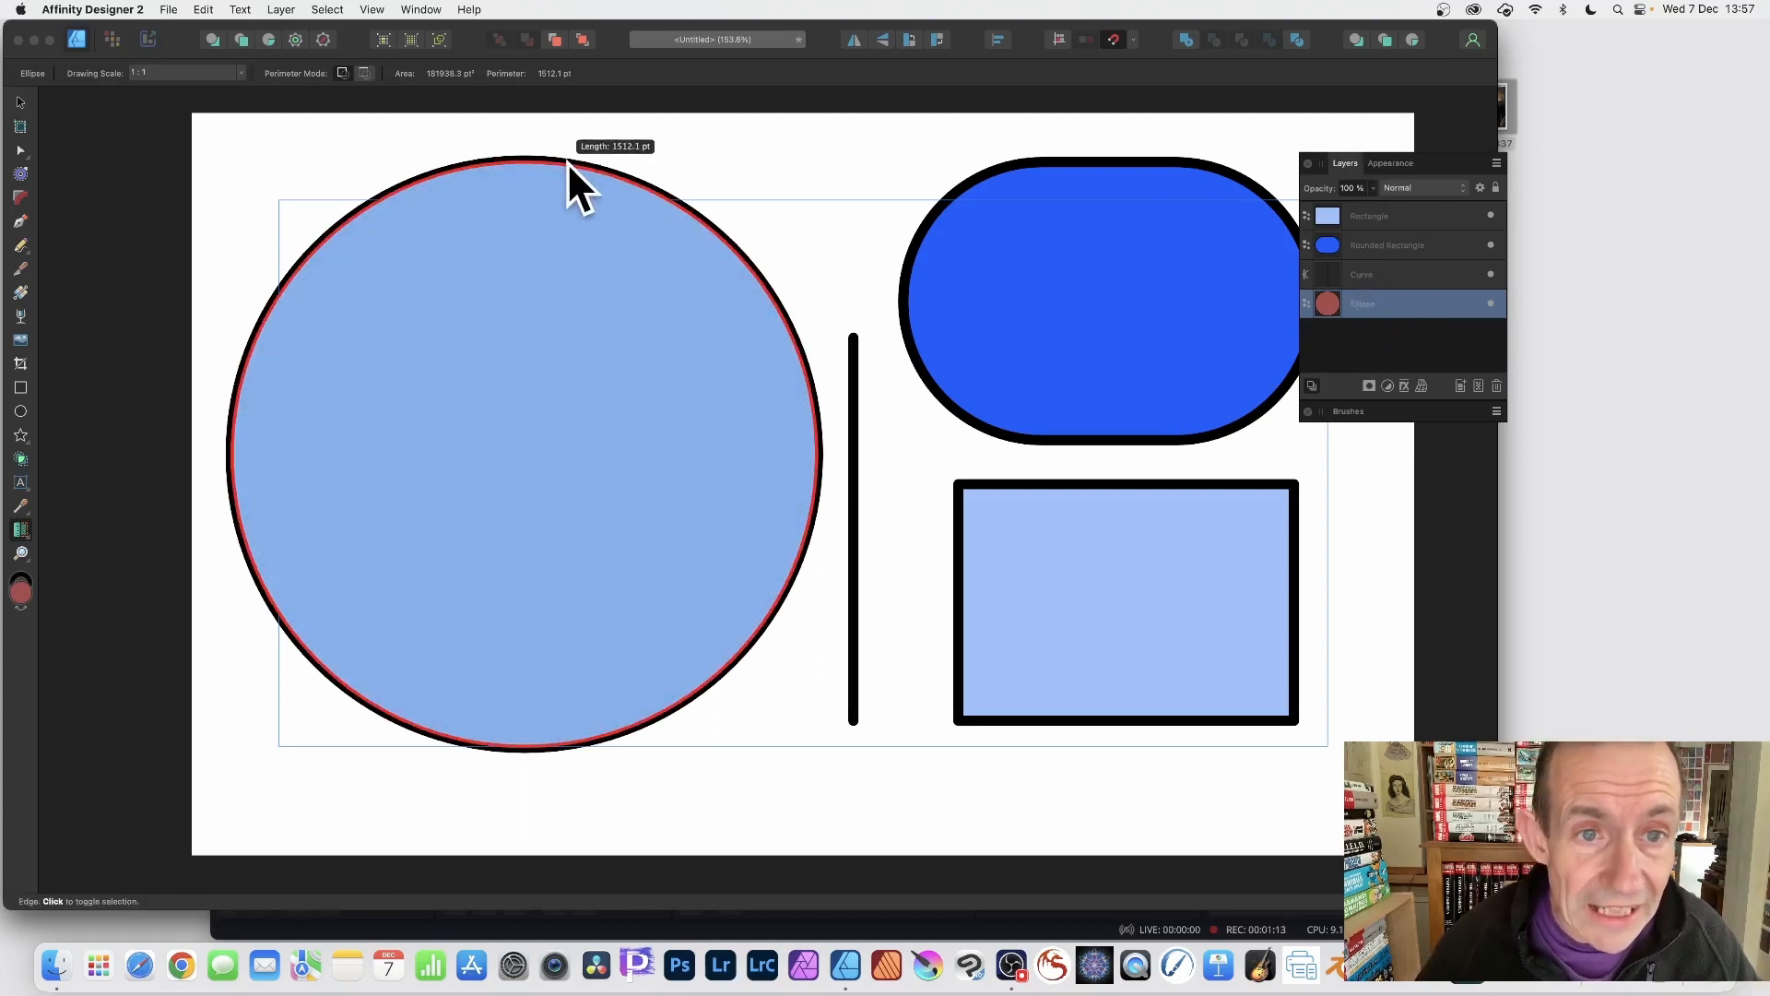
pyautogui.moveTo(599, 102)
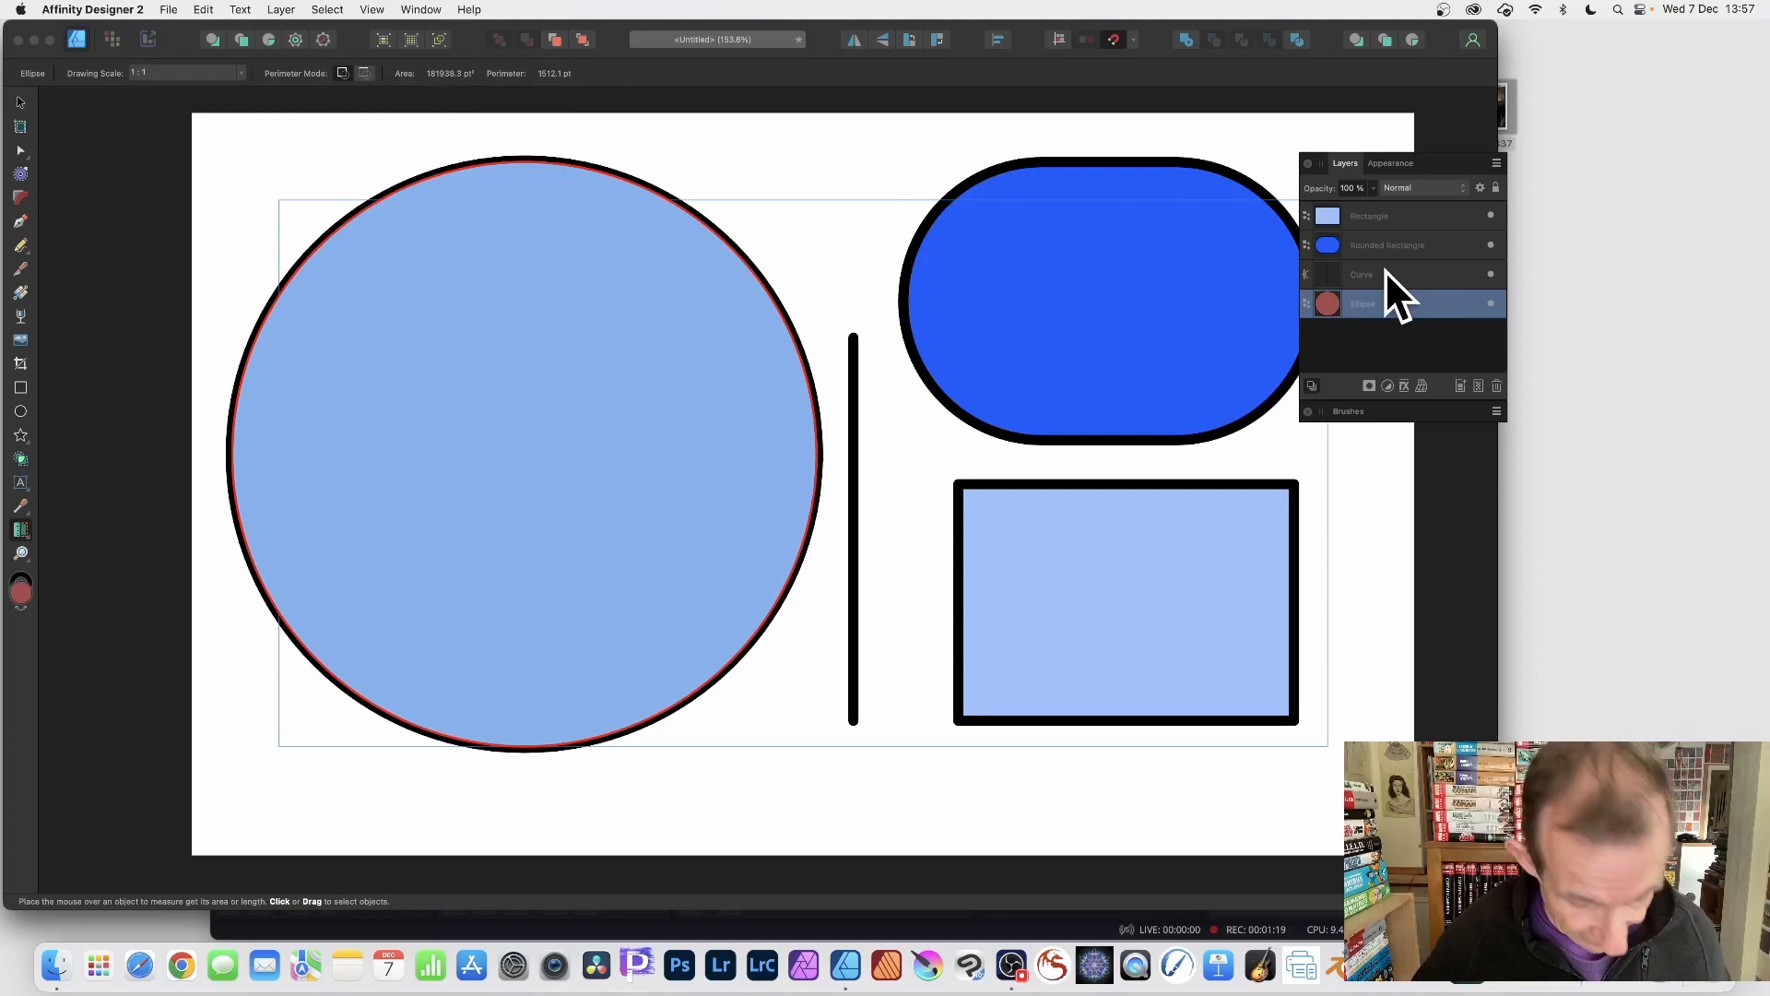
# Add the Curve layer so circle and vertical line measure a combined 1827.5 pt perimeter
pyautogui.click(1400, 274)
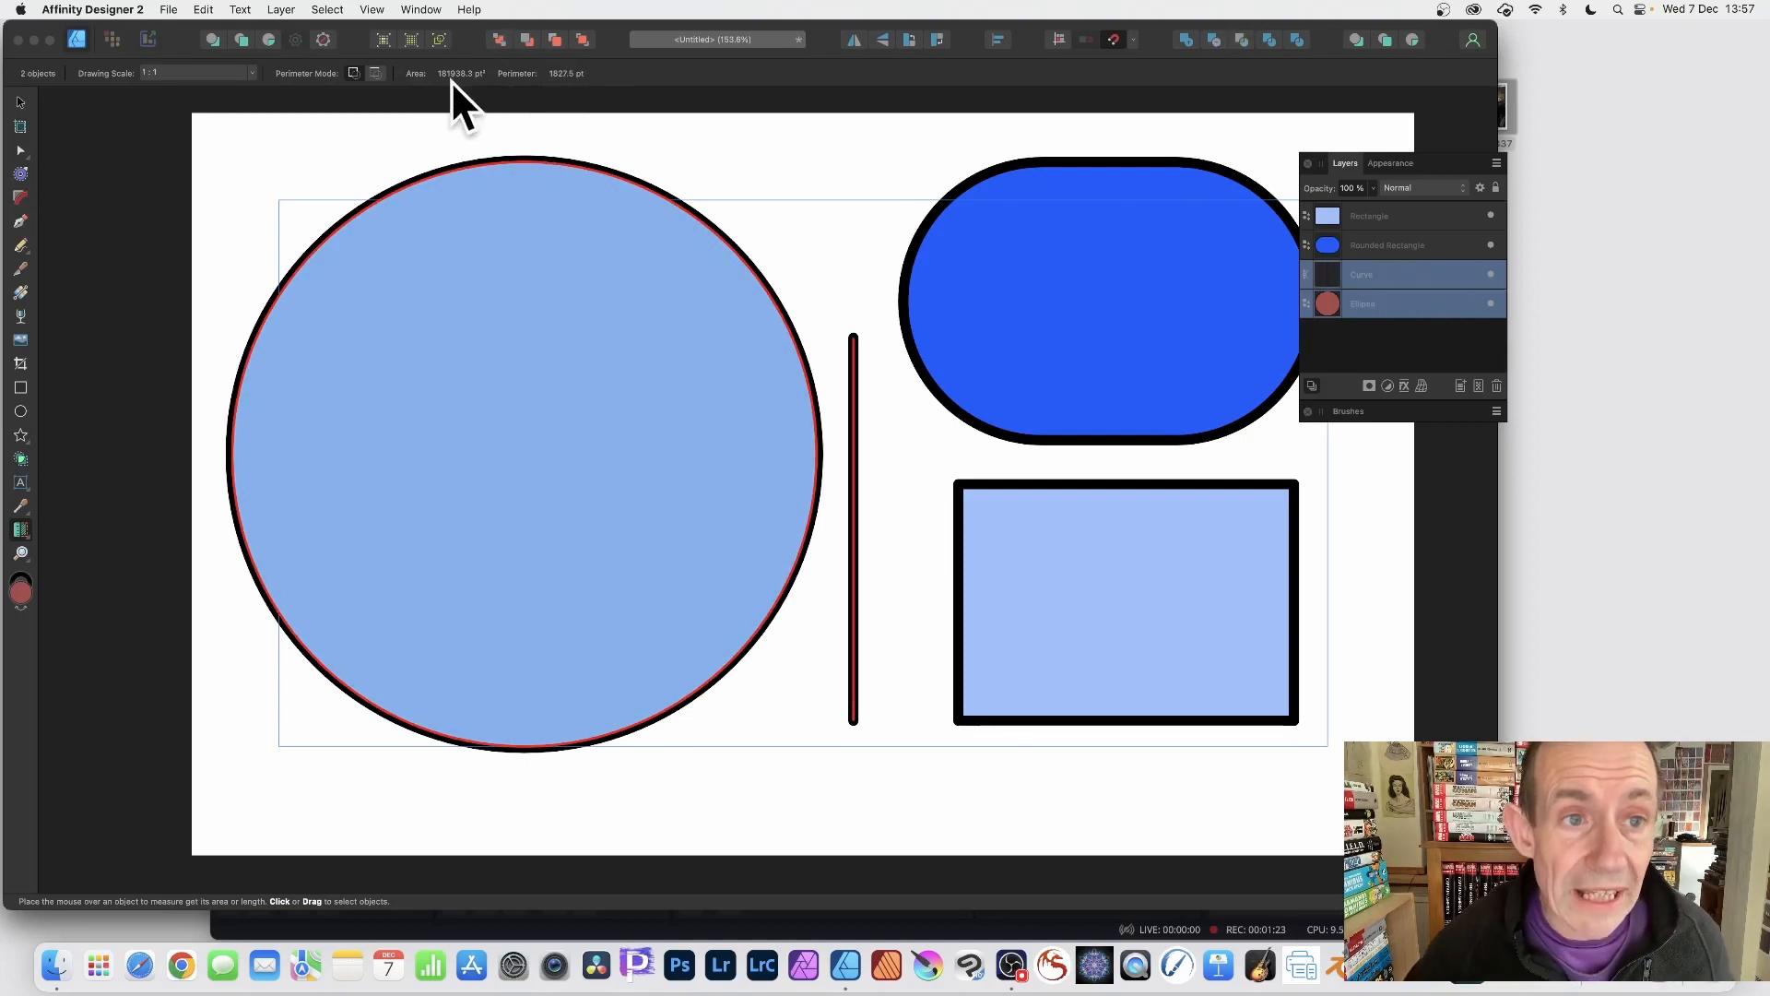
pyautogui.moveTo(858, 520)
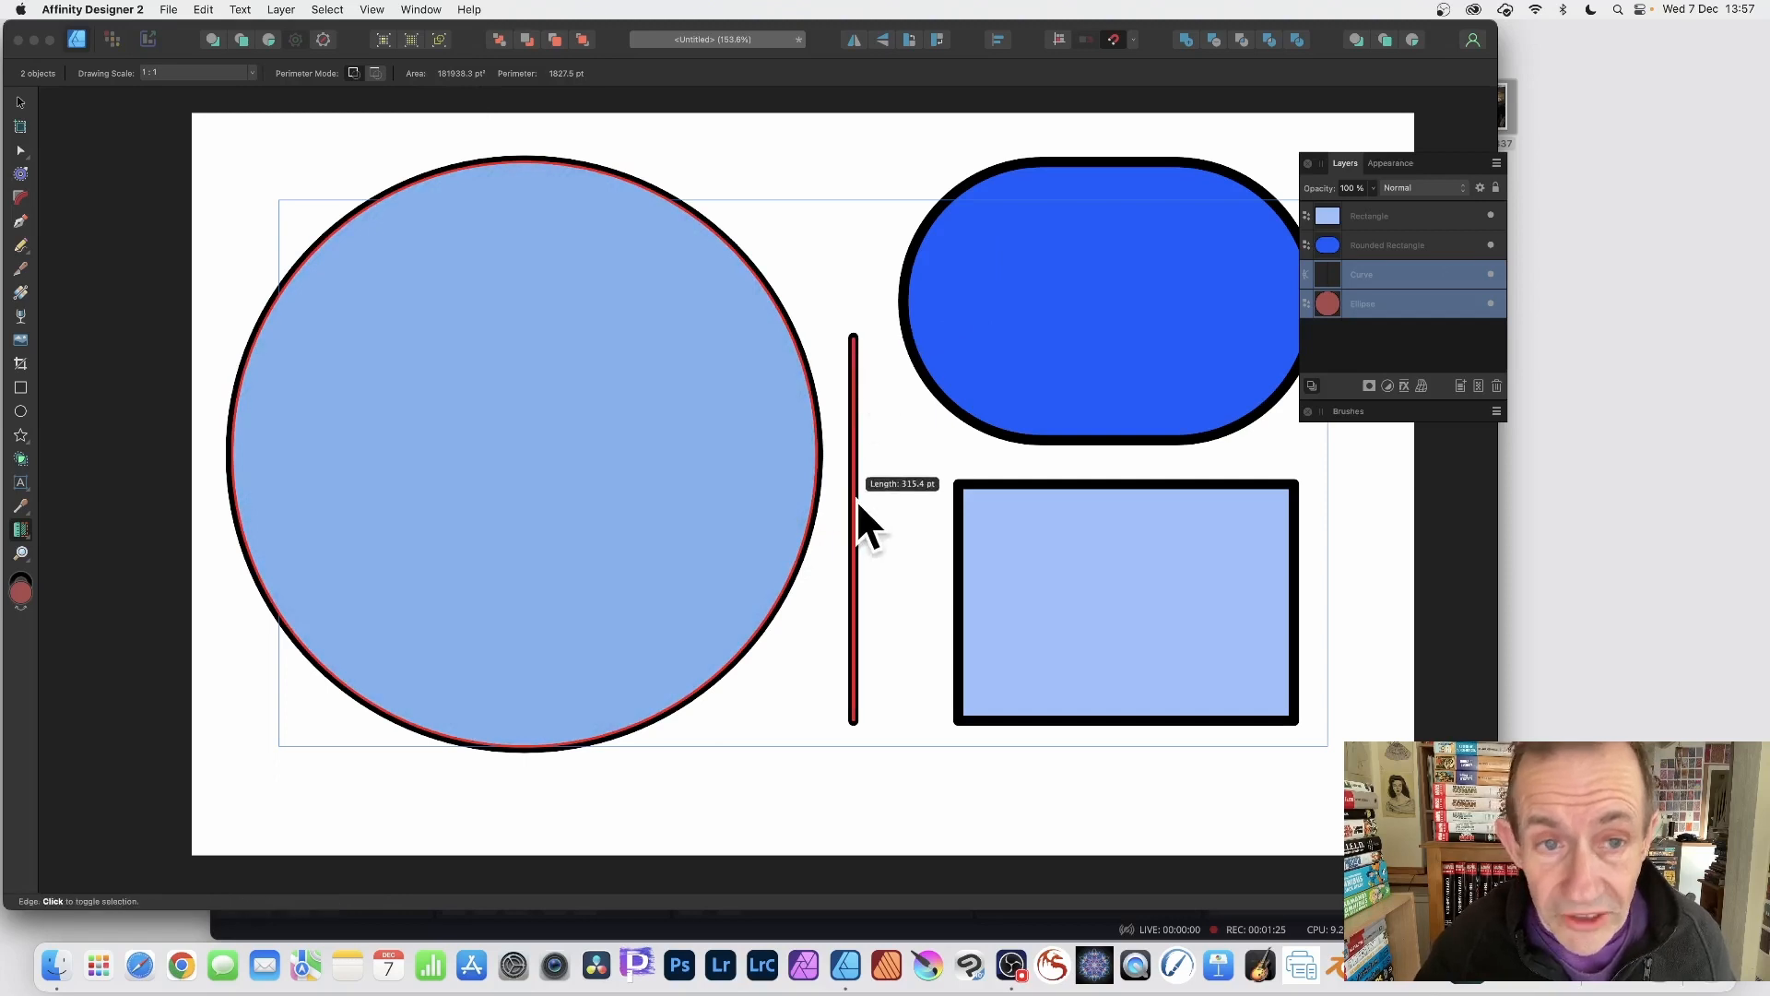
pyautogui.moveTo(598, 435)
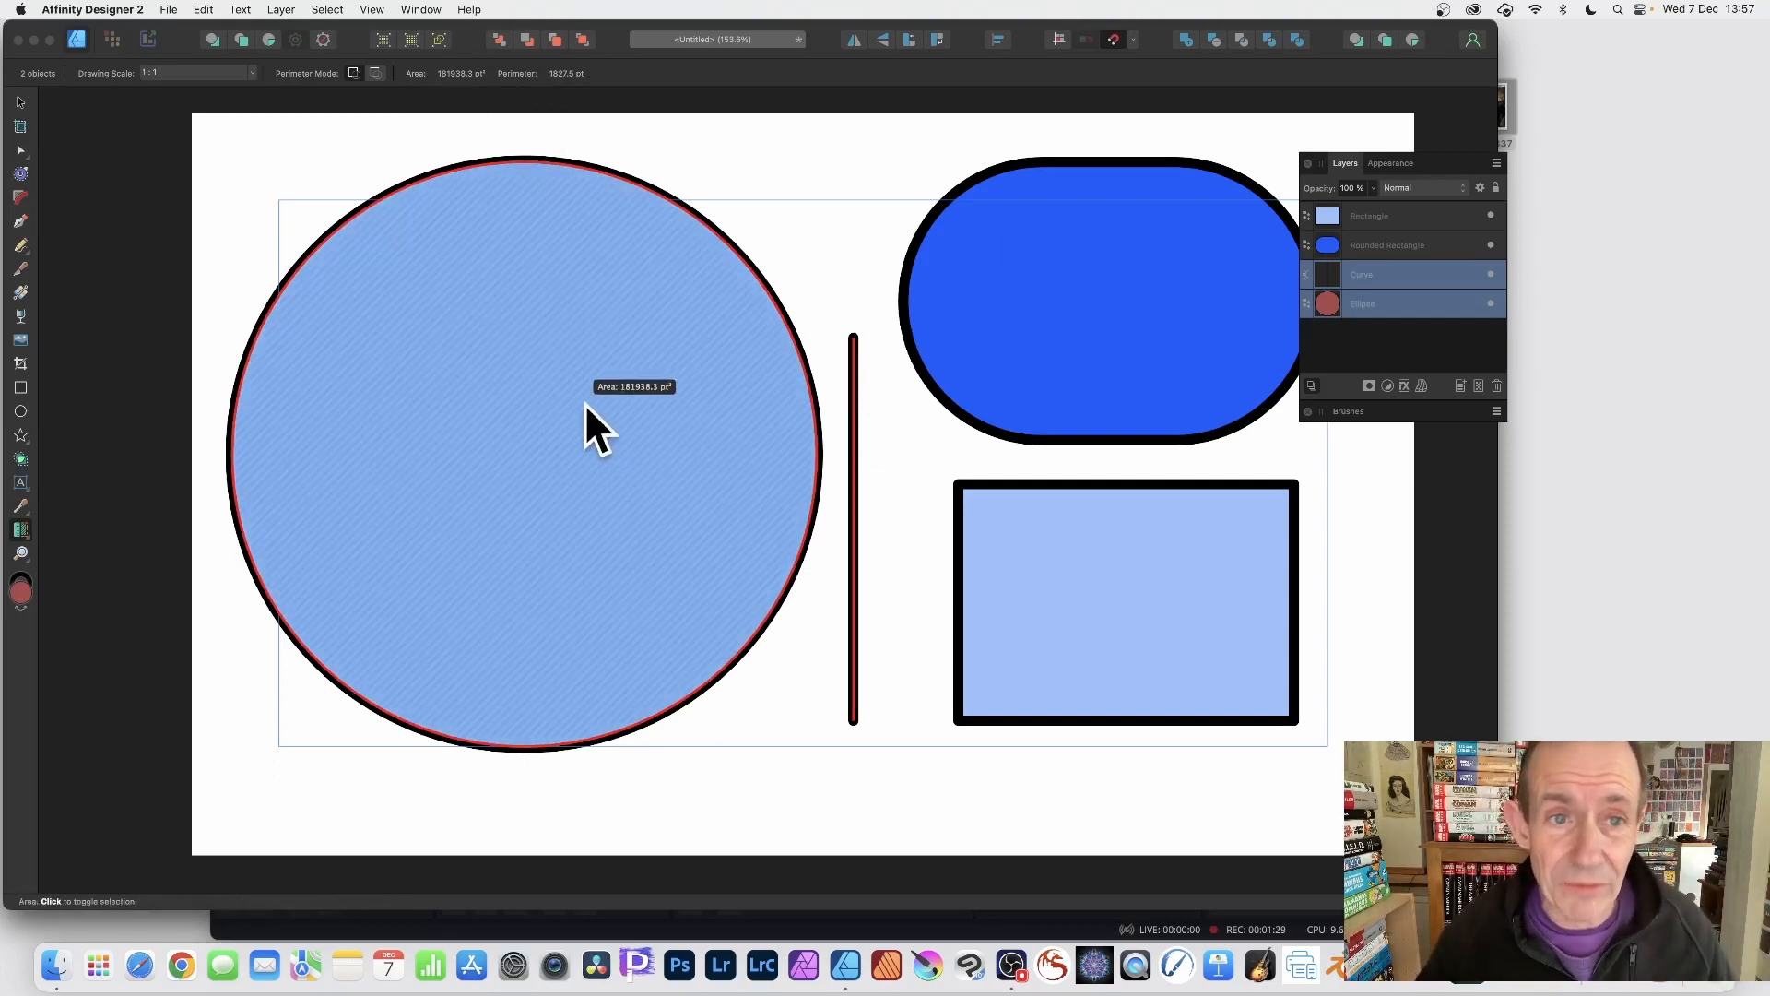
pyautogui.moveTo(786, 638)
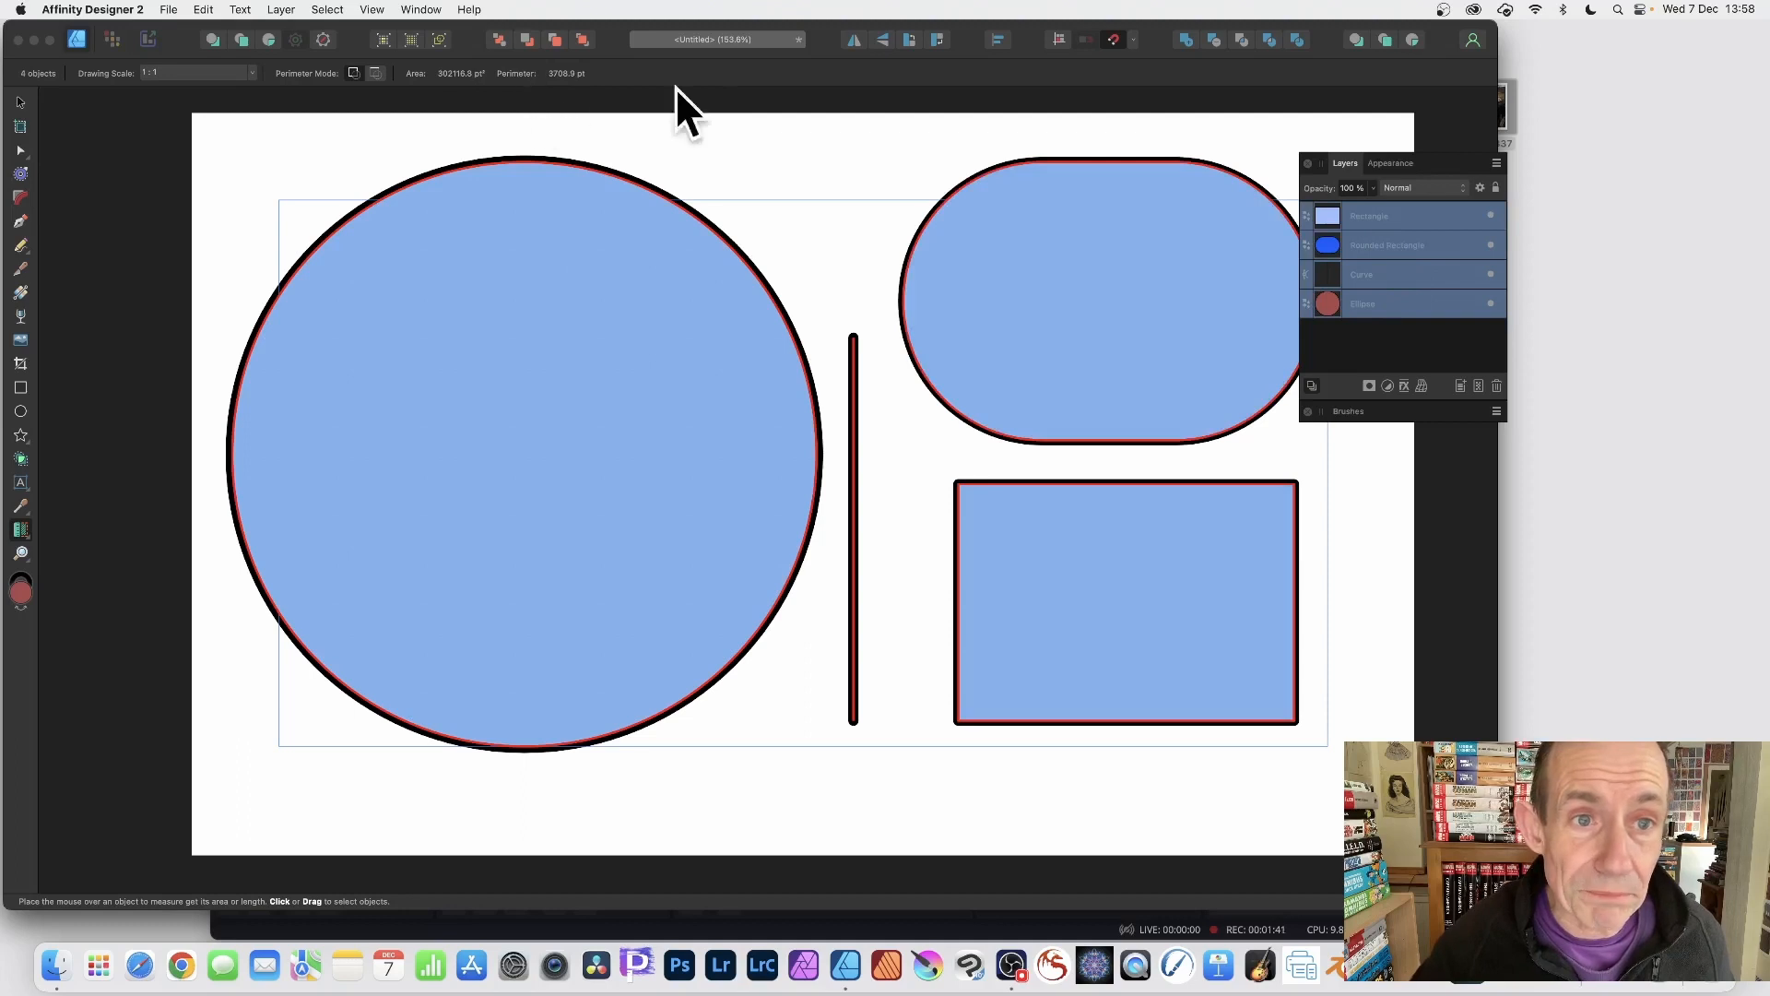
pyautogui.moveTo(441, 113)
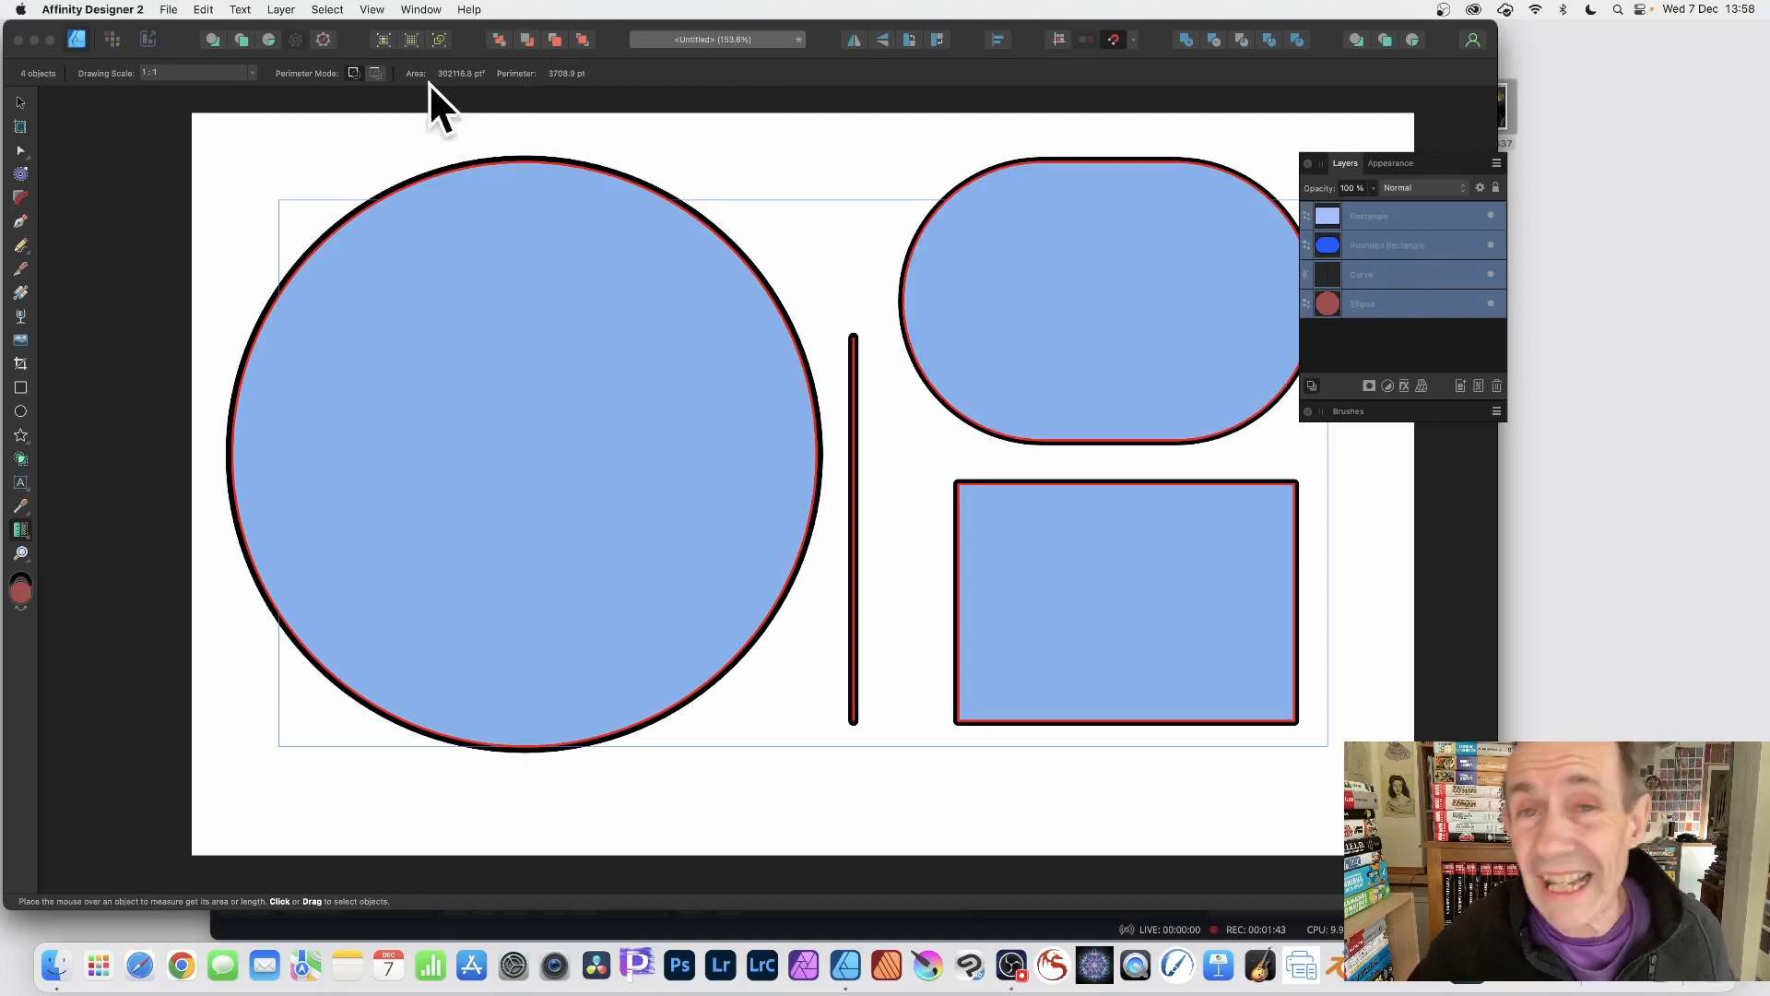
pyautogui.moveTo(678, 124)
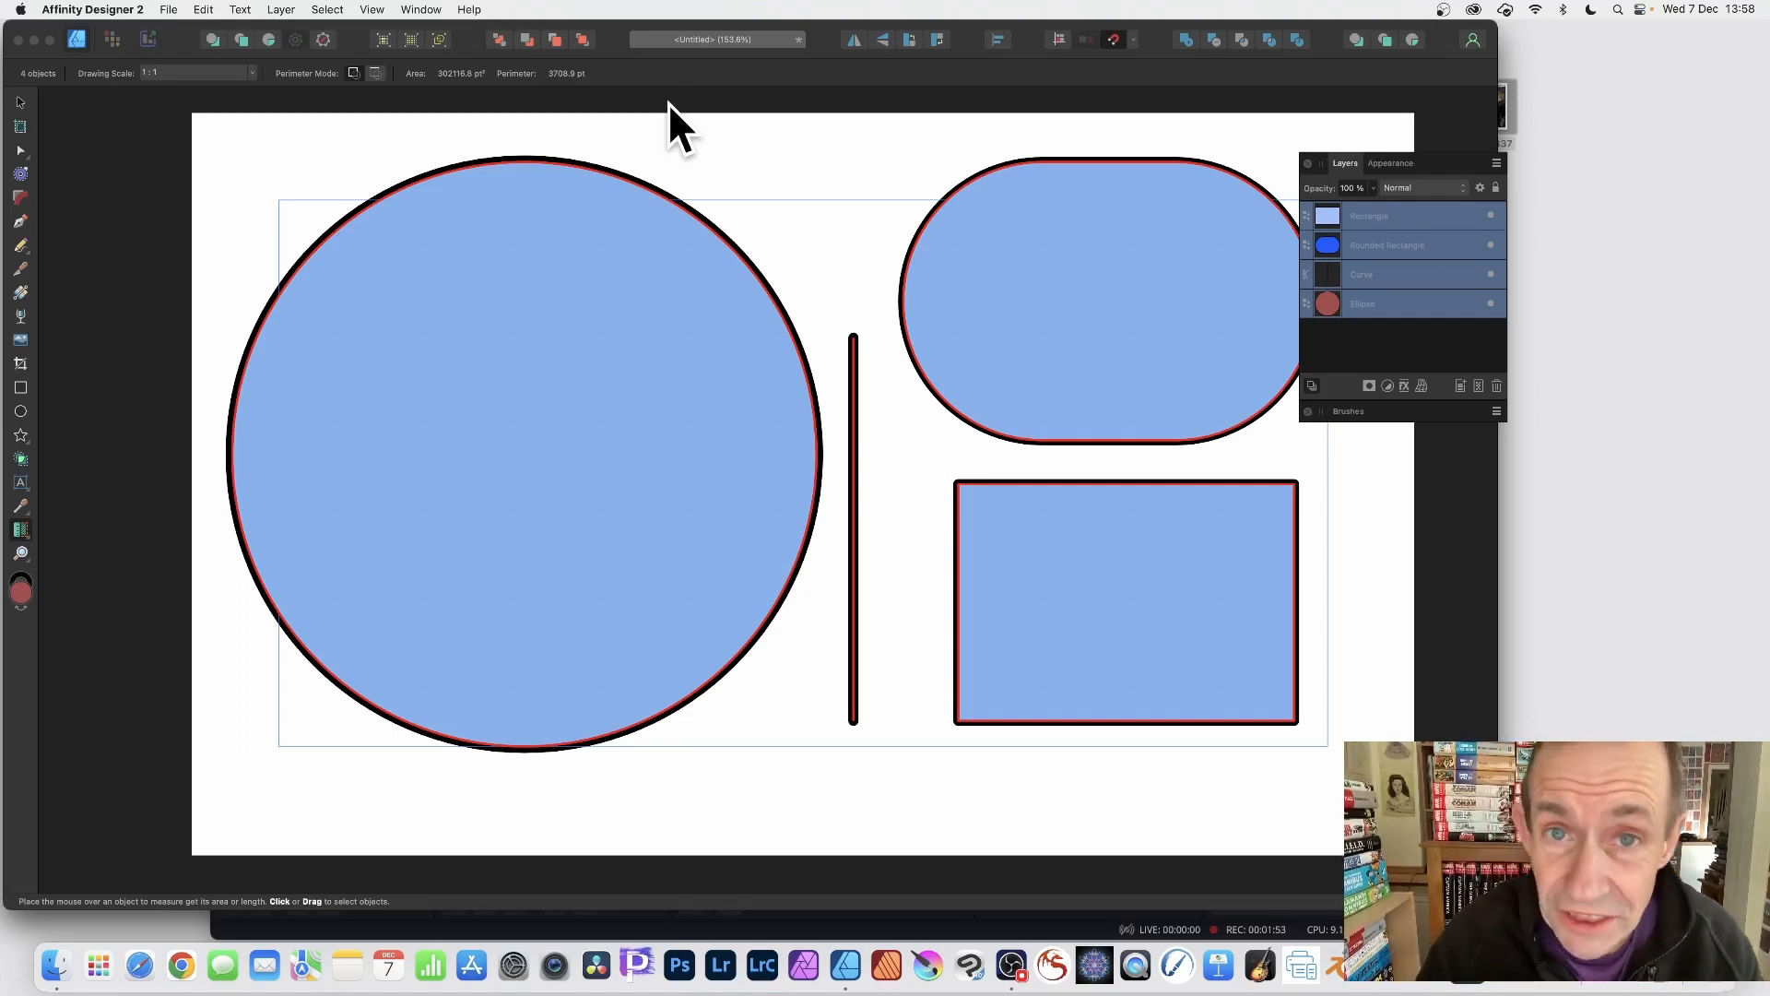
pyautogui.moveTo(1439, 221)
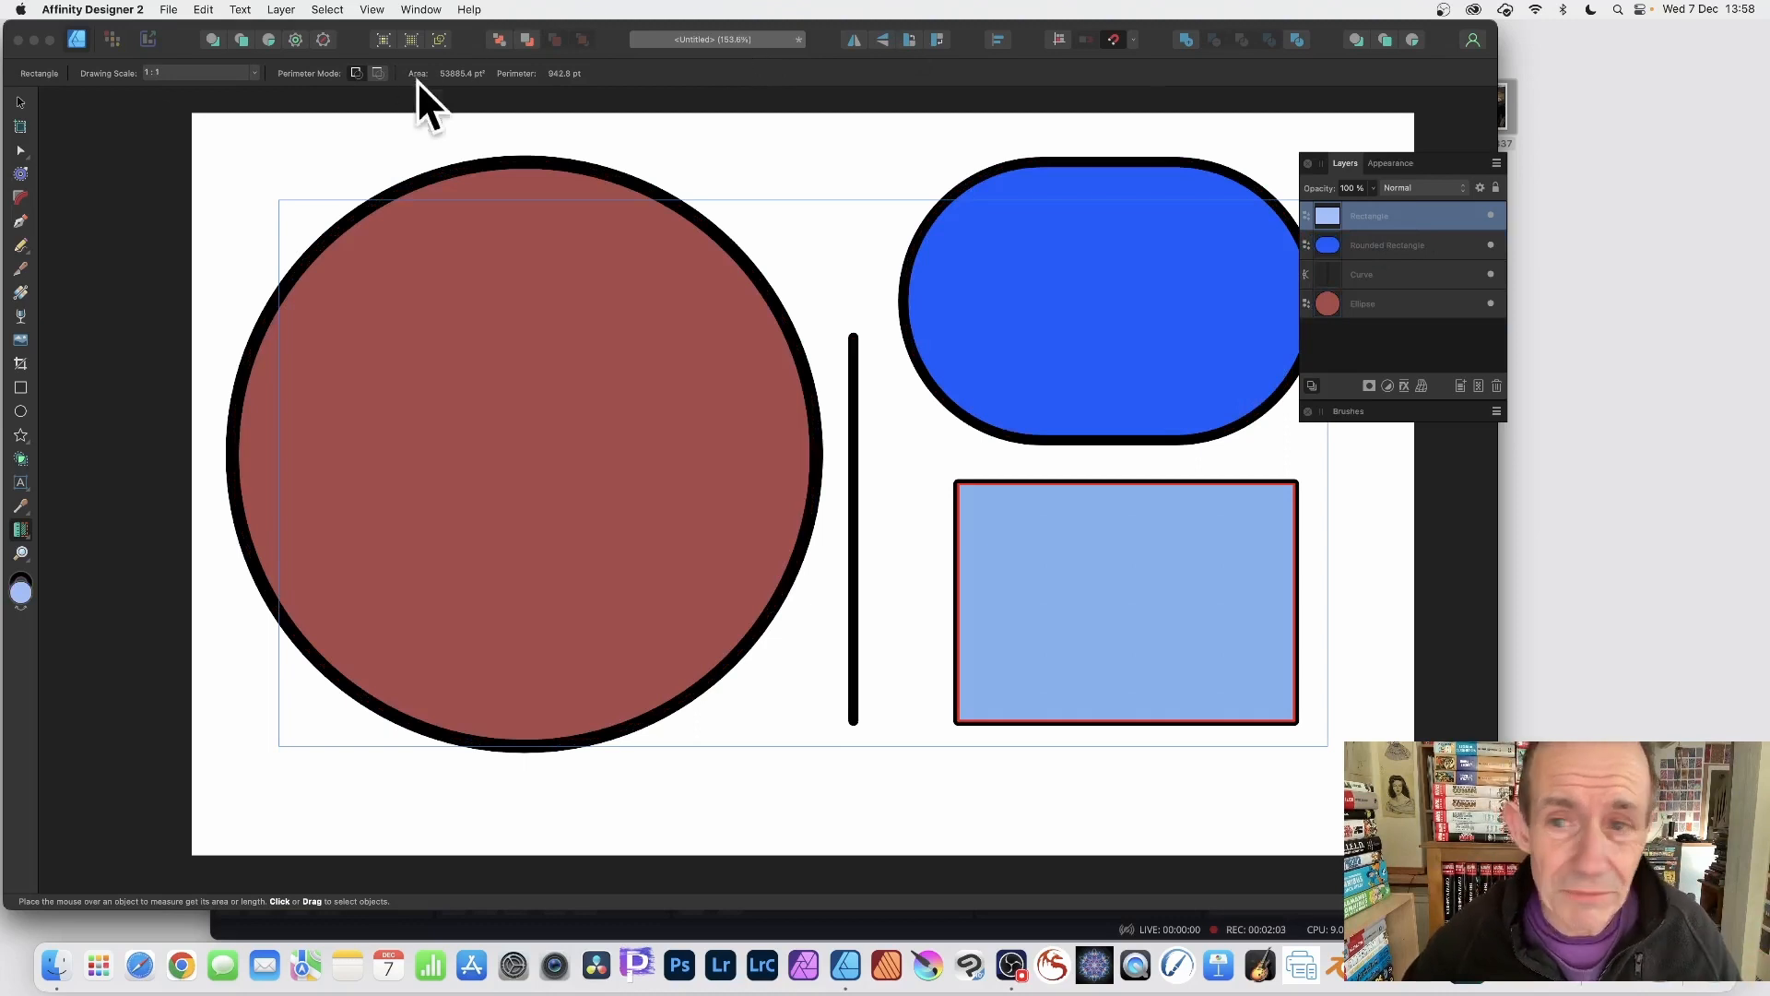
pyautogui.moveTo(1174, 440)
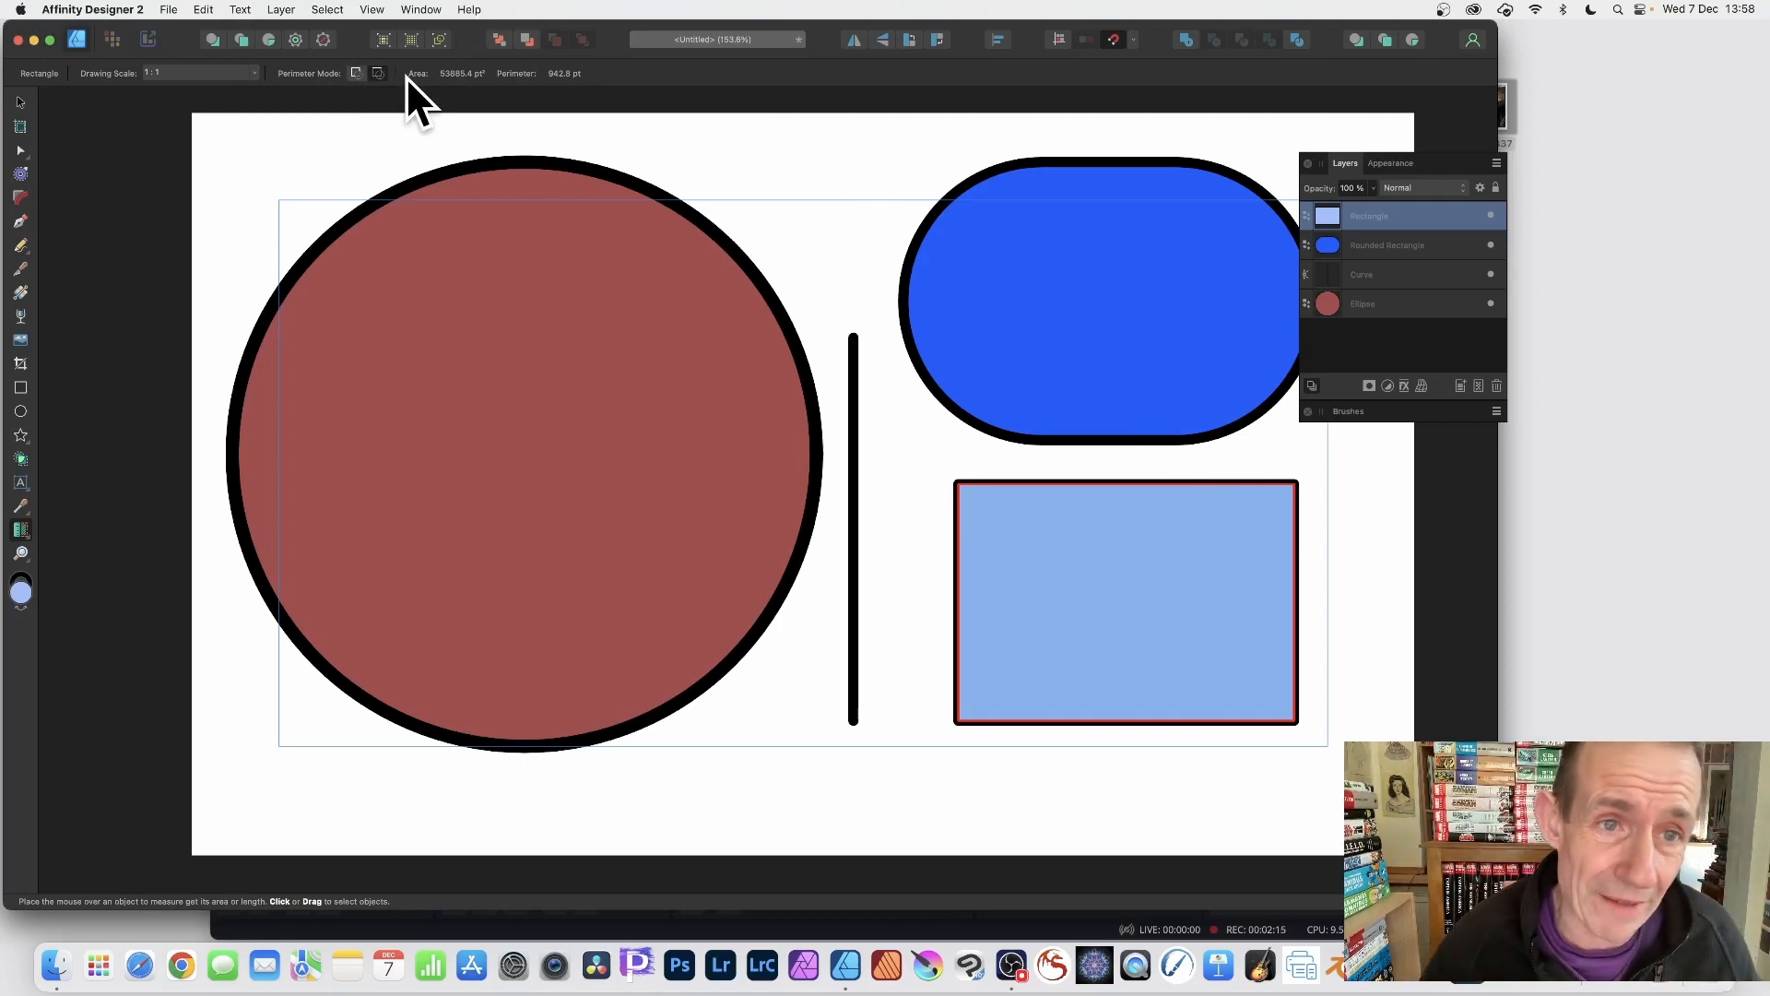
pyautogui.moveTo(533, 84)
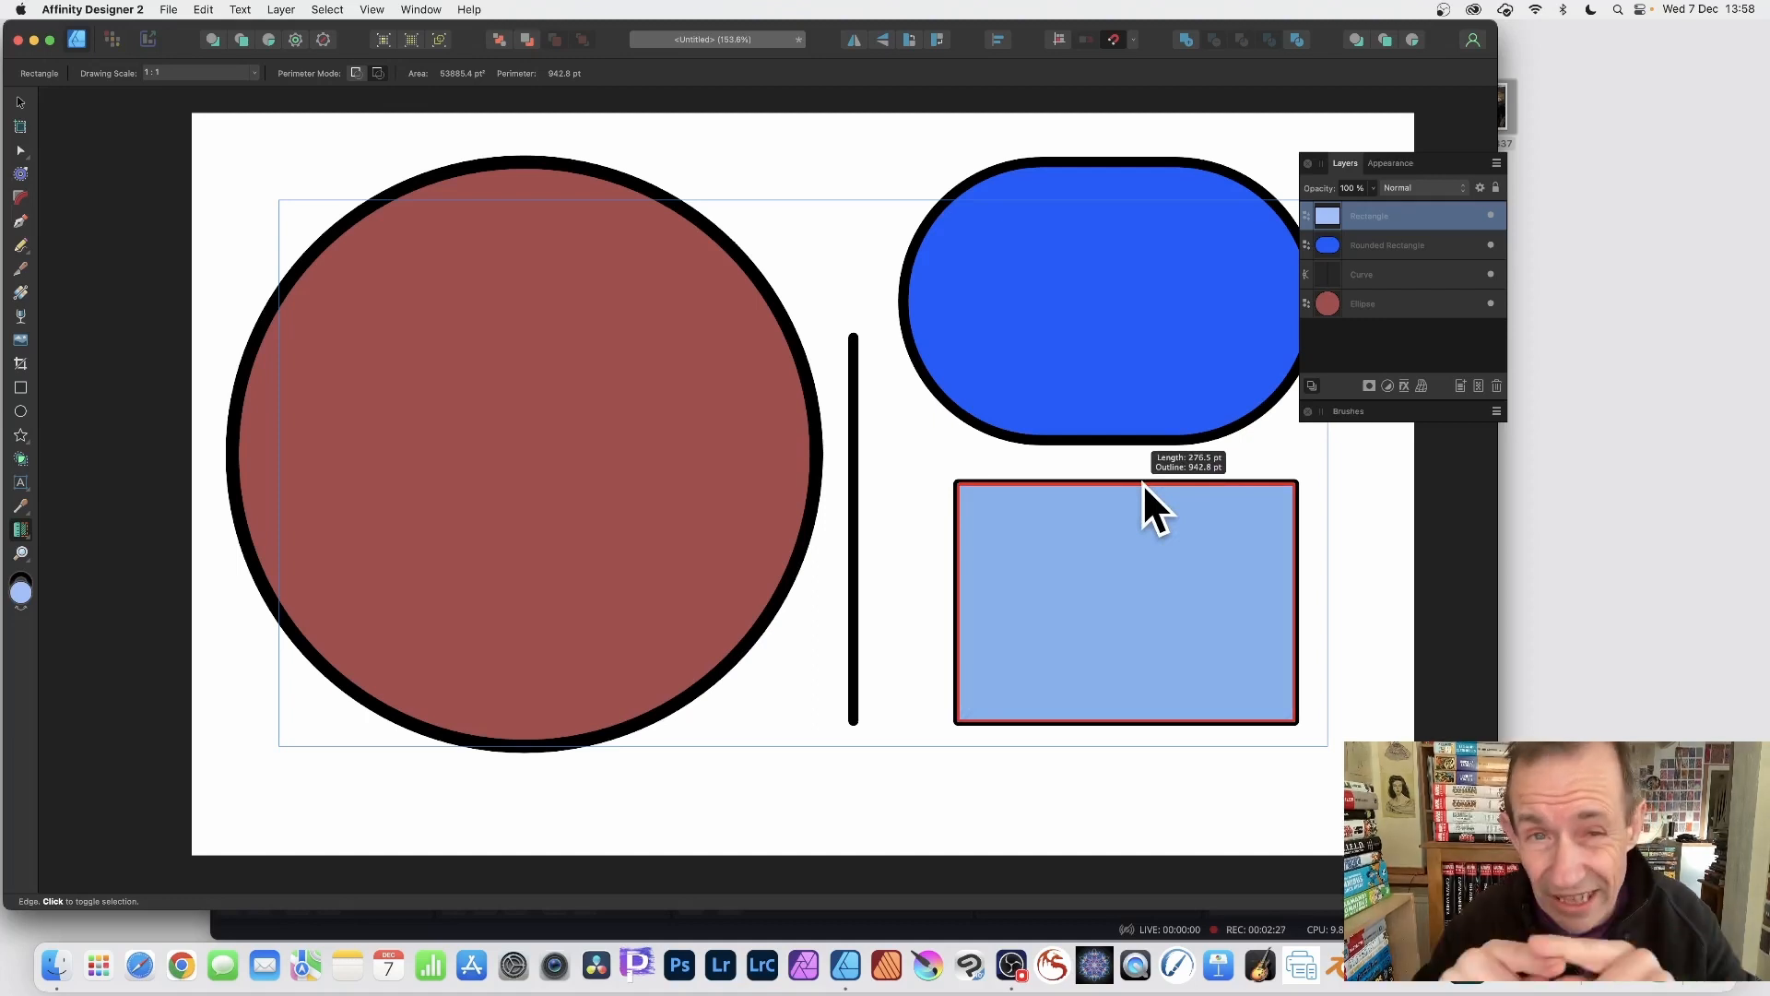
pyautogui.moveTo(1027, 502)
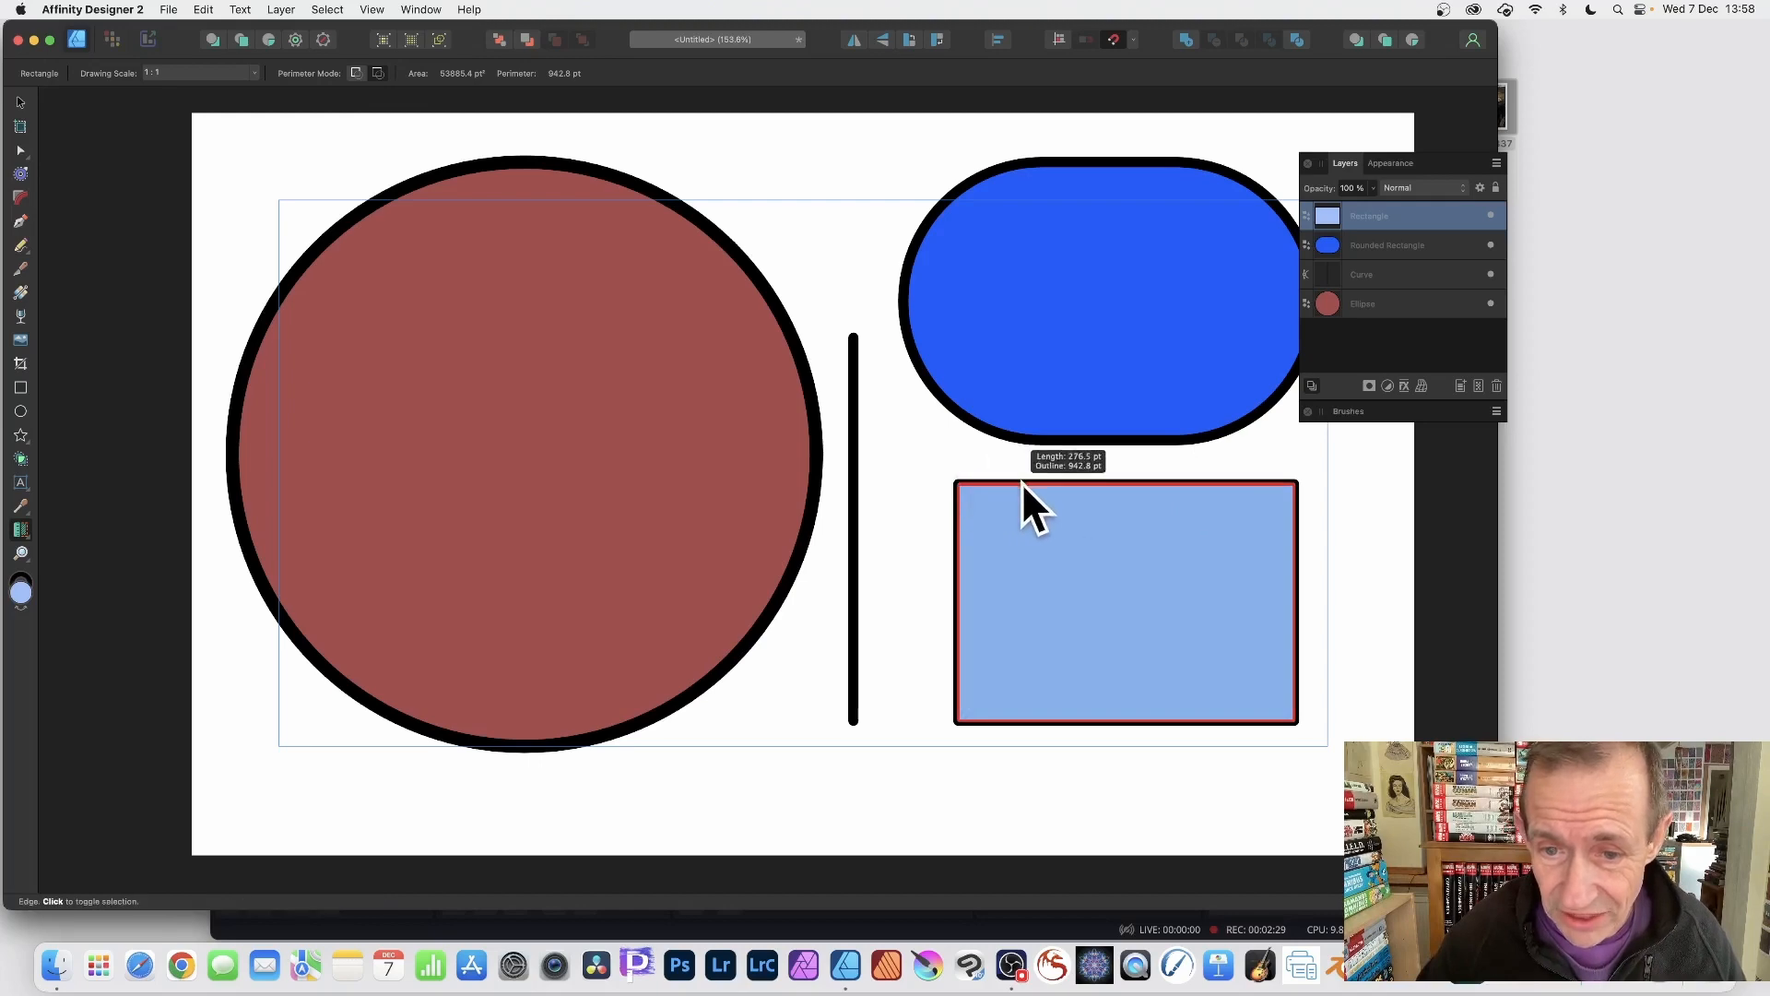
pyautogui.moveTo(1304, 536)
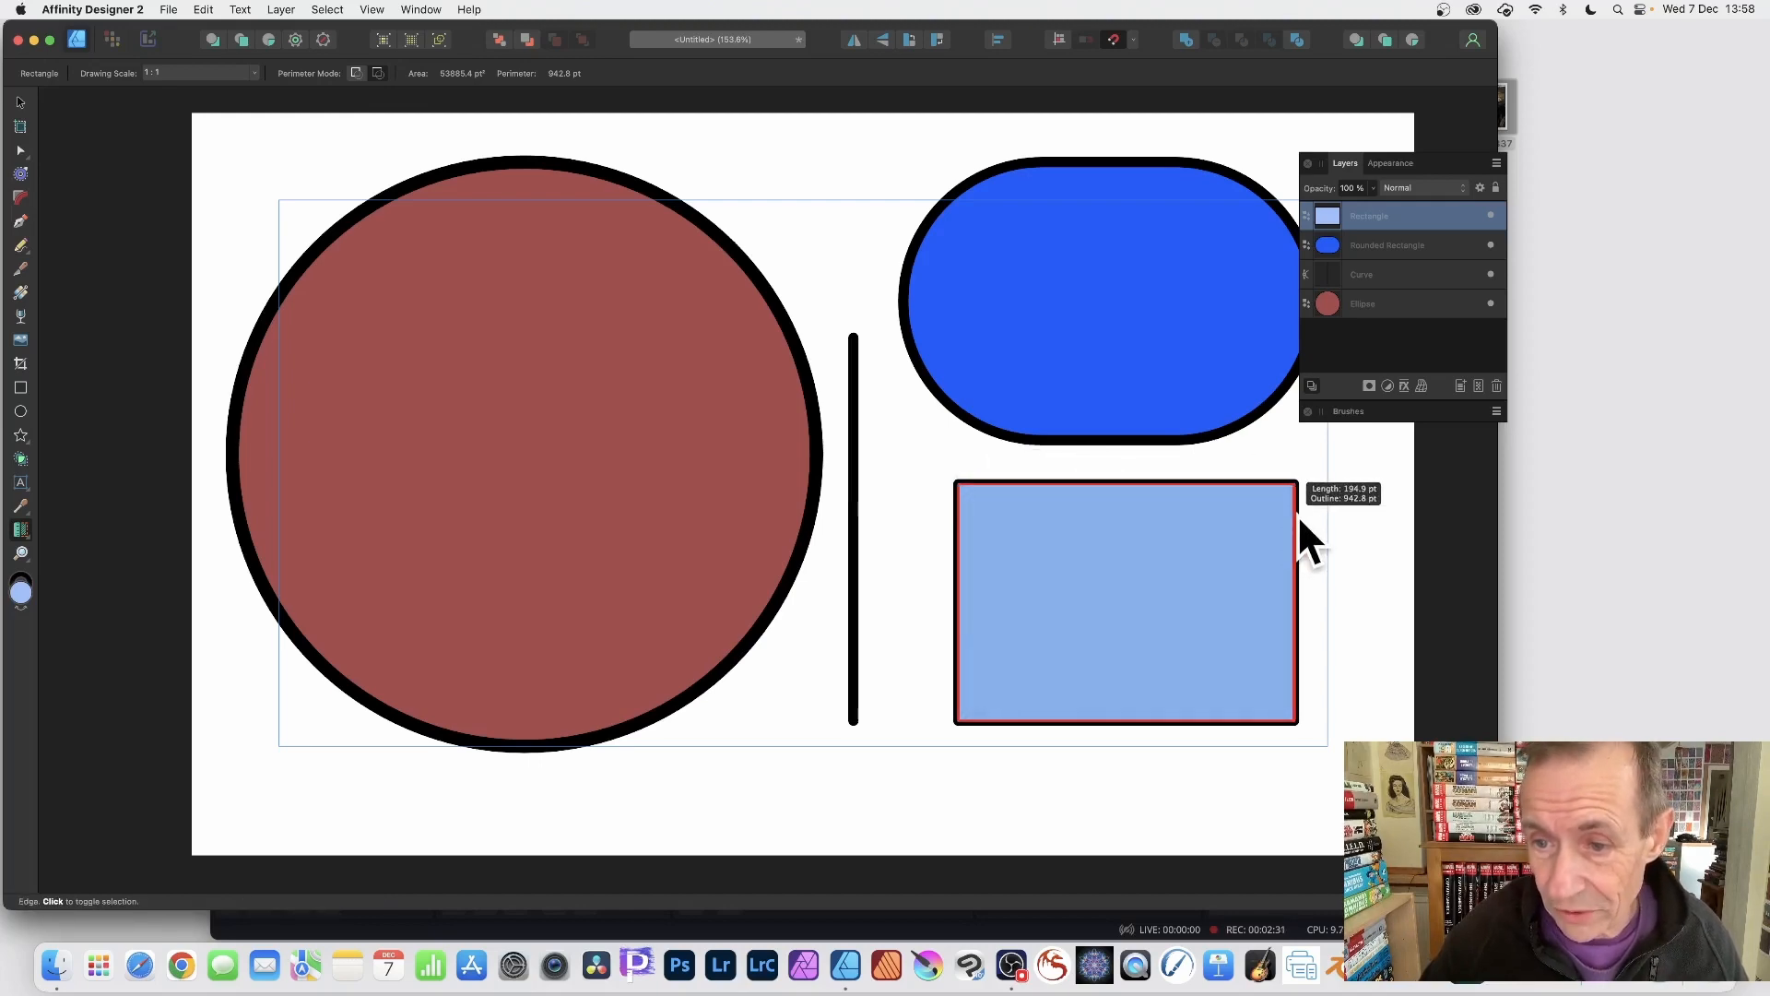
pyautogui.moveTo(1322, 632)
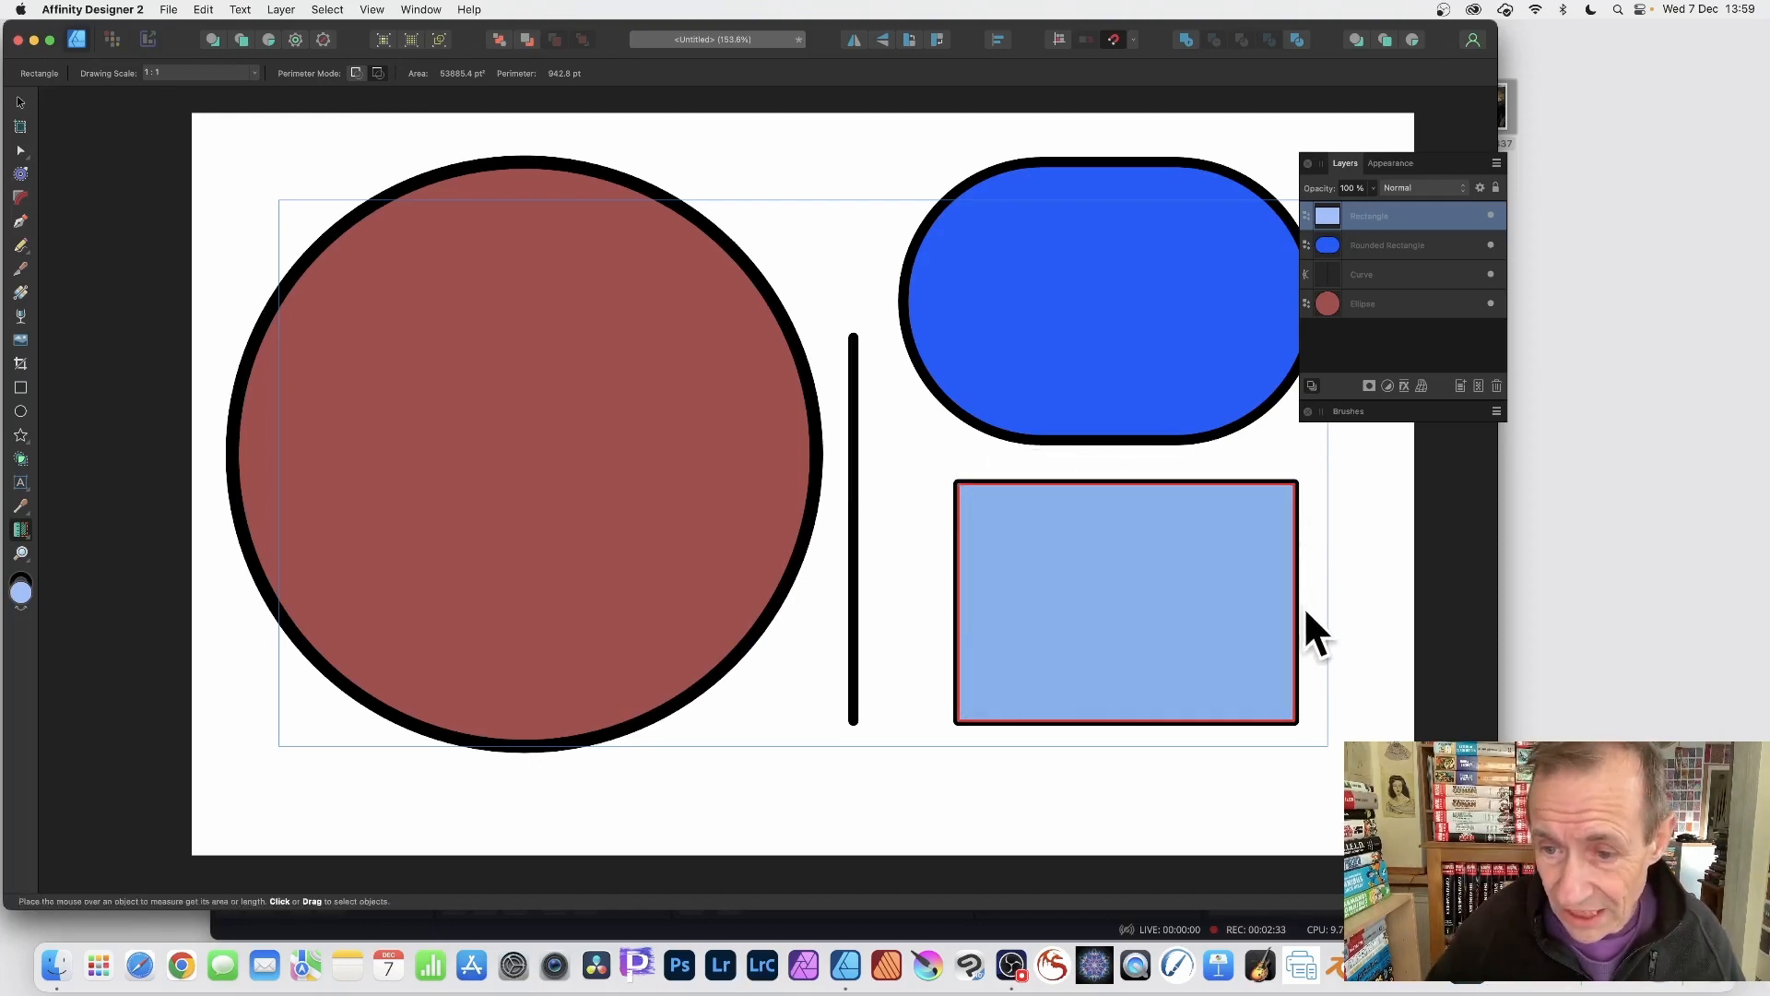
pyautogui.moveTo(1307, 632)
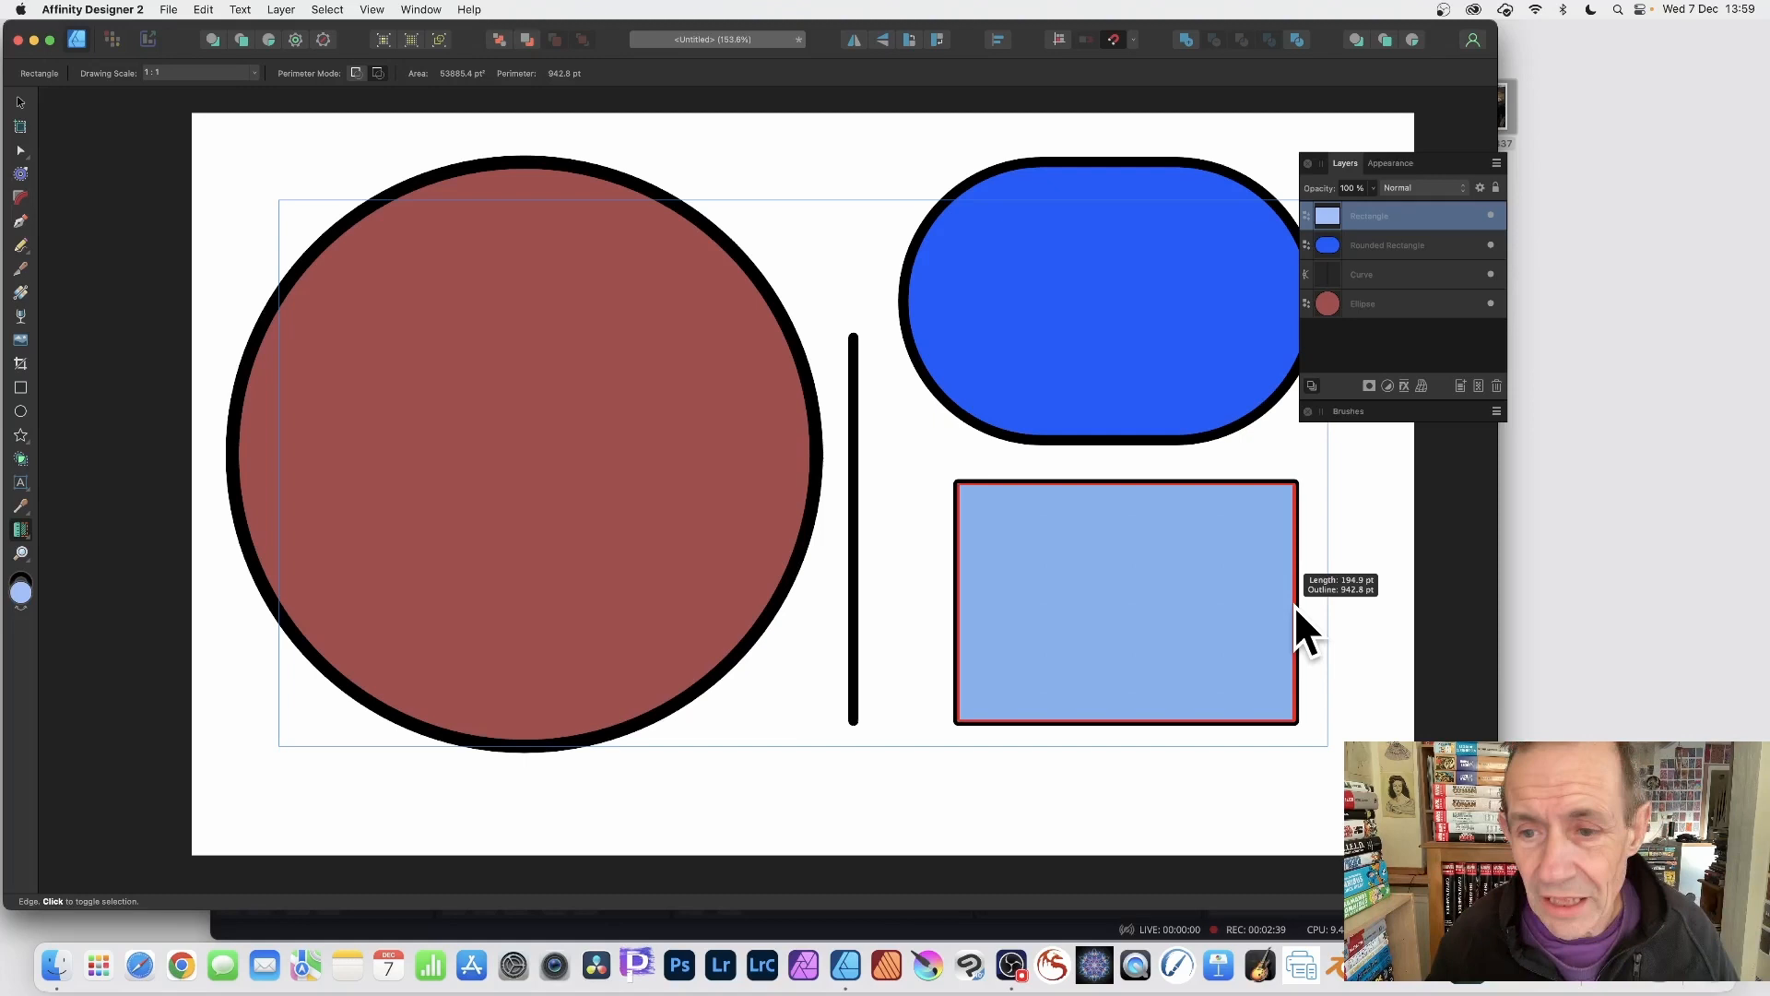
pyautogui.moveTo(1309, 547)
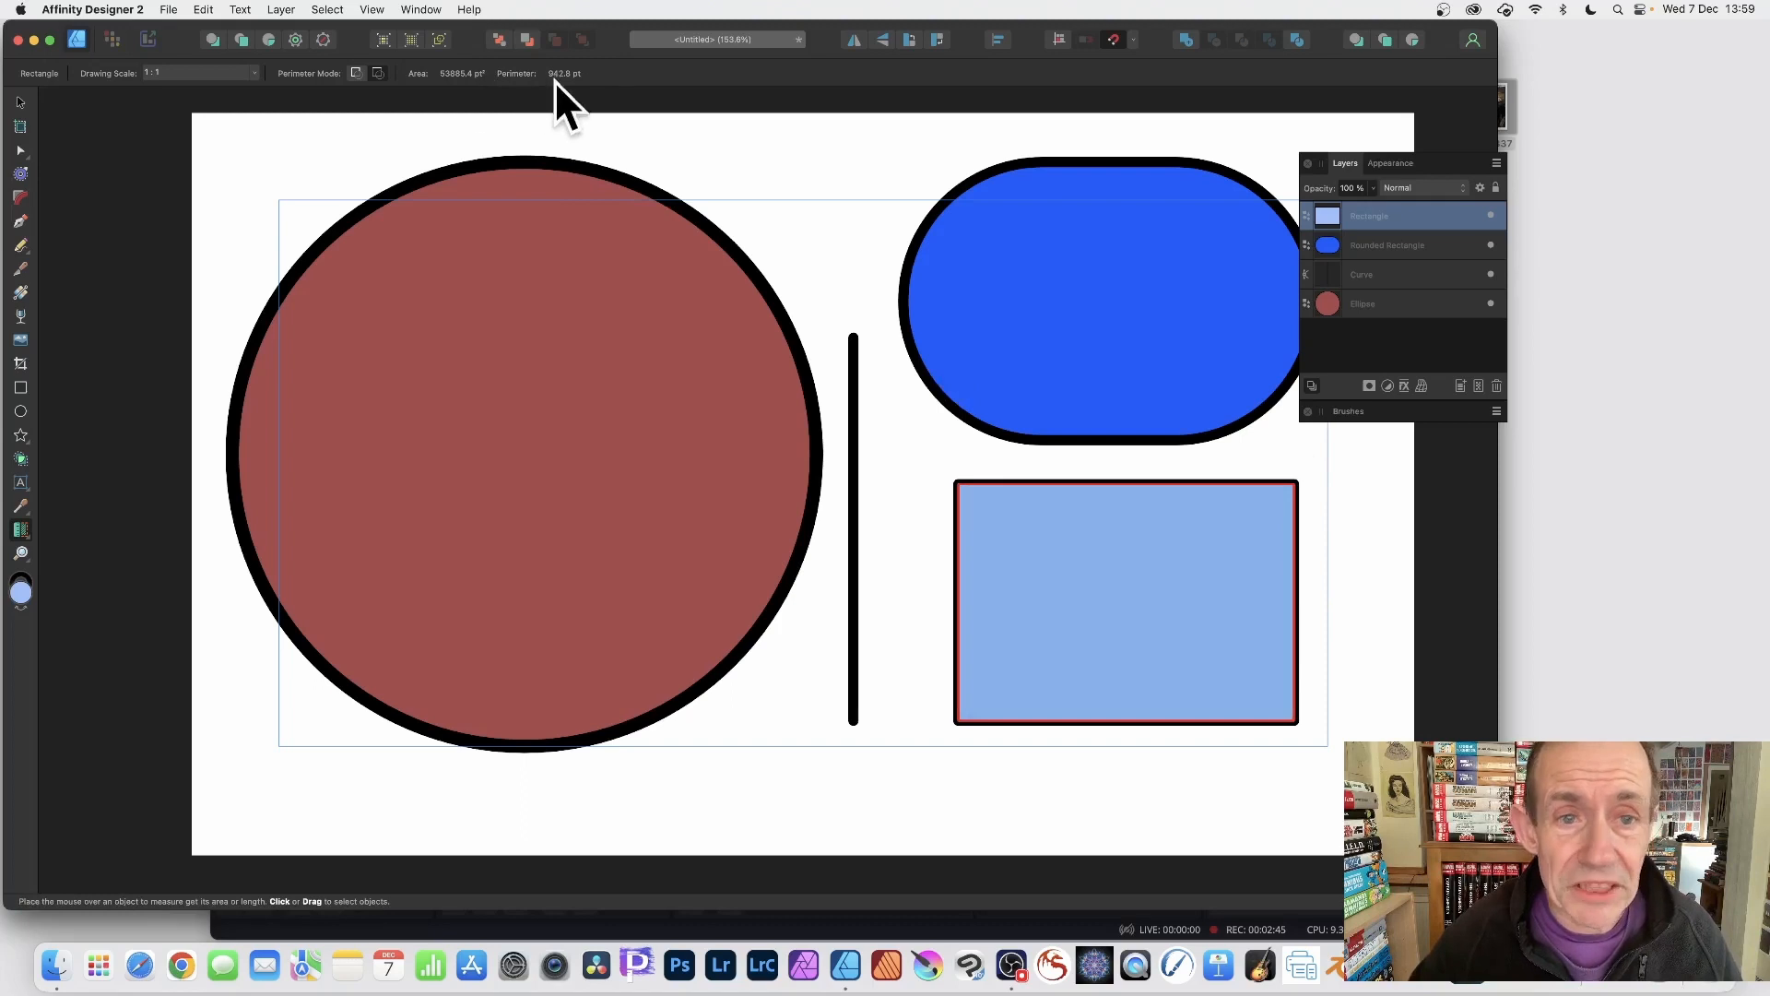
pyautogui.moveTo(1242, 525)
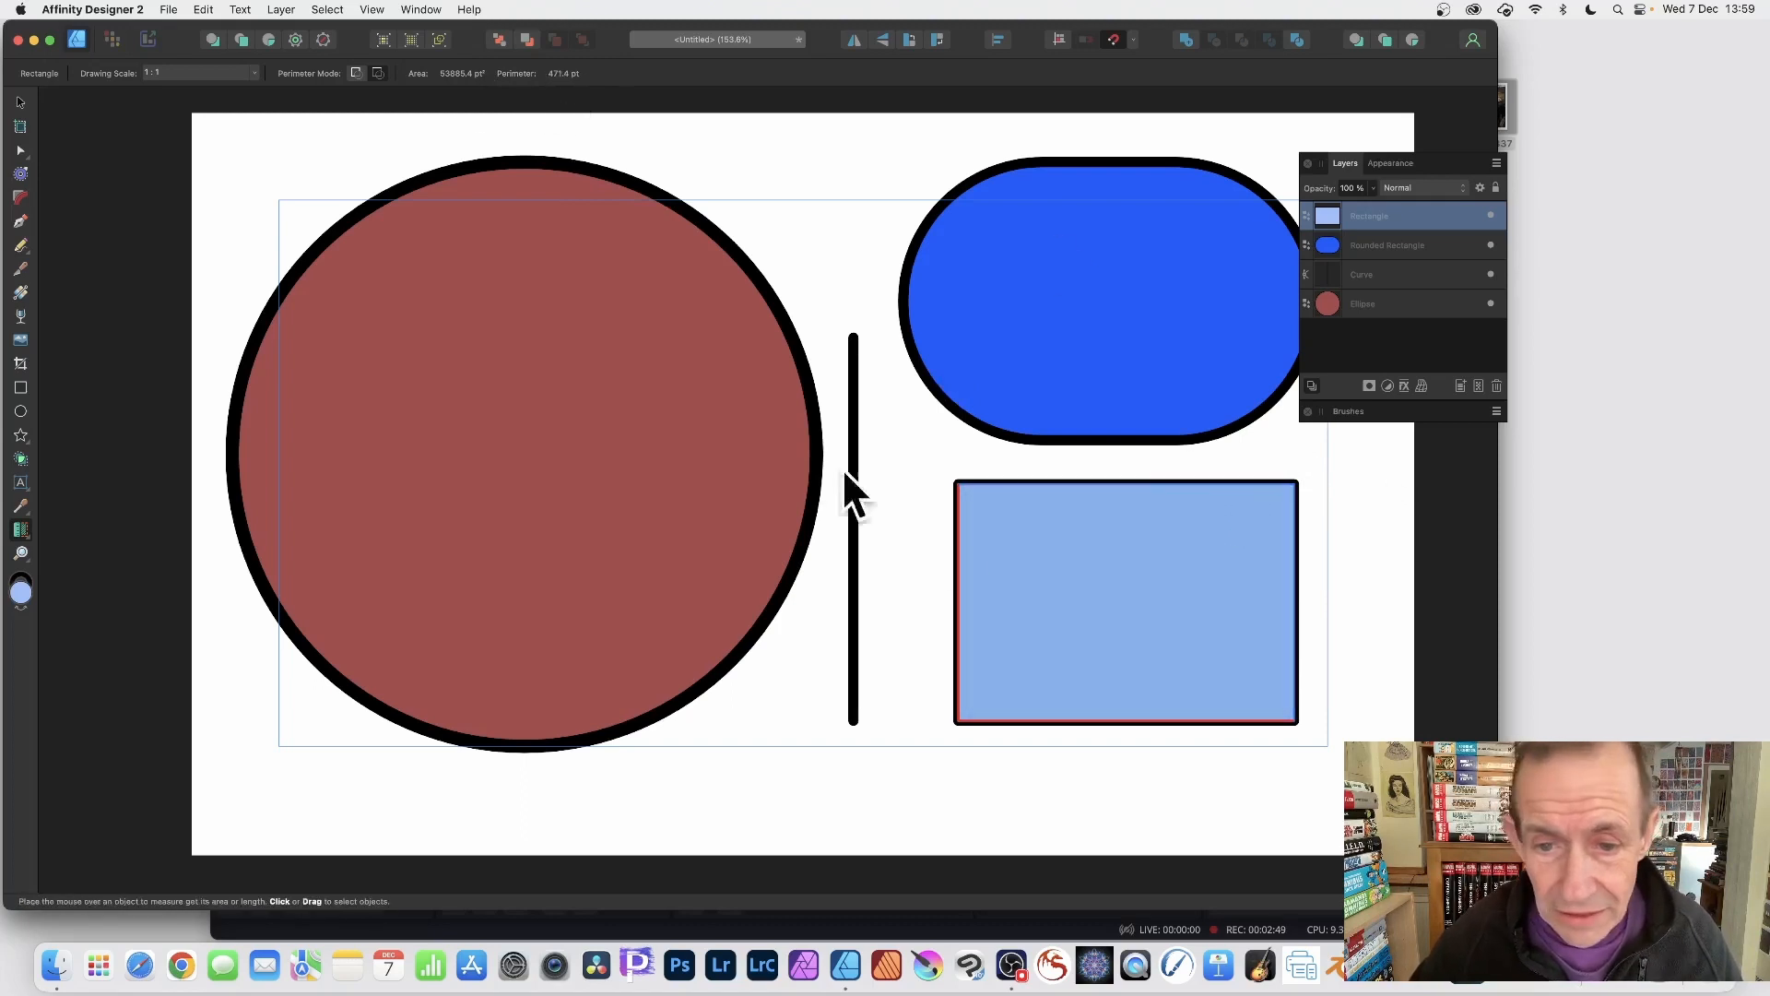
pyautogui.moveTo(575, 124)
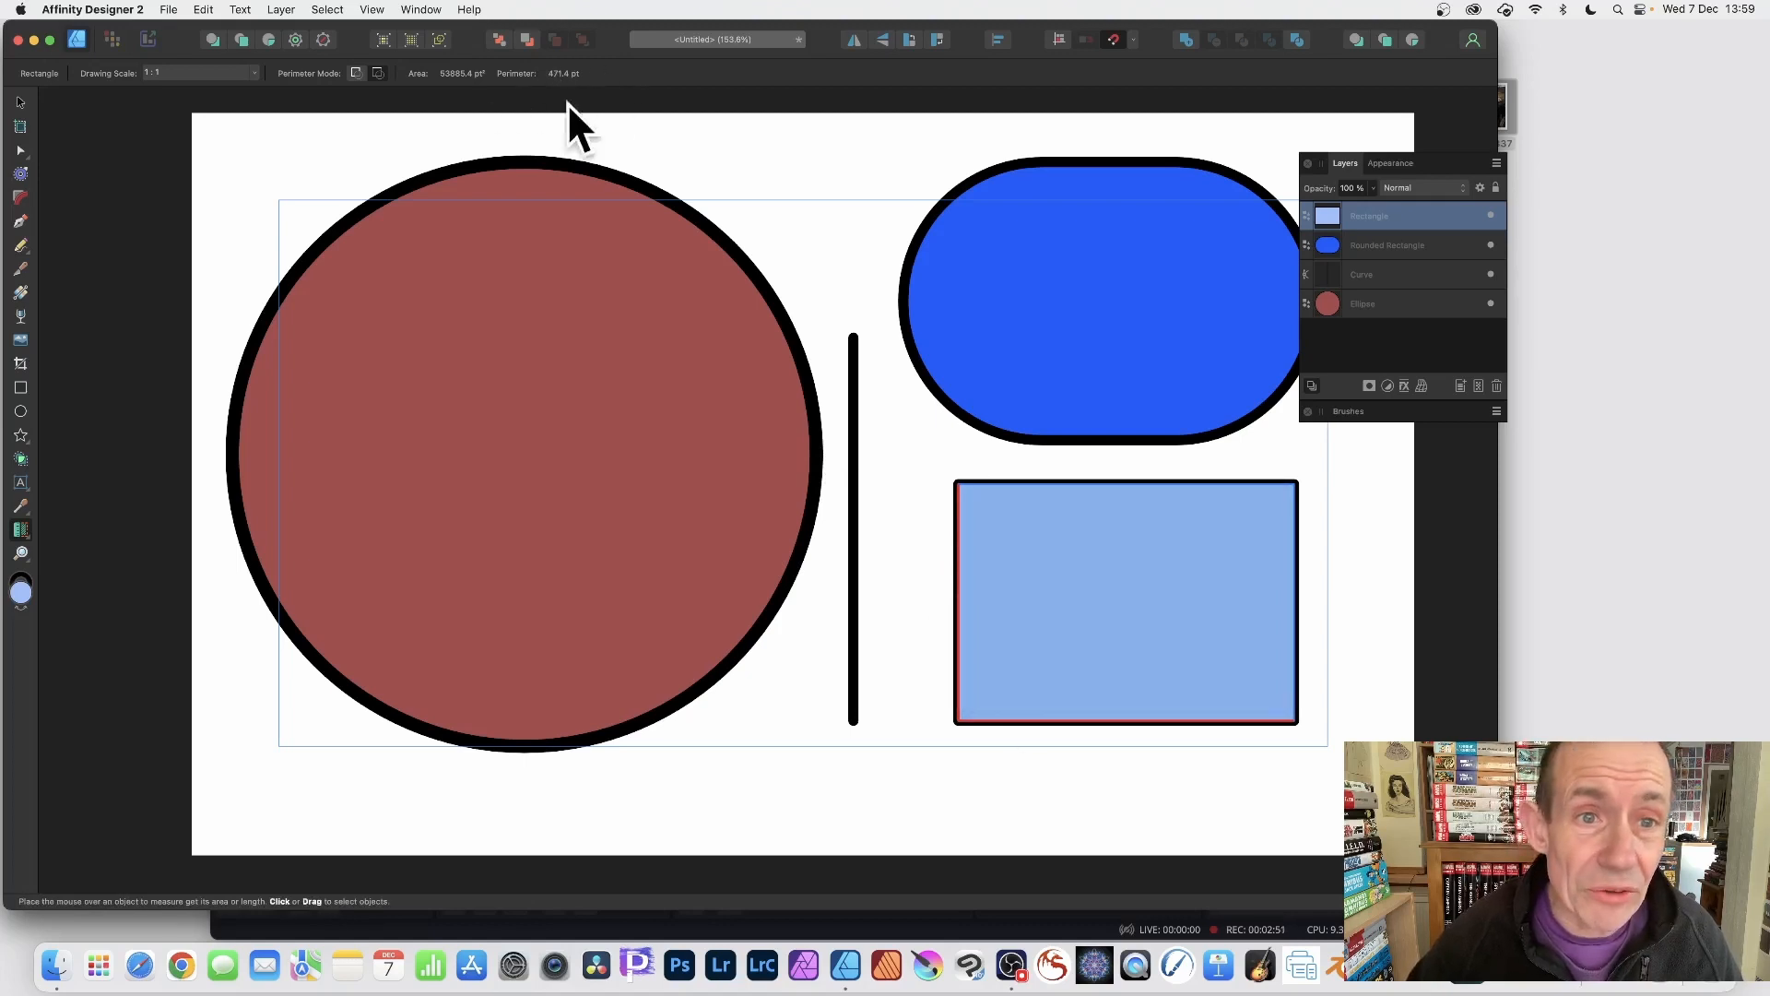
pyautogui.moveTo(624, 122)
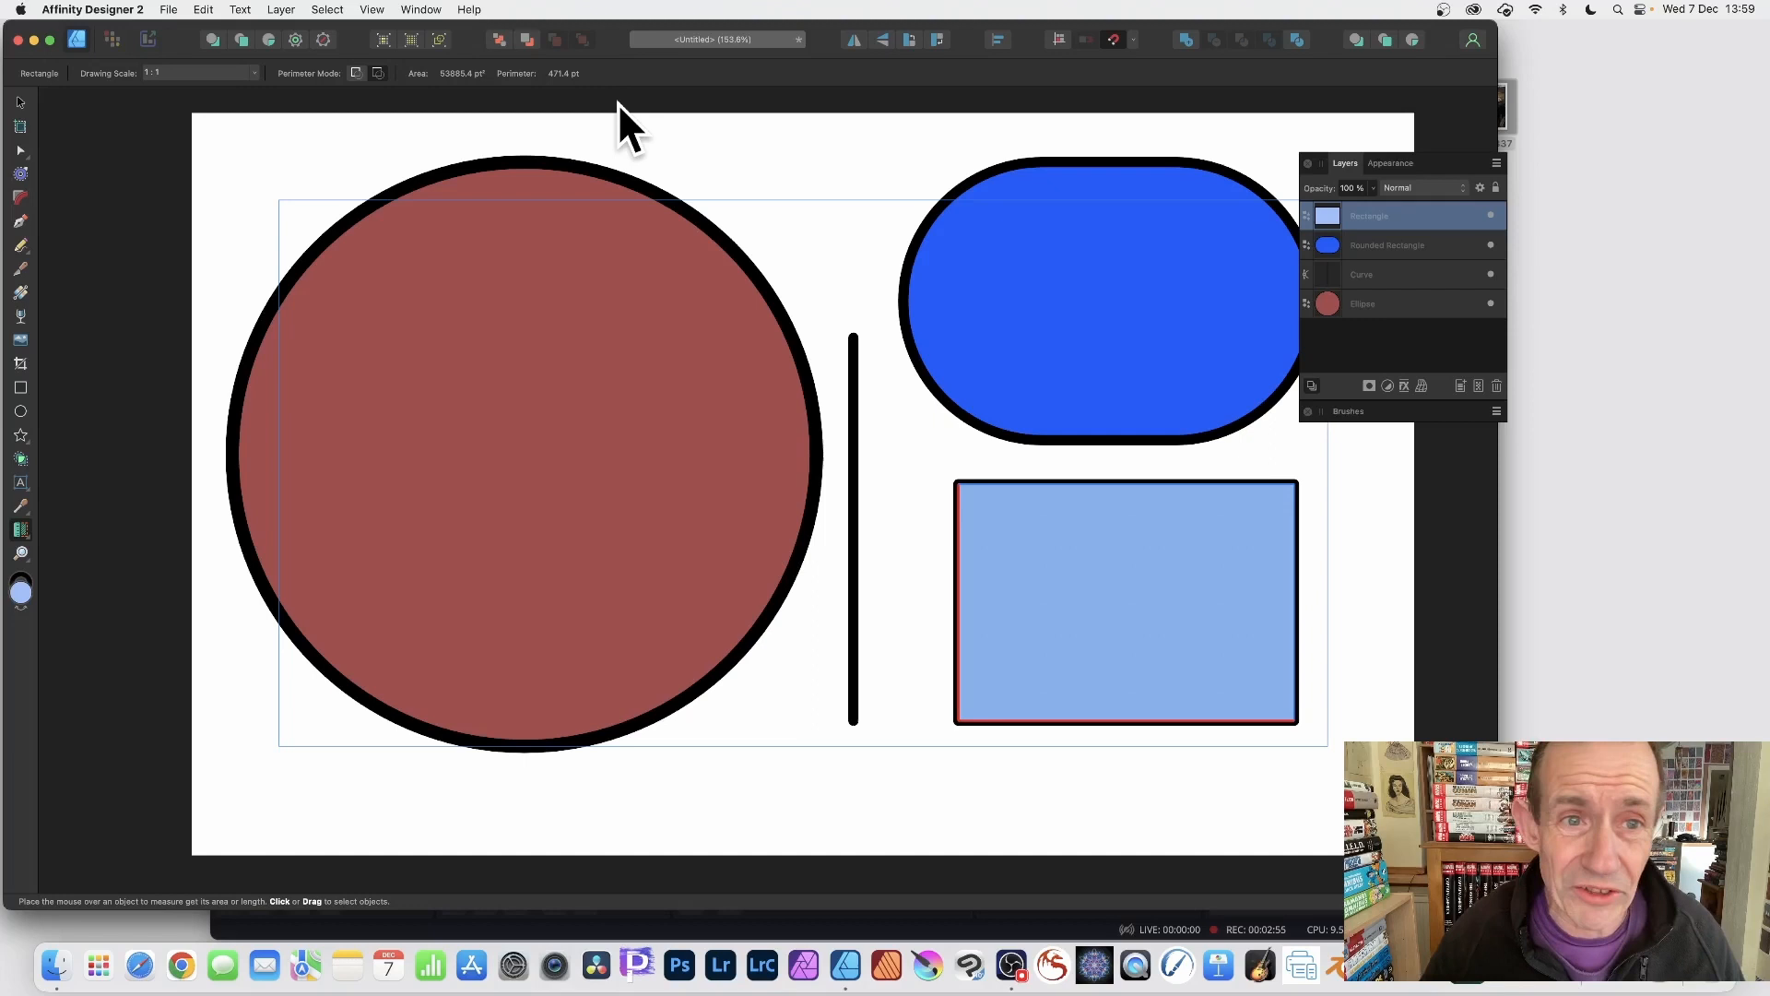
pyautogui.moveTo(633, 101)
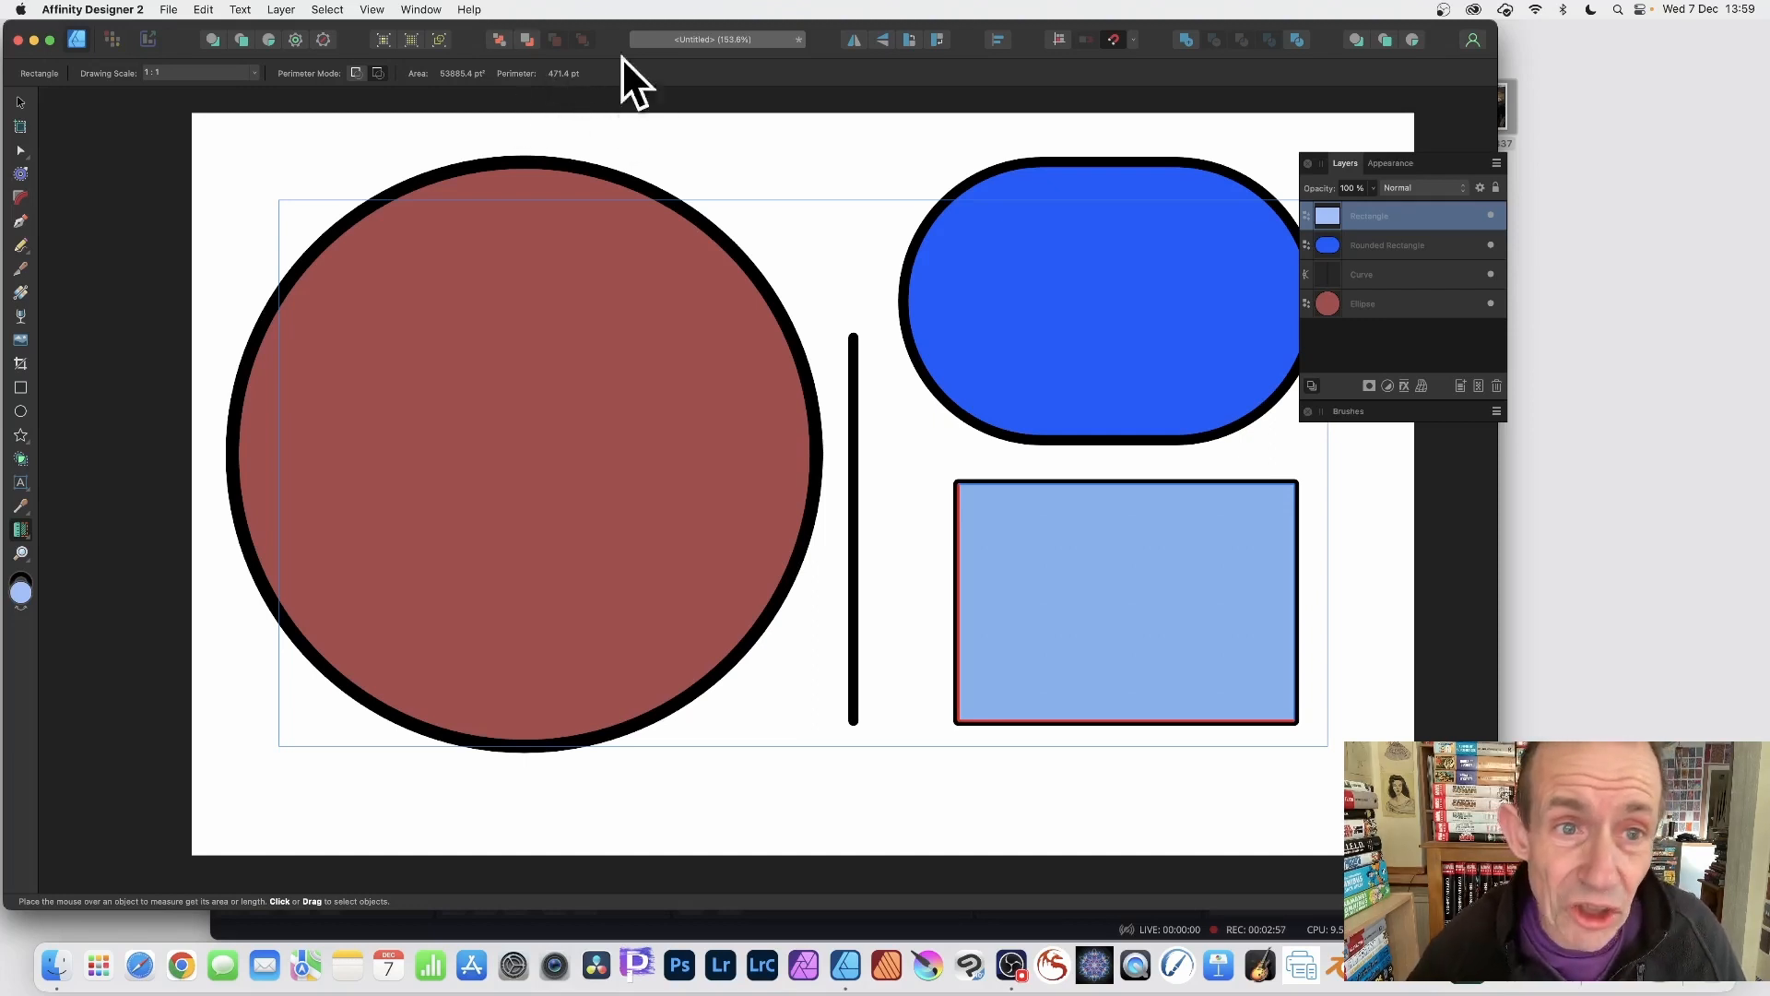
pyautogui.moveTo(971, 592)
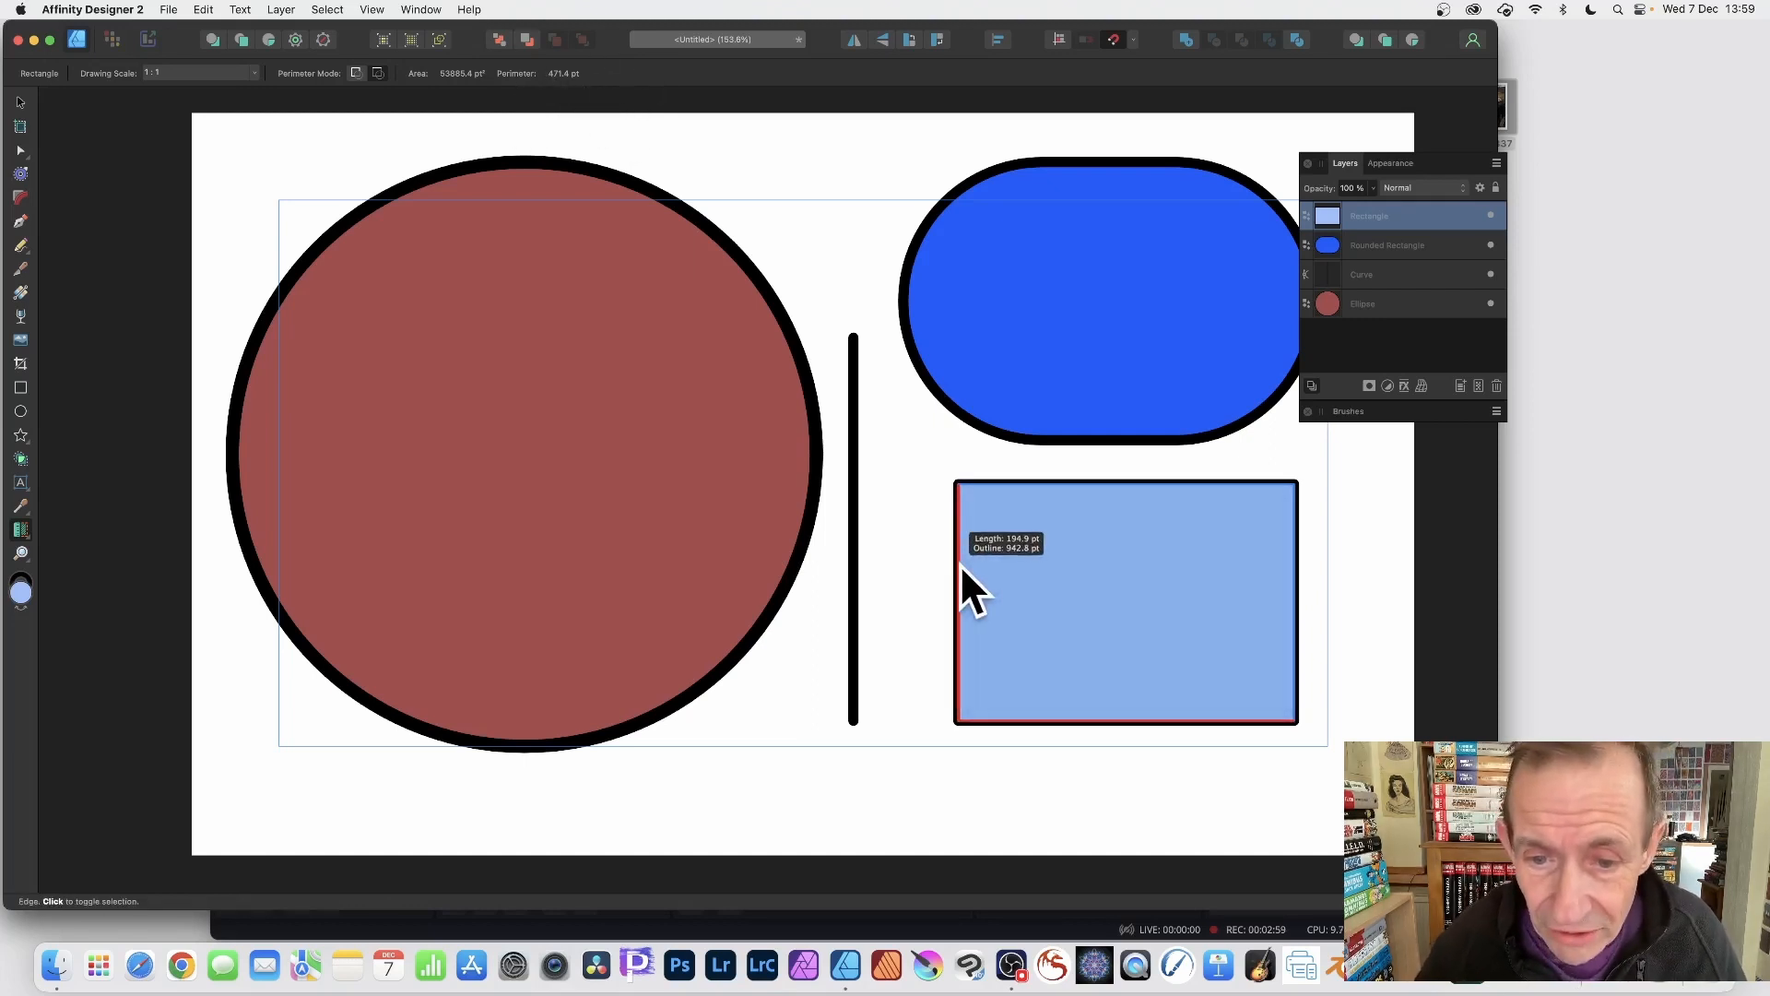
pyautogui.moveTo(987, 423)
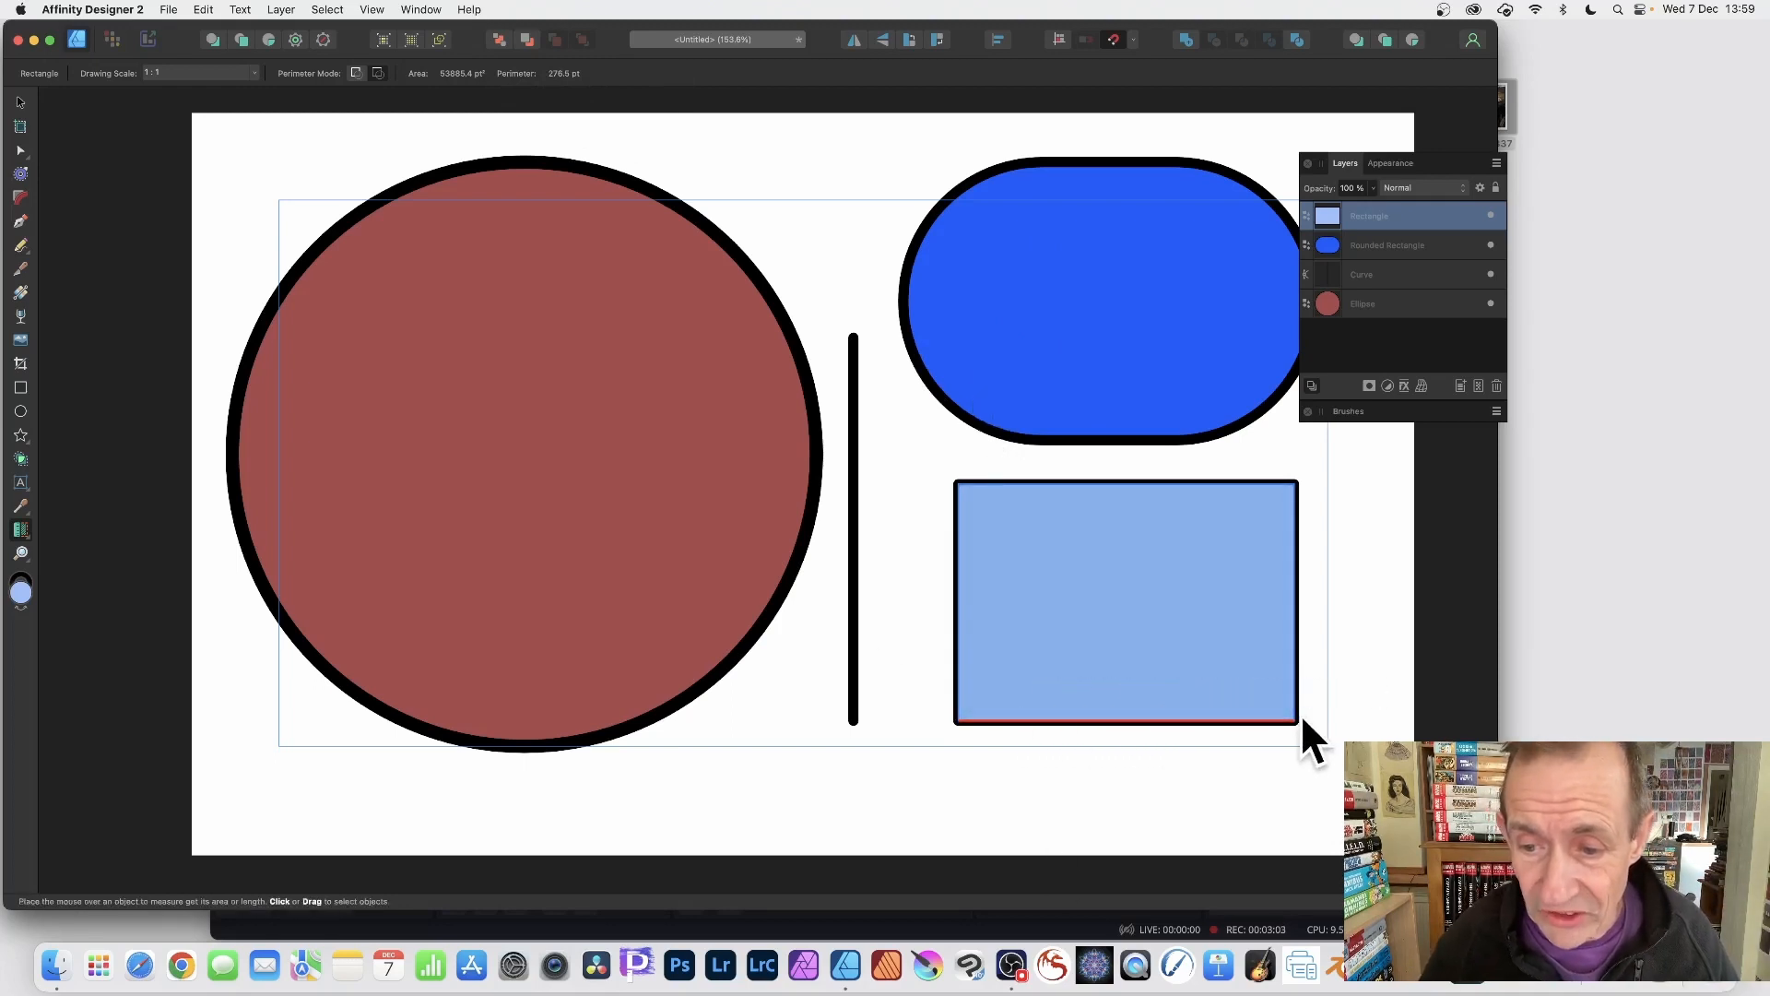
pyautogui.moveTo(1242, 739)
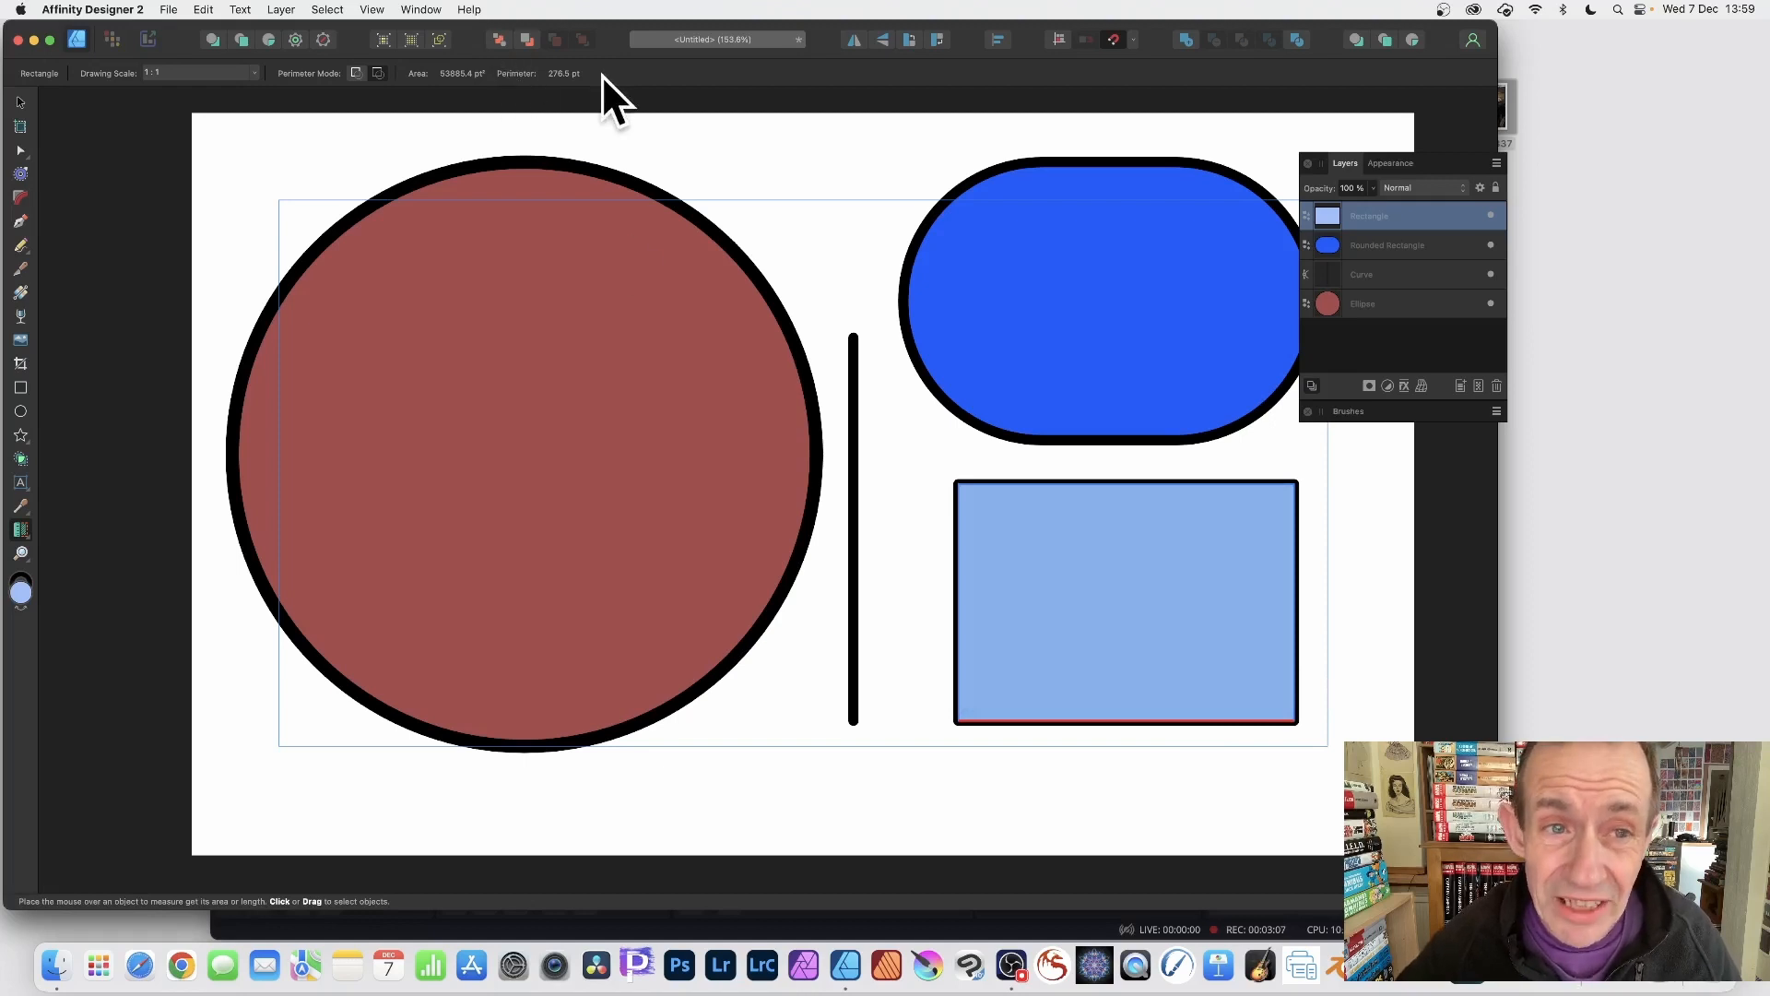
pyautogui.moveTo(1242, 745)
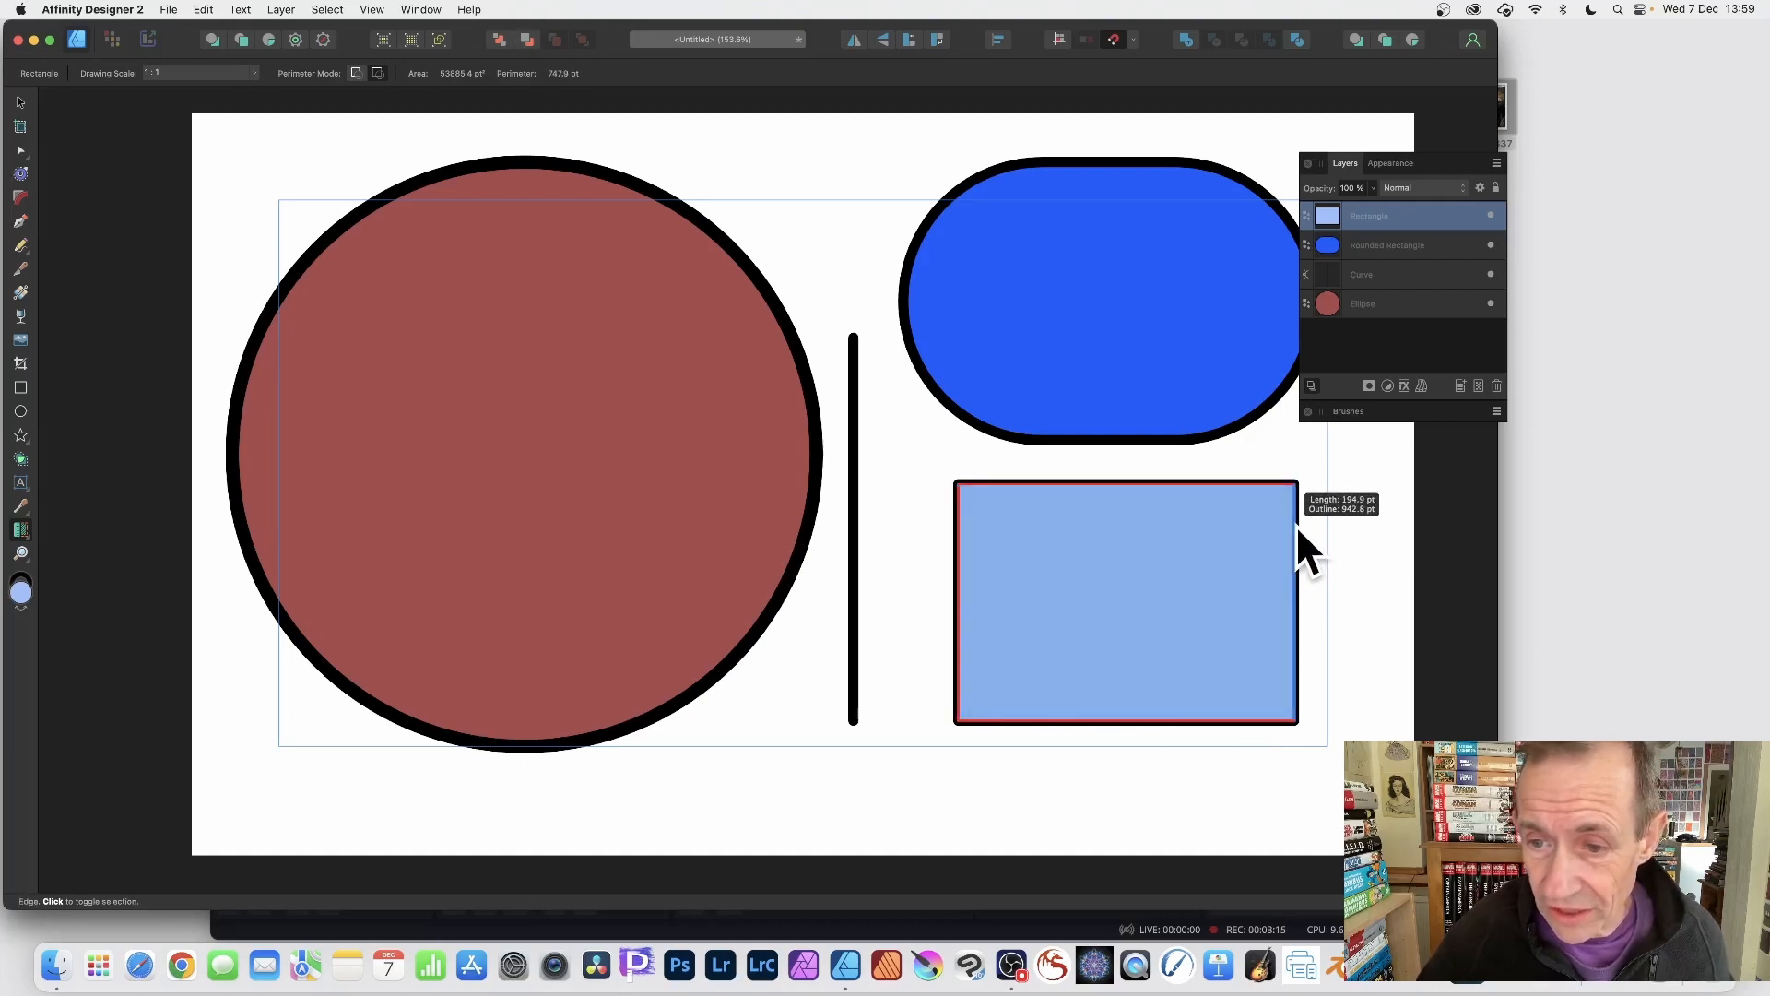
pyautogui.moveTo(553, 107)
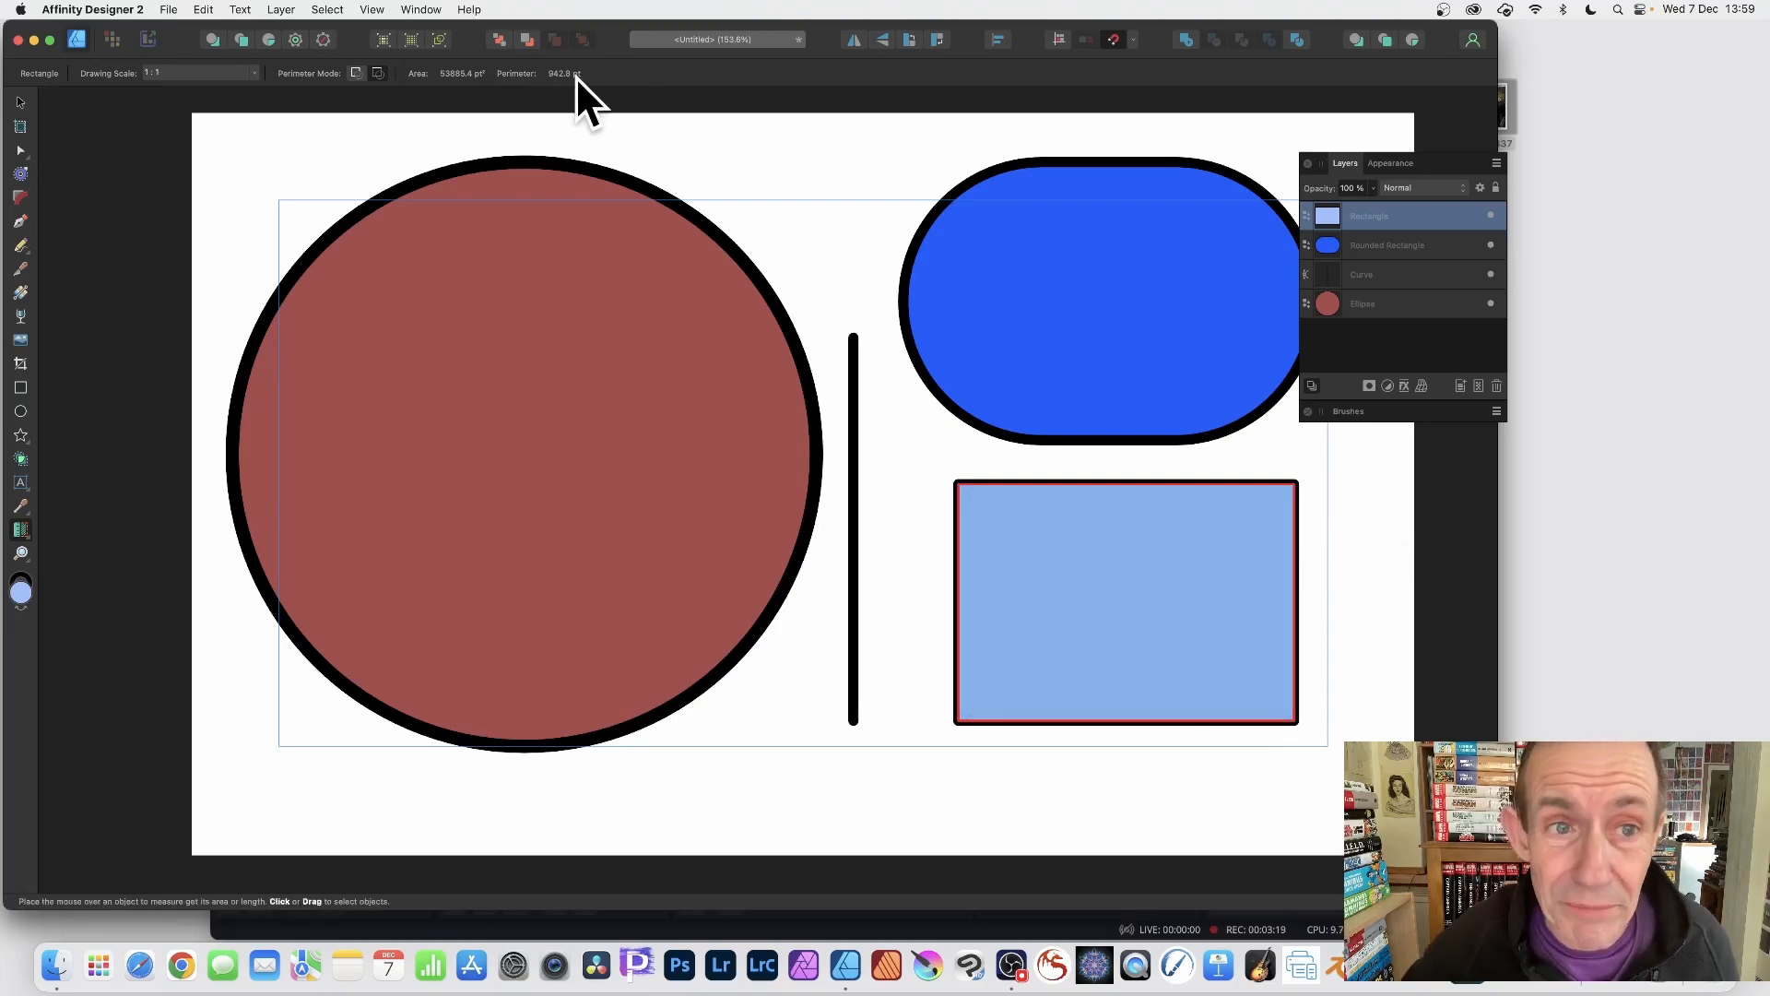
pyautogui.moveTo(1096, 186)
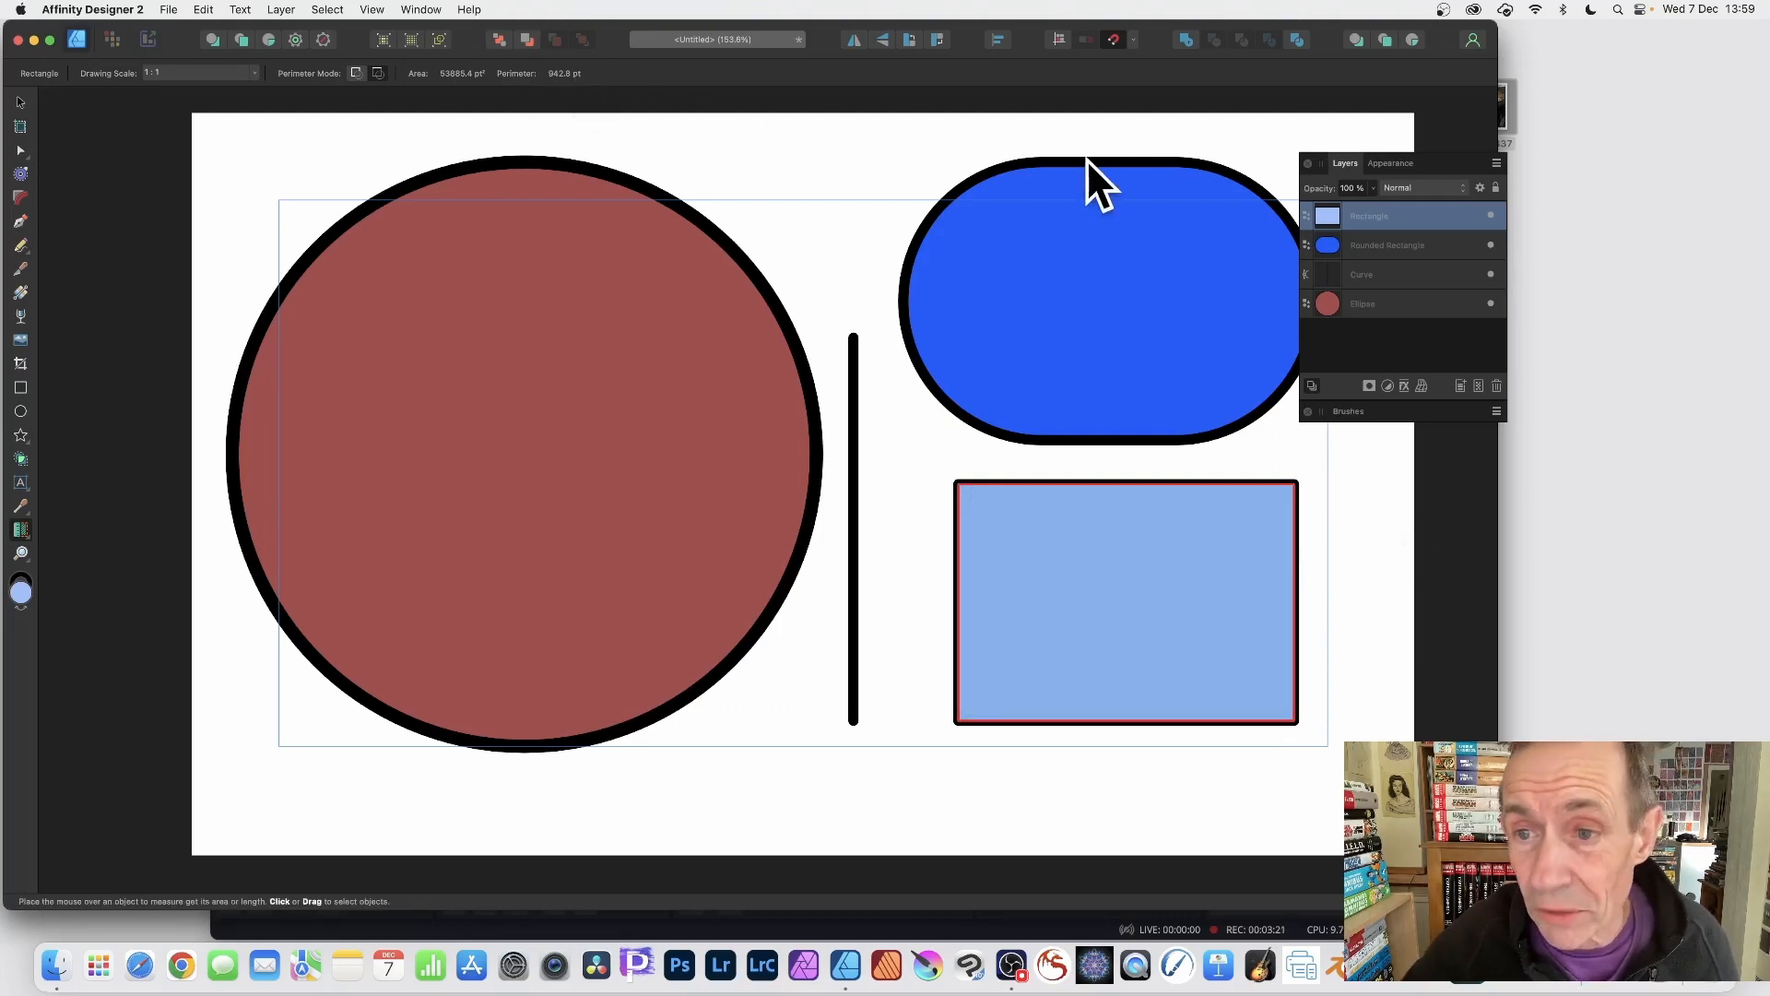
# Pick the blue rounded rectangle to read its 66293.1 pt² area and 849.2 pt perimeter
pyautogui.click(1095, 170)
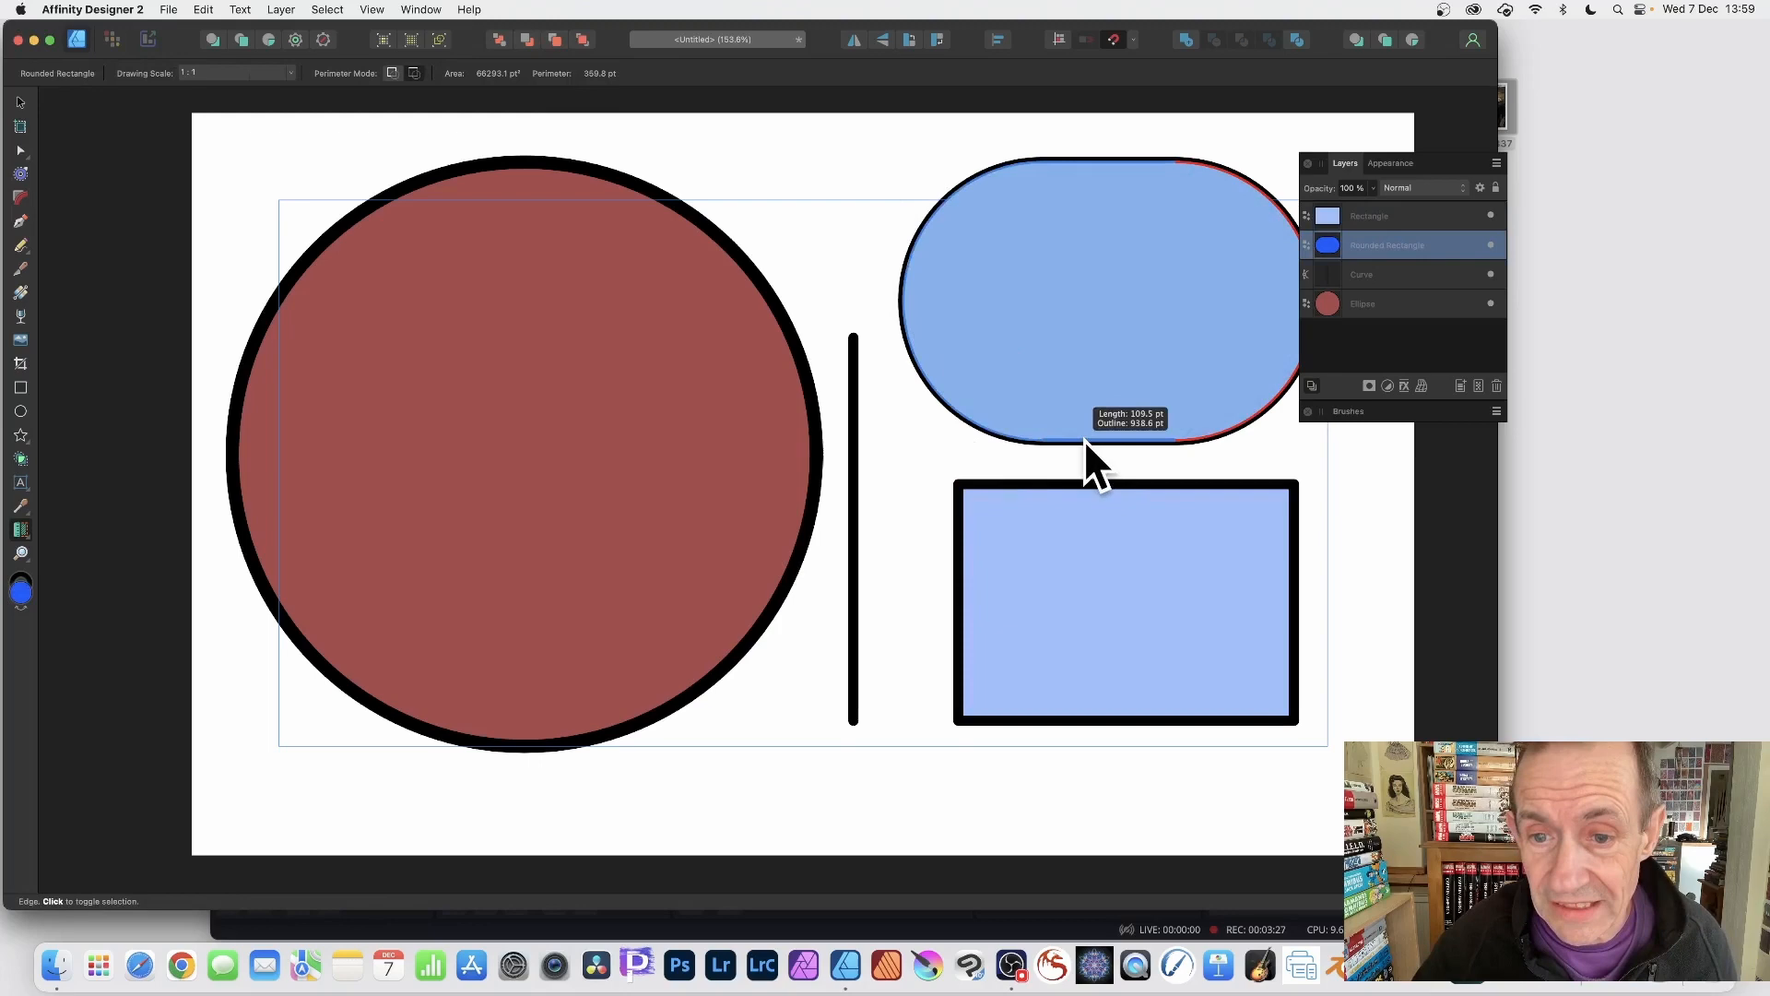
pyautogui.moveTo(1242, 152)
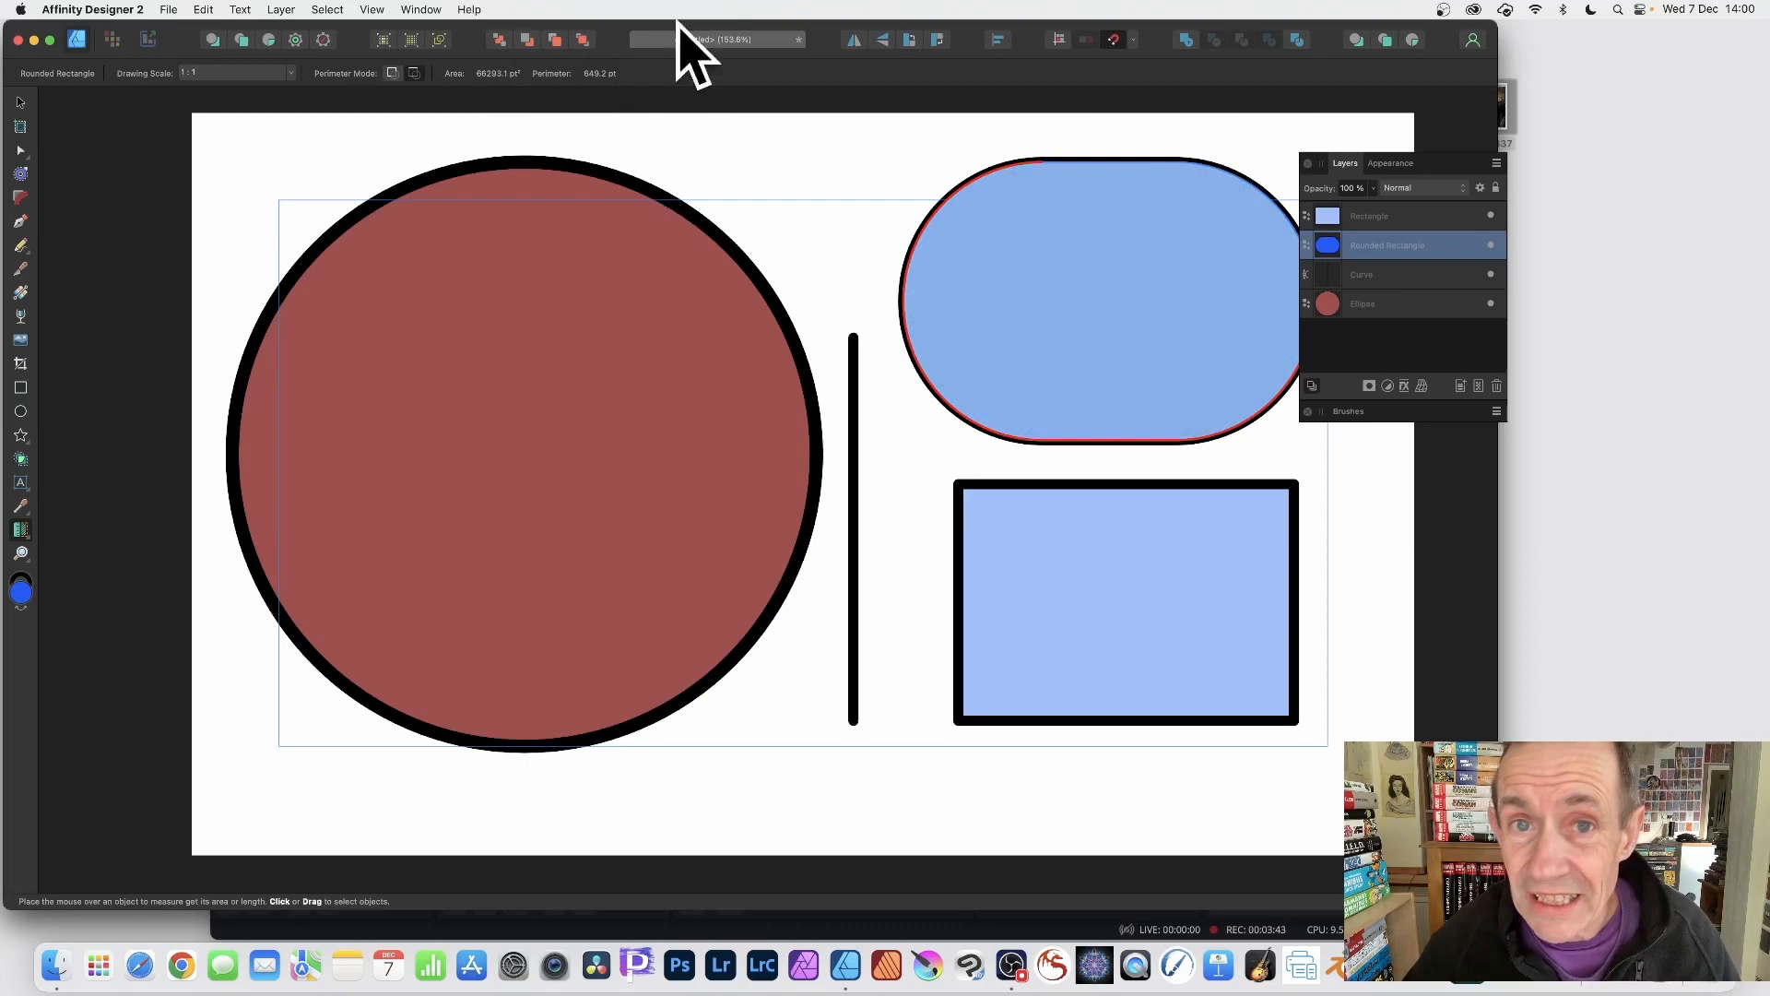
pyautogui.moveTo(1101, 186)
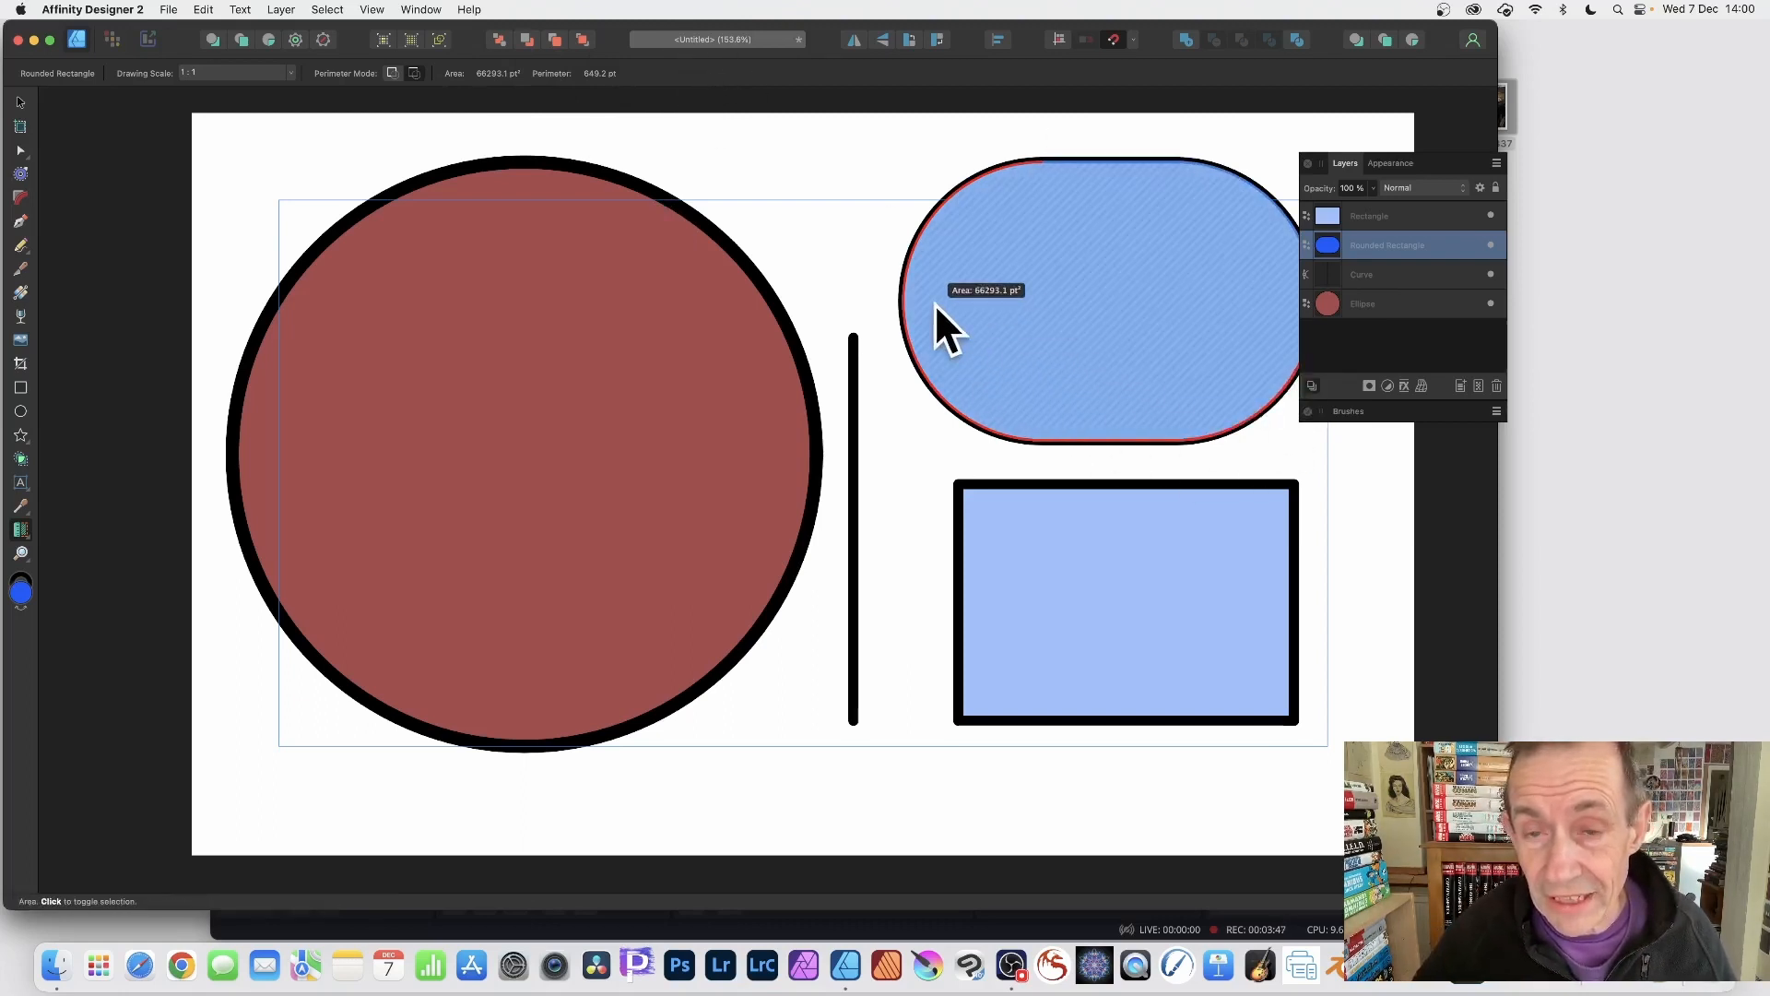
pyautogui.moveTo(358, 167)
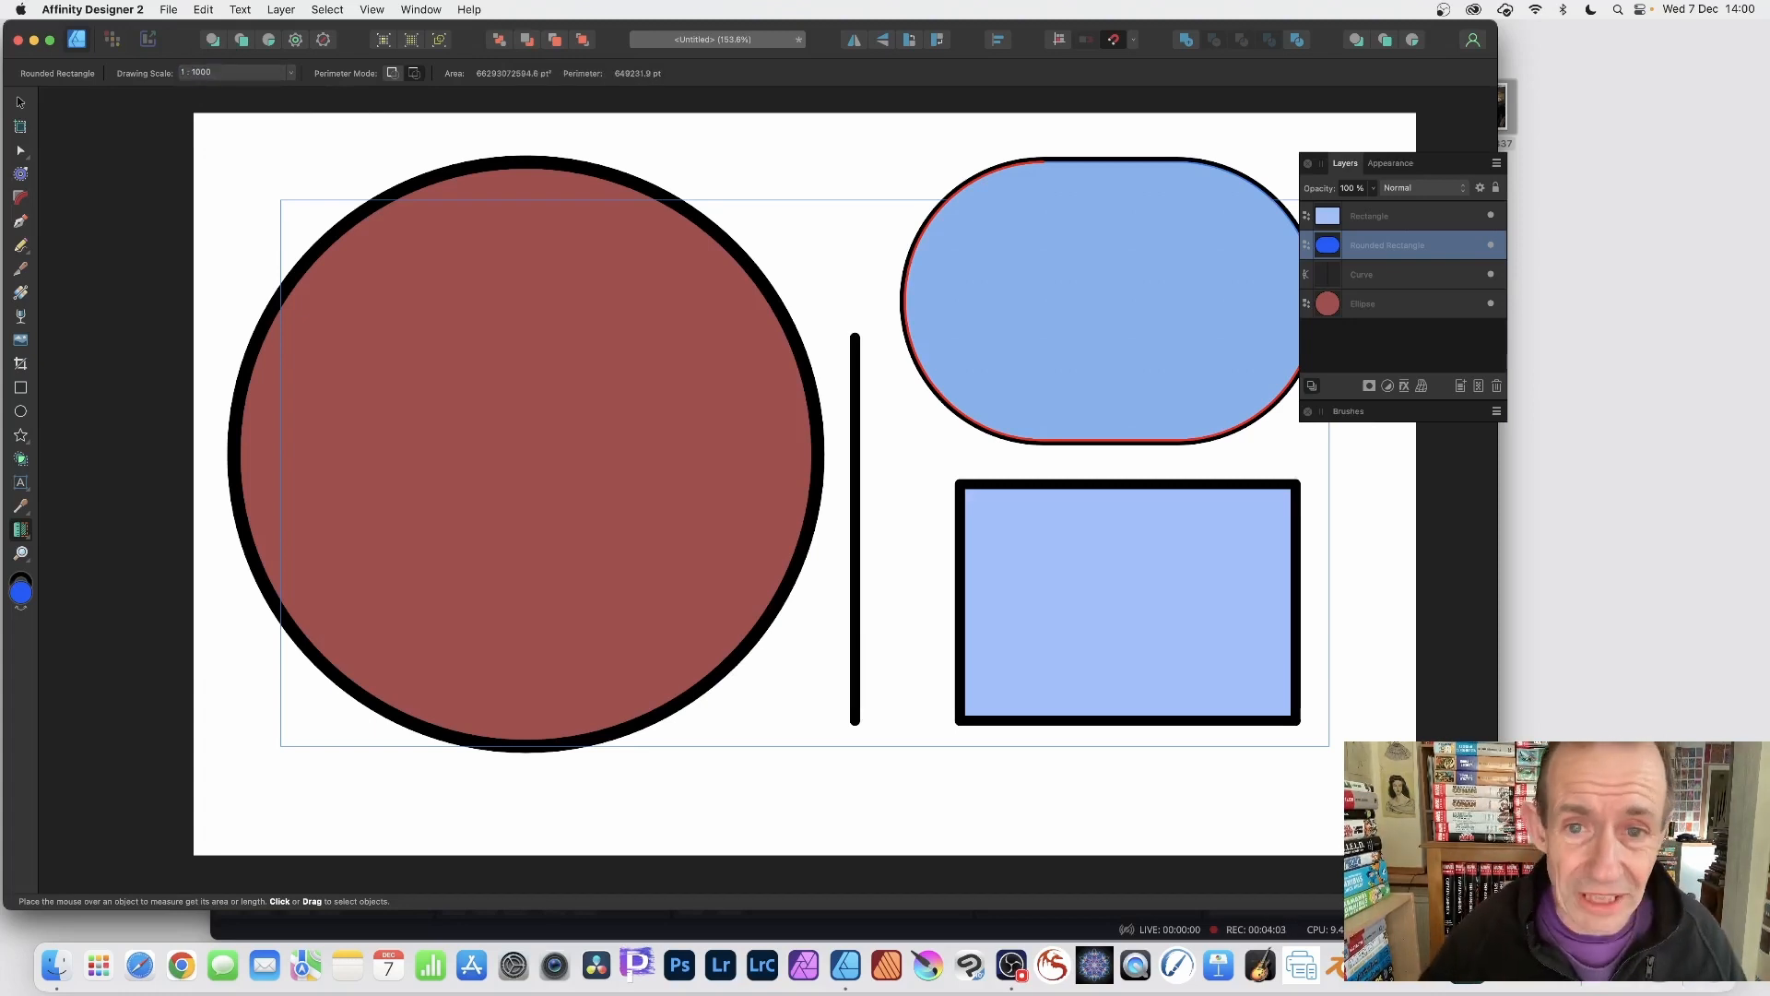
pyautogui.moveTo(1338, 362)
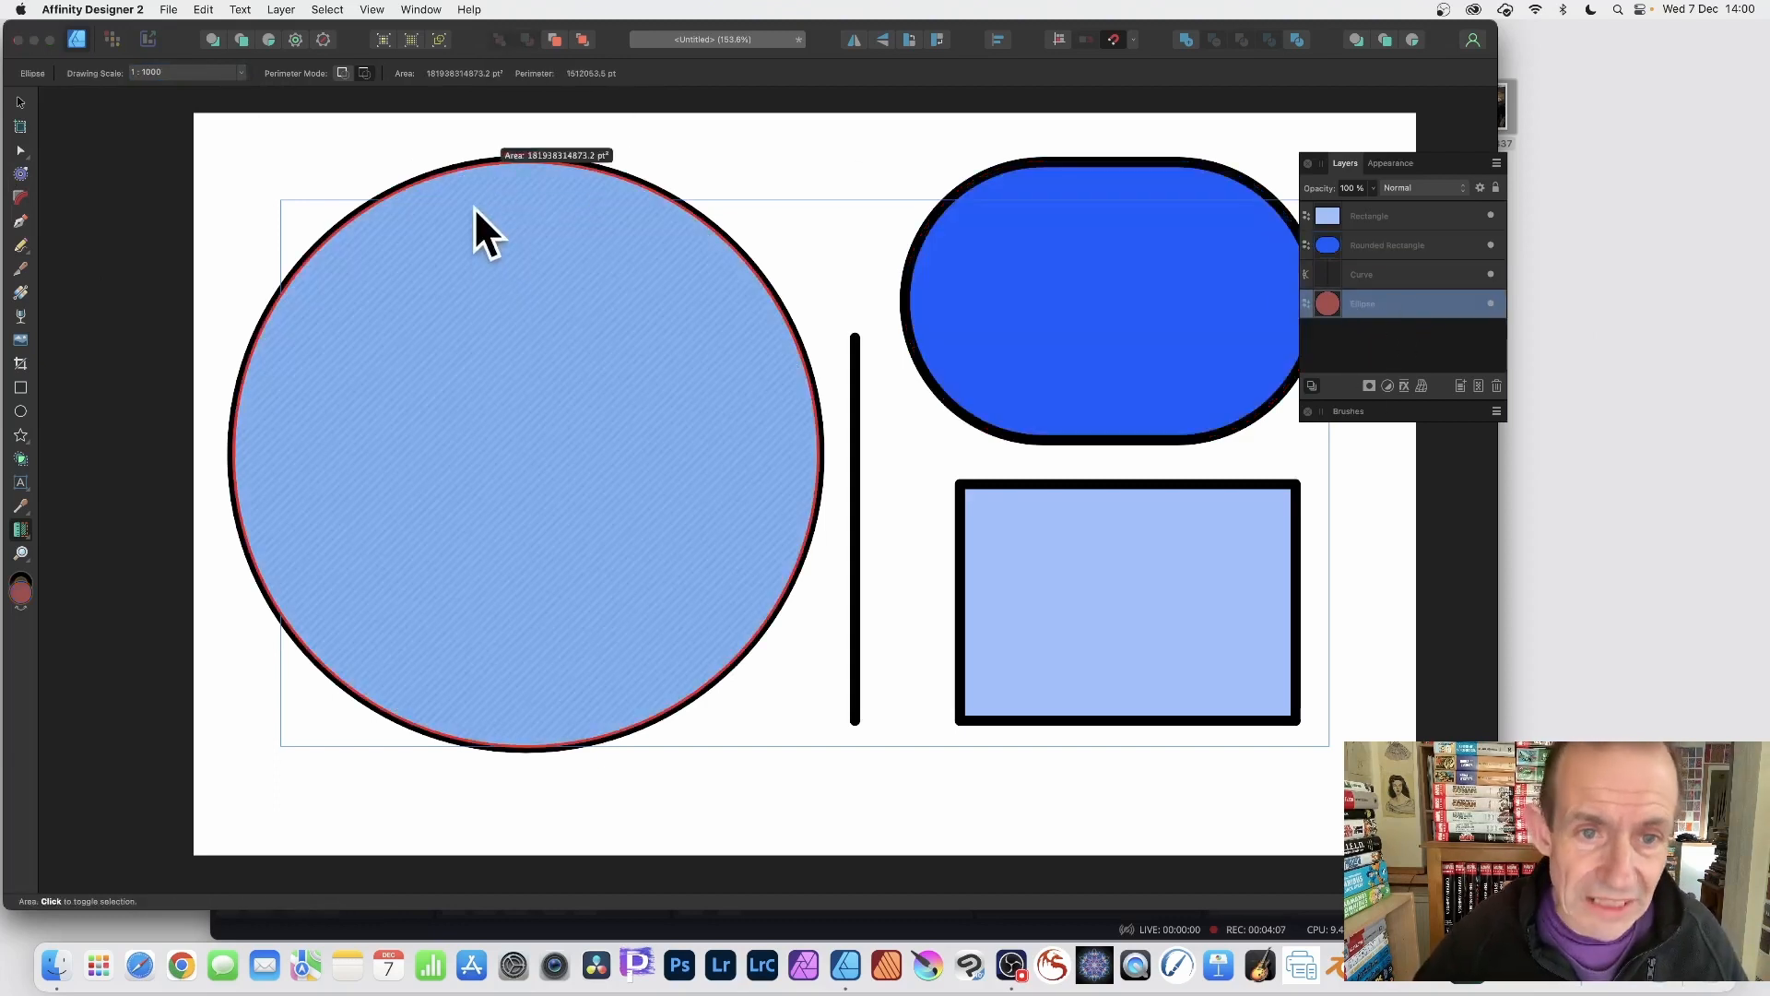
pyautogui.moveTo(513, 310)
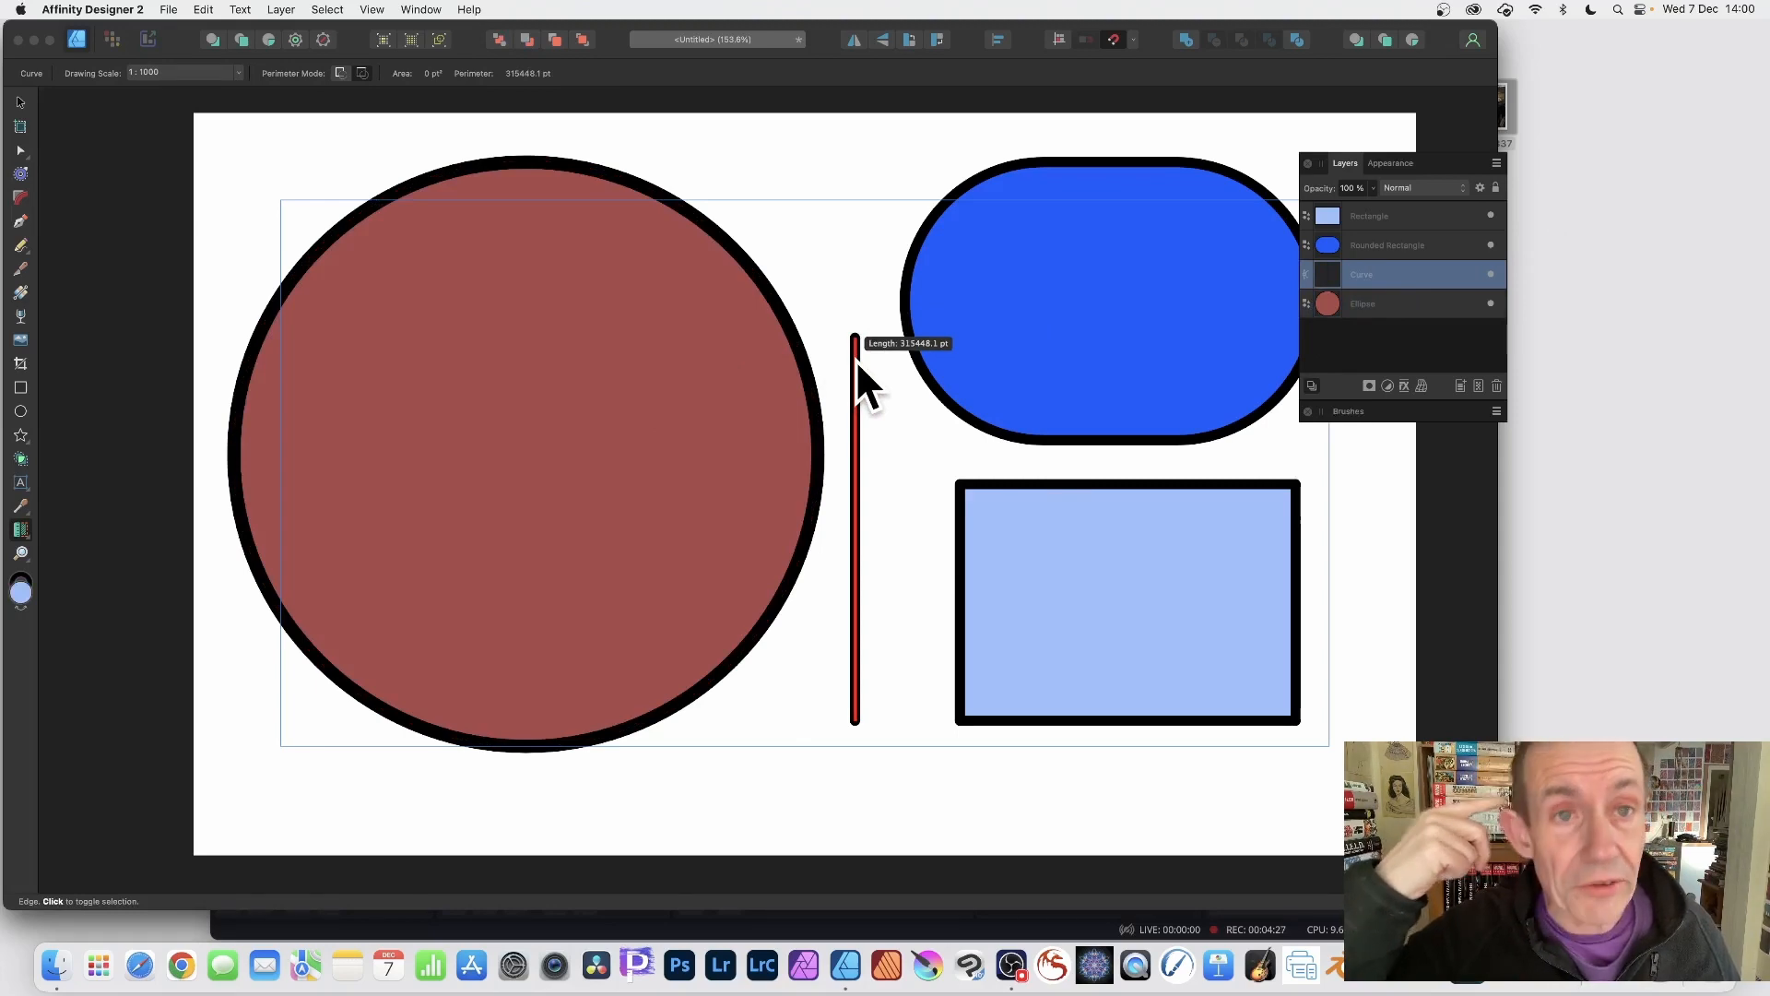
pyautogui.moveTo(209, 197)
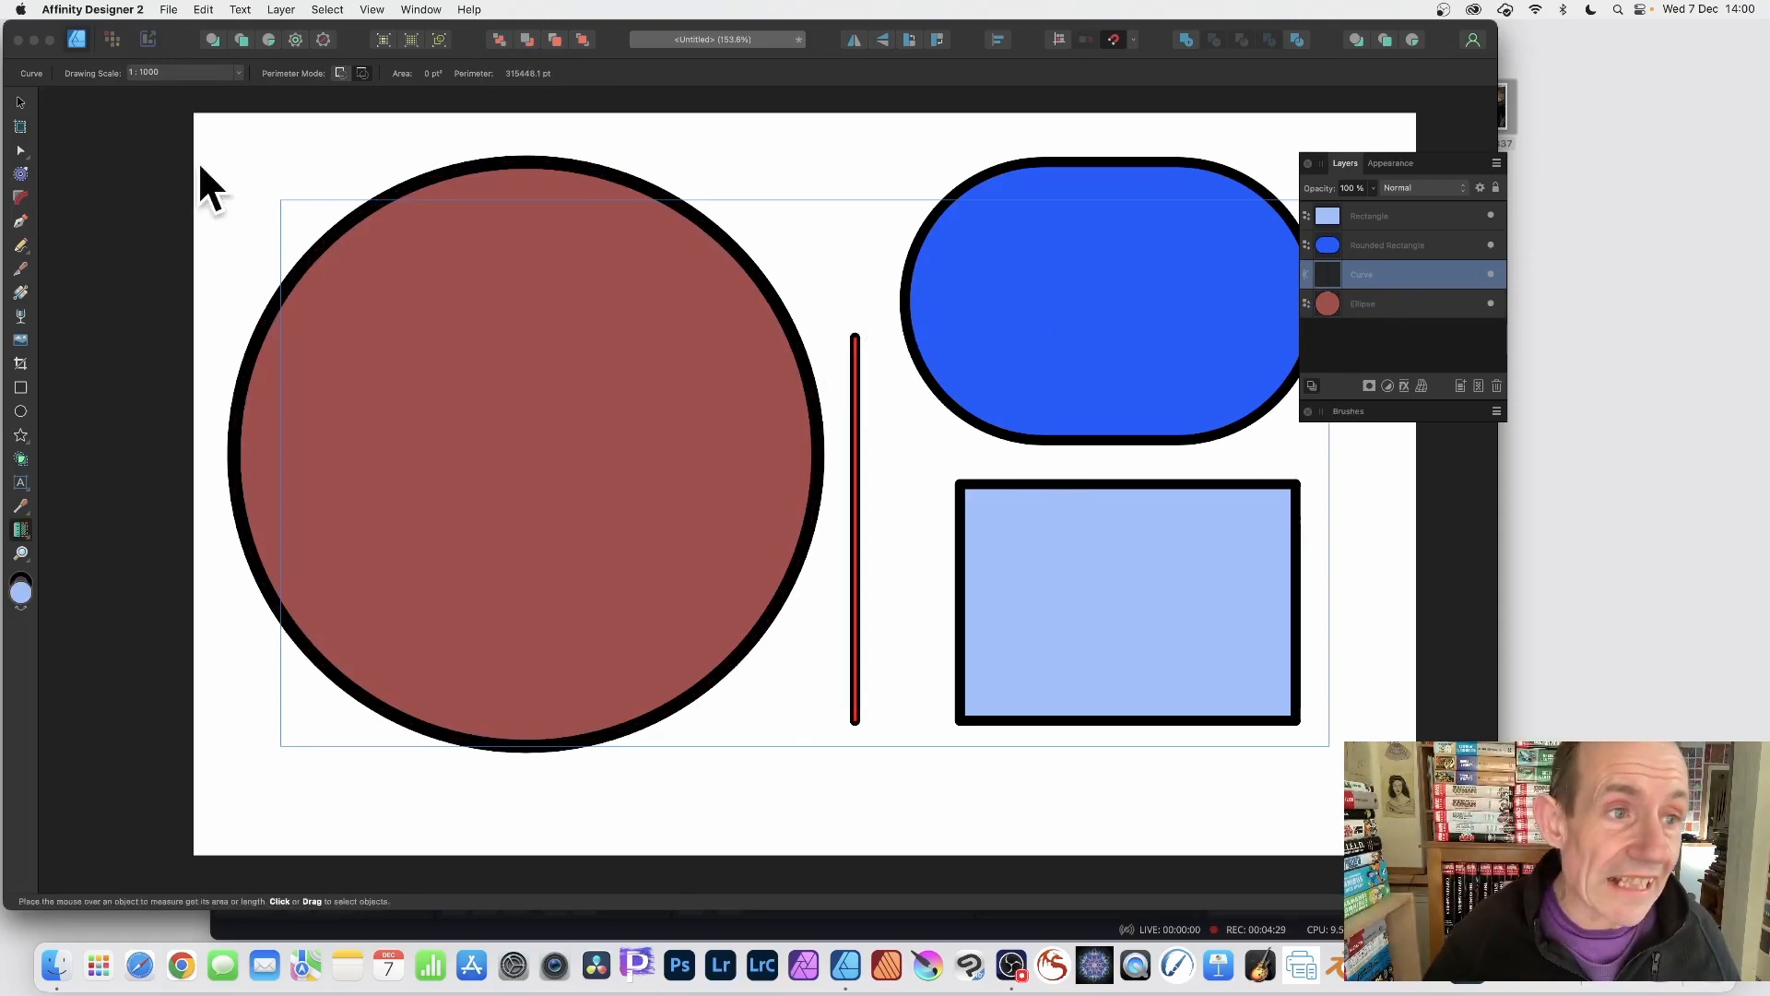
# Enter a 1:100 drawing scale, shrinking the vertical line's perimeter to 3.2 pt
pyautogui.click(181, 72)
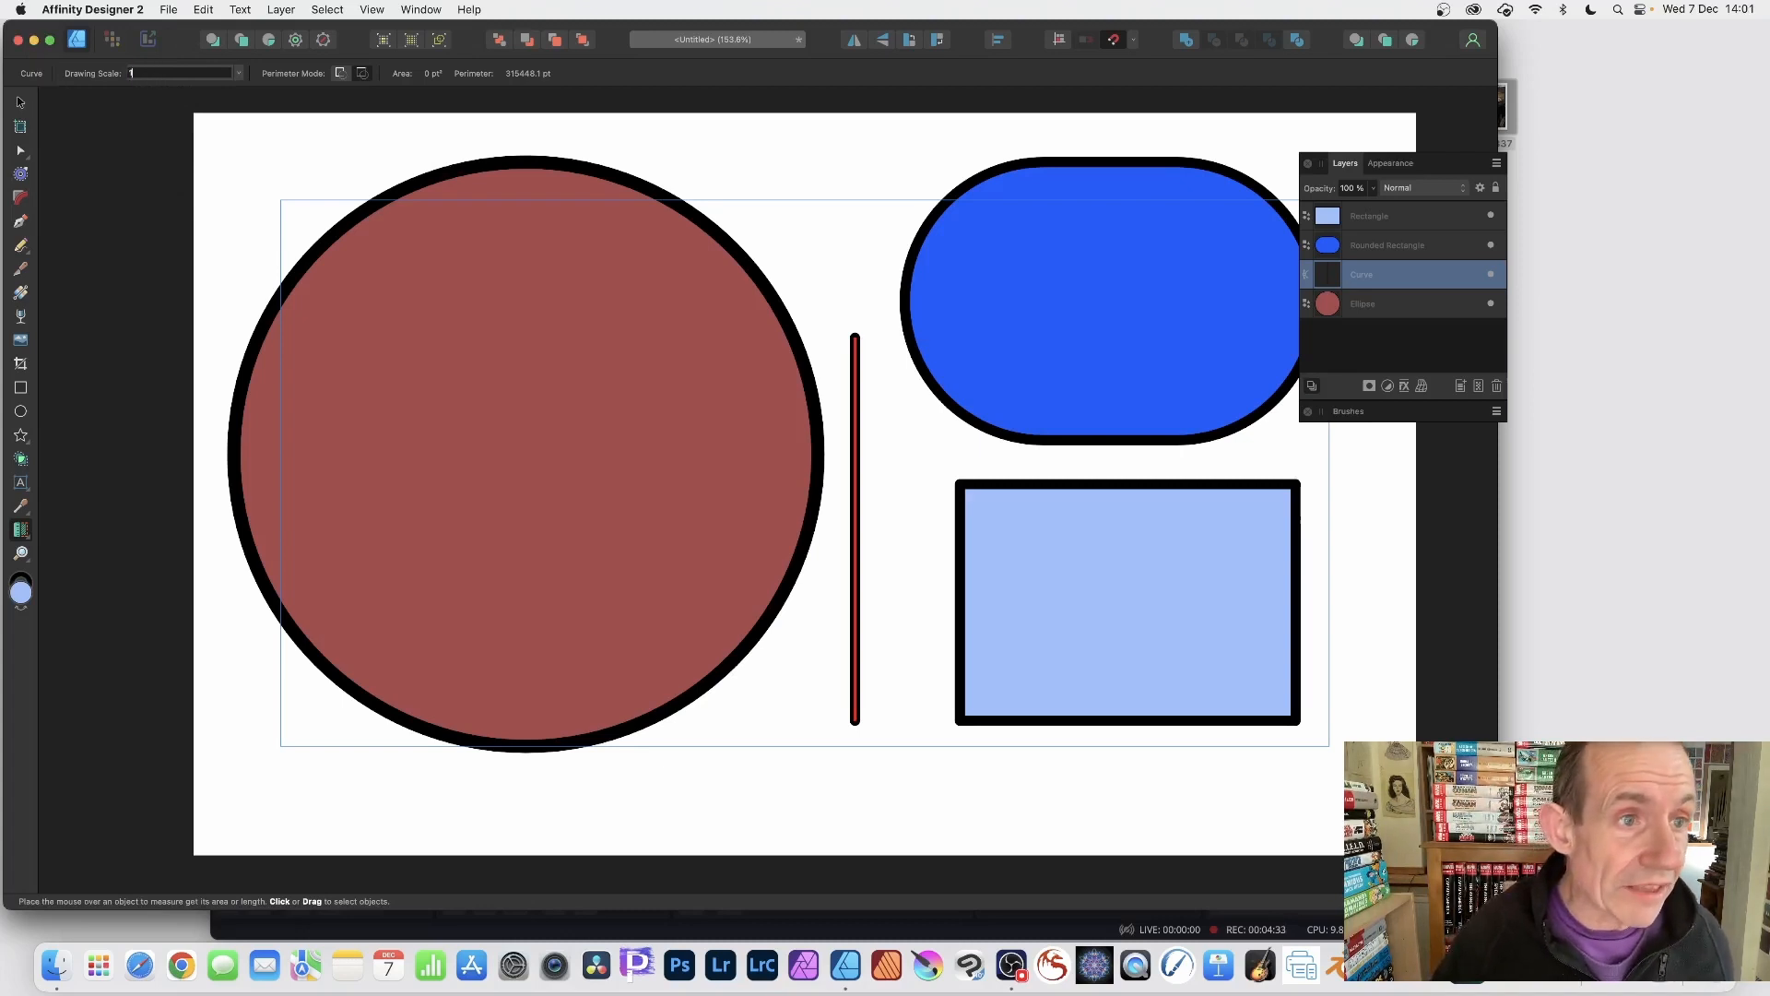
pyautogui.write('1:100')
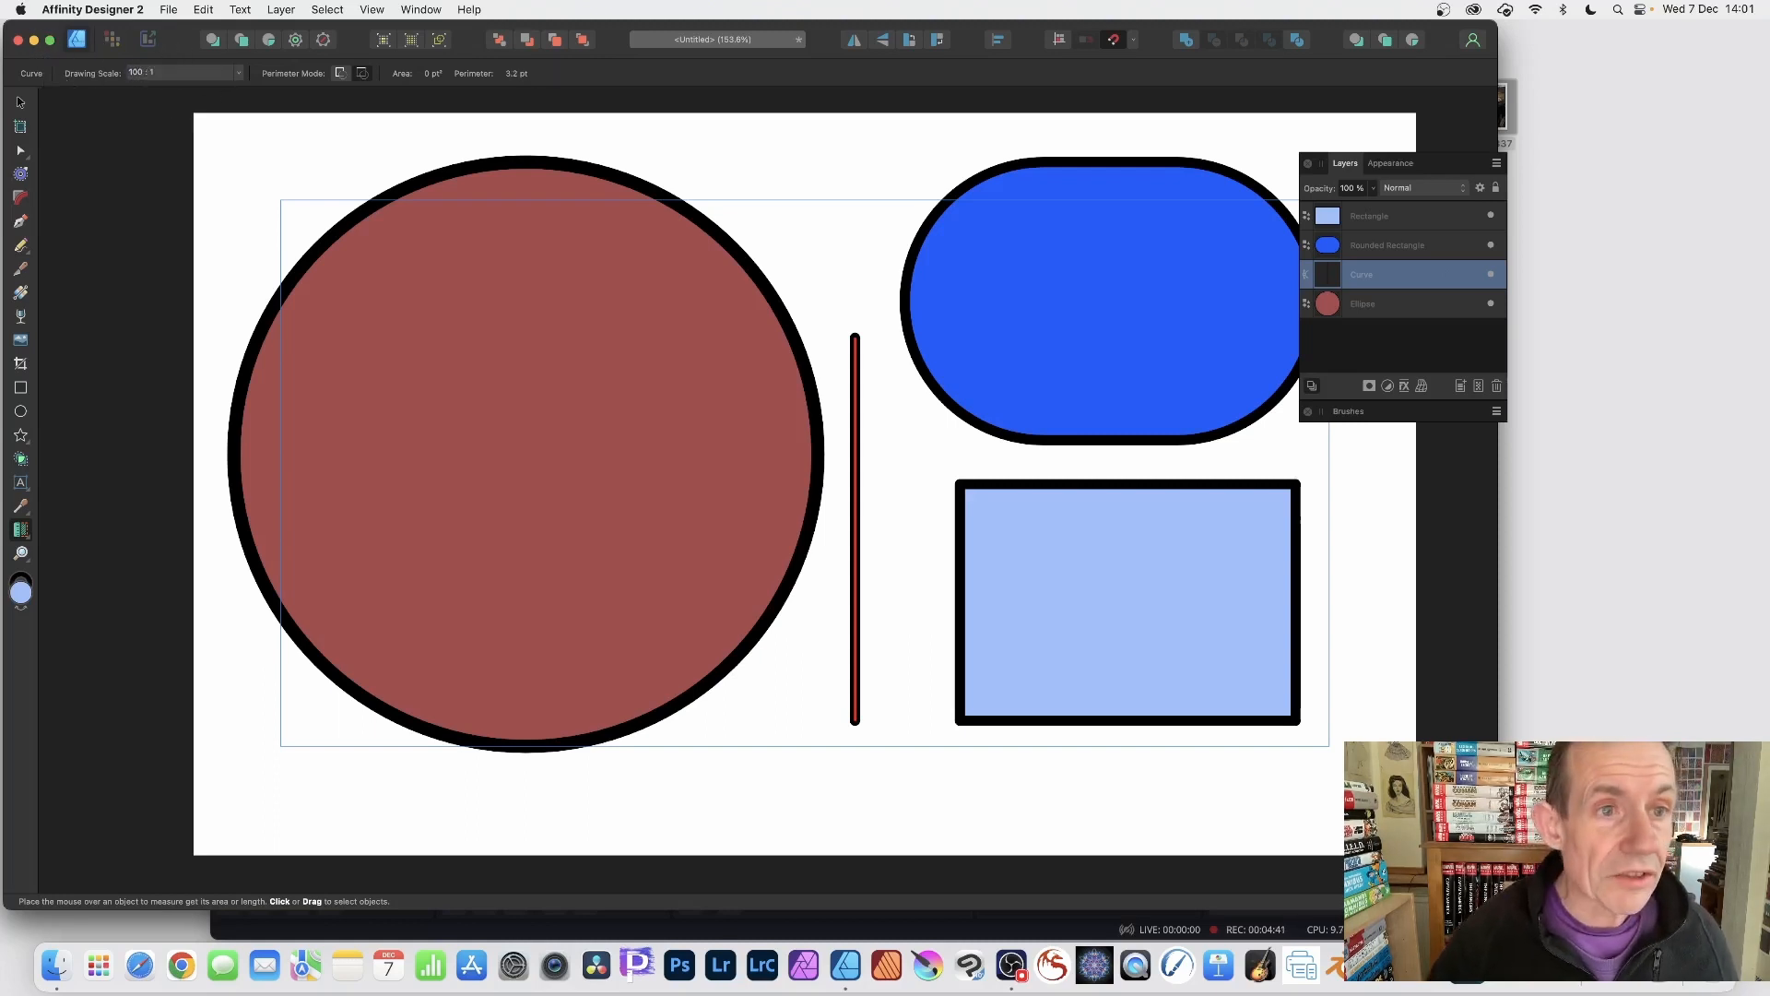
pyautogui.moveTo(508, 113)
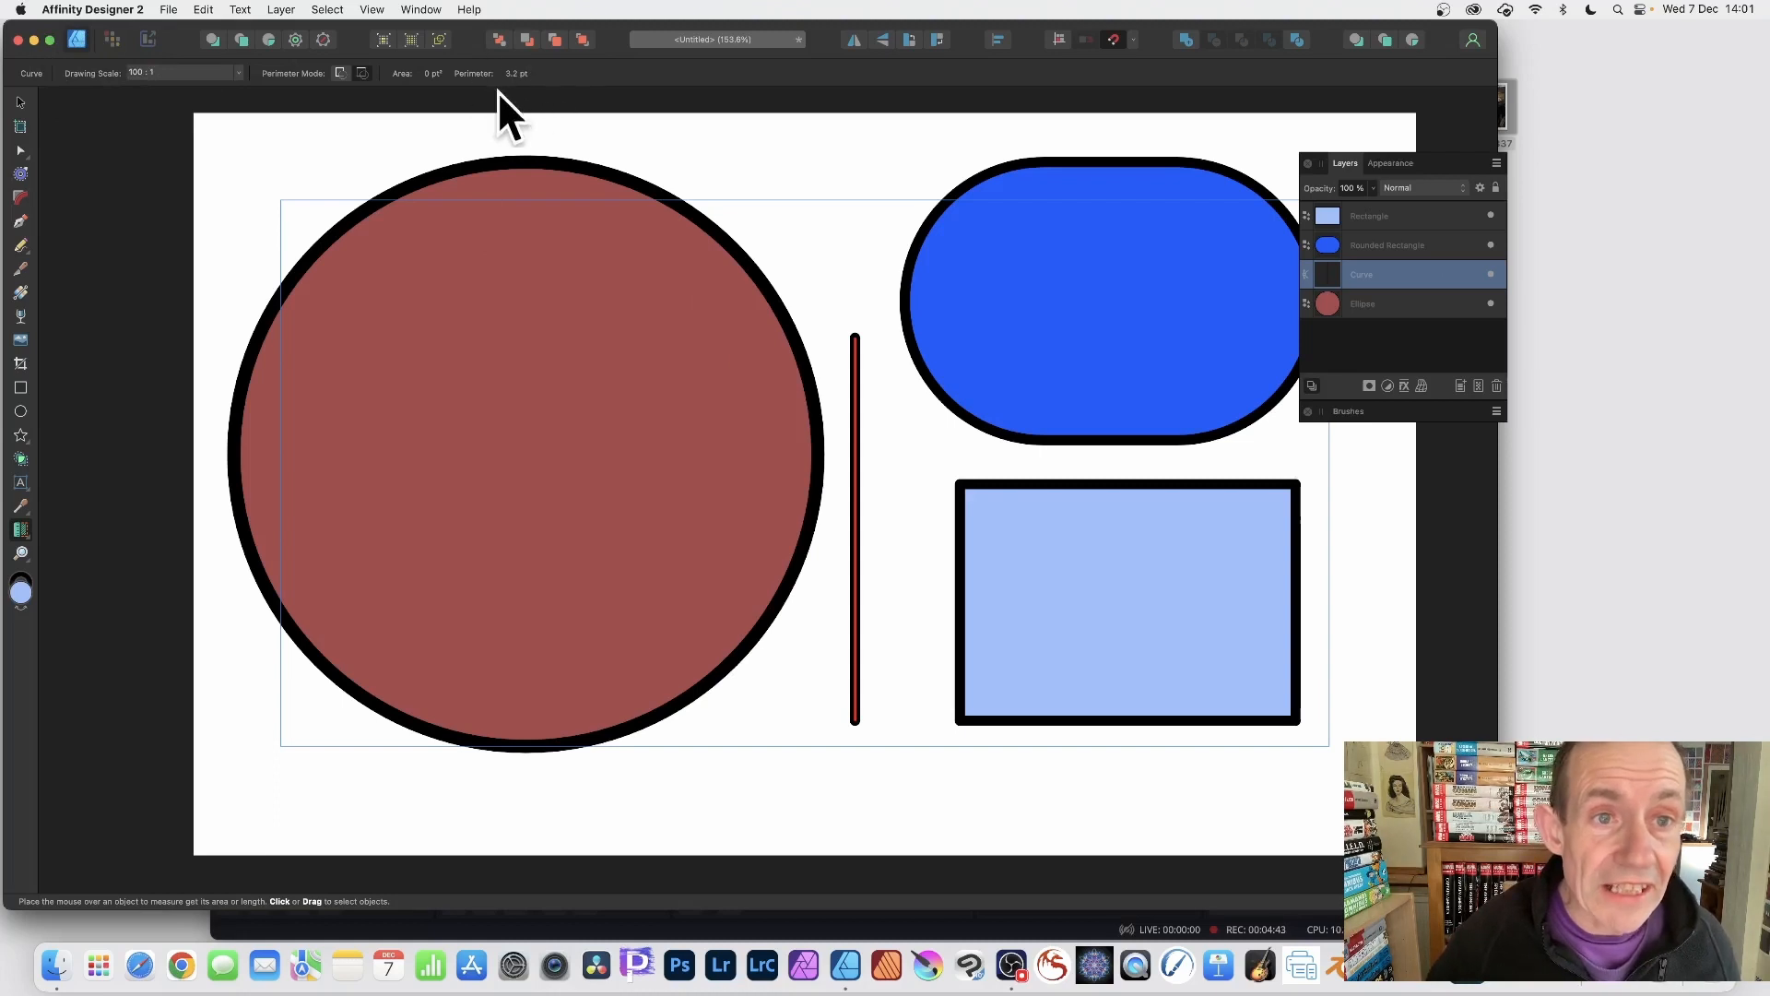
pyautogui.moveTo(844, 336)
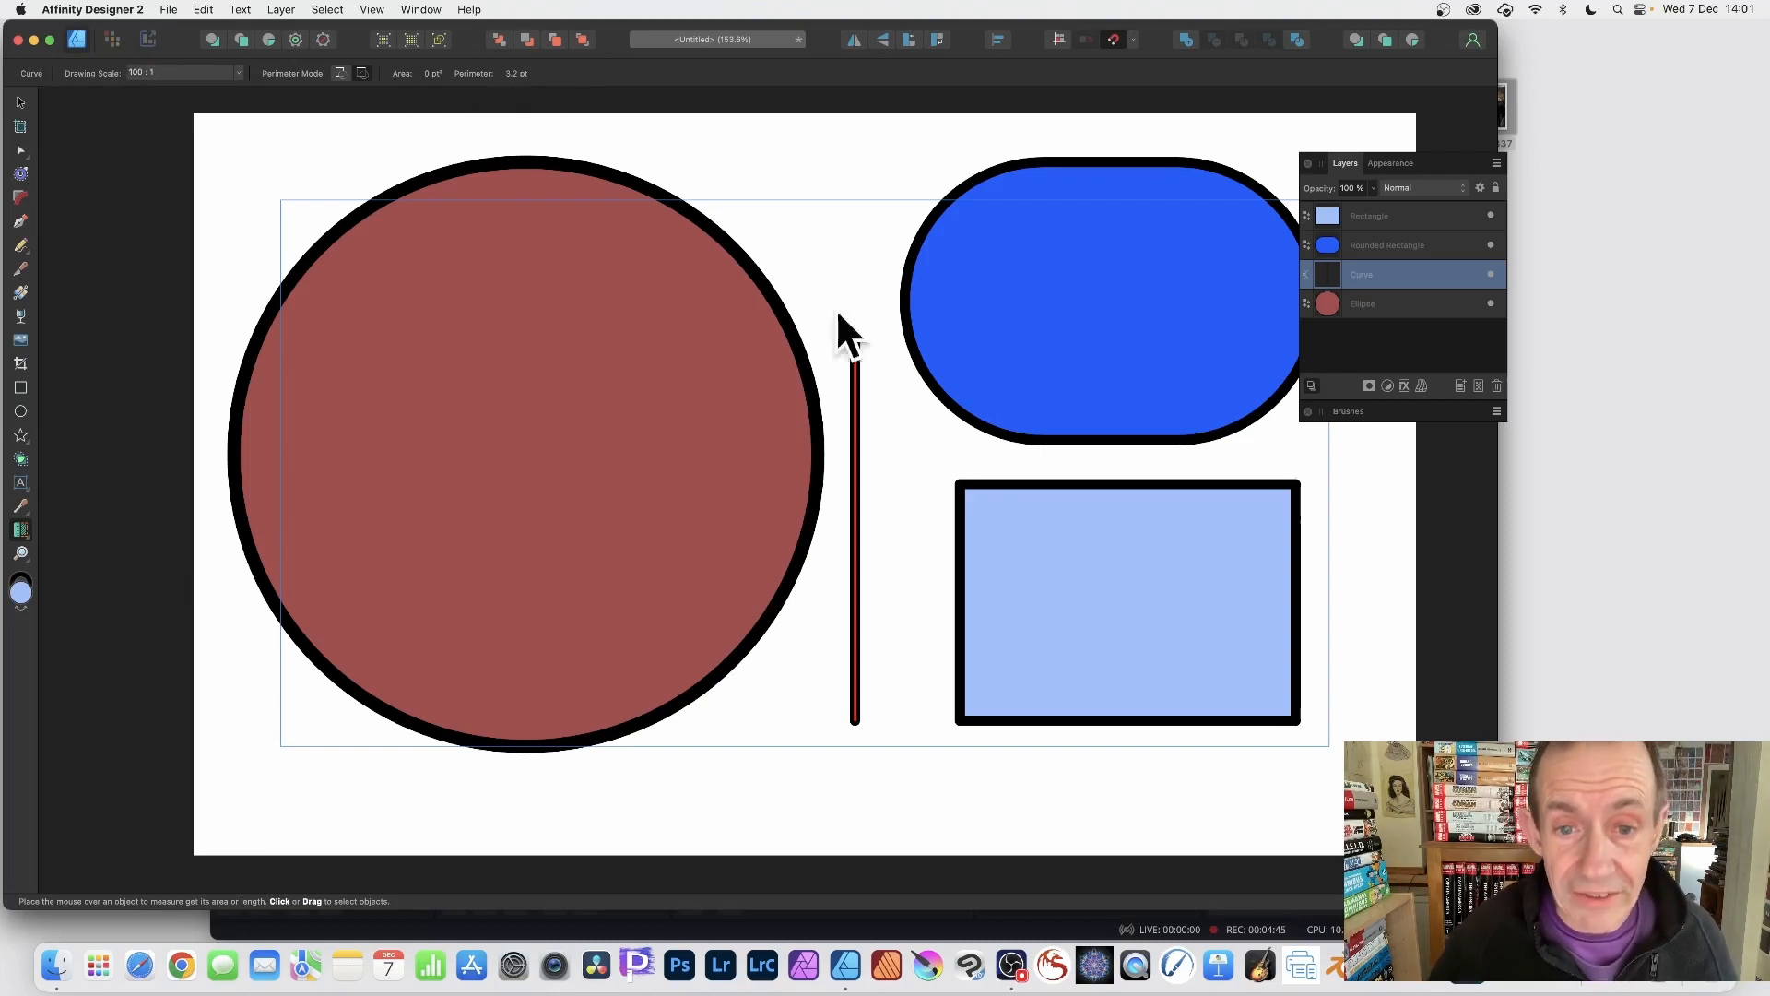
pyautogui.moveTo(537, 101)
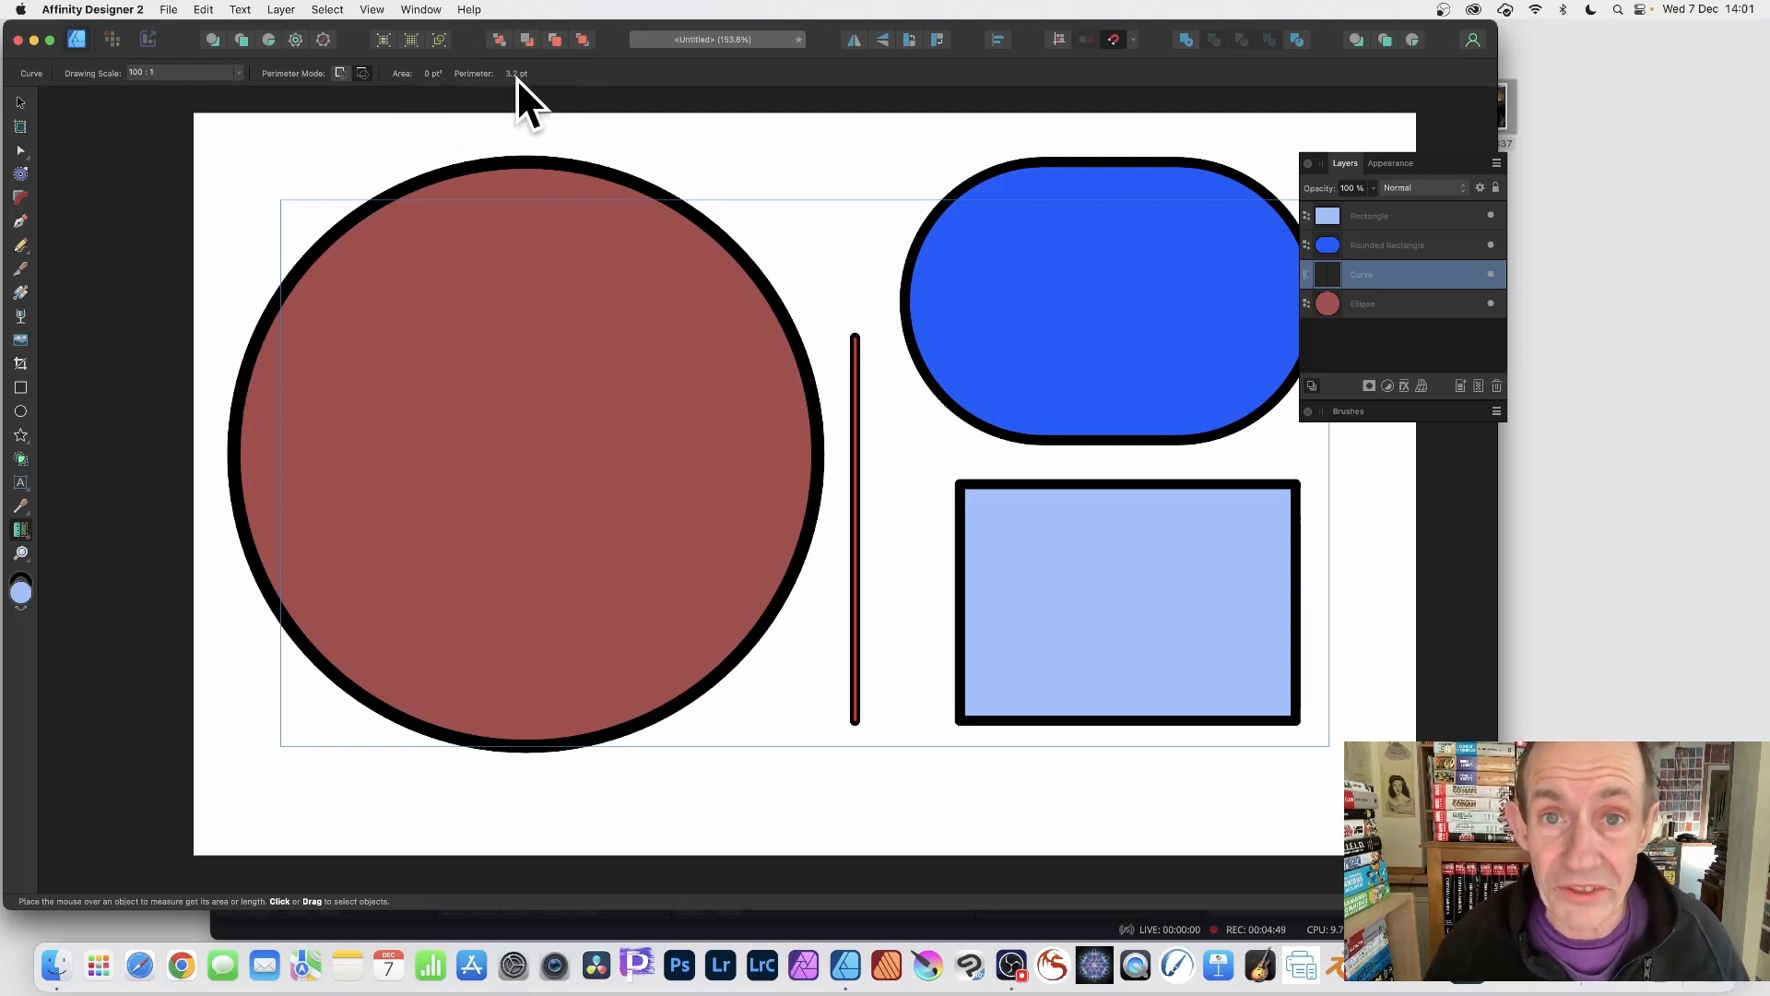
pyautogui.moveTo(287, 56)
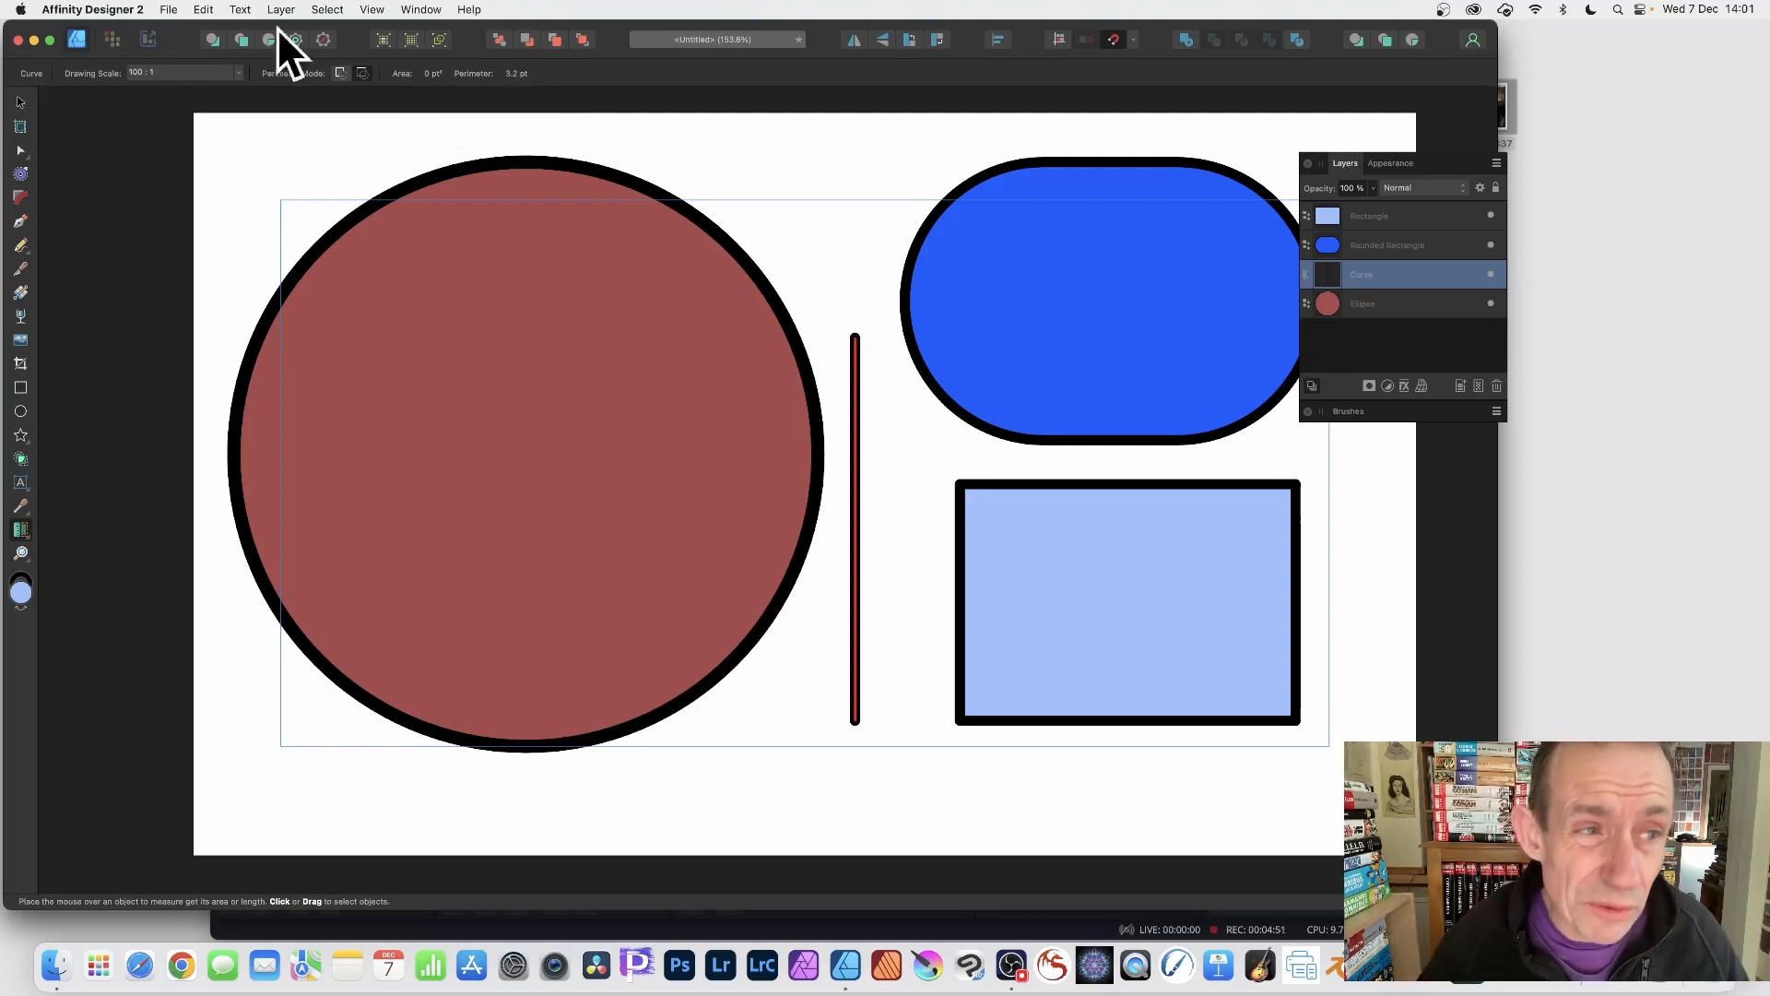
pyautogui.moveTo(203, 107)
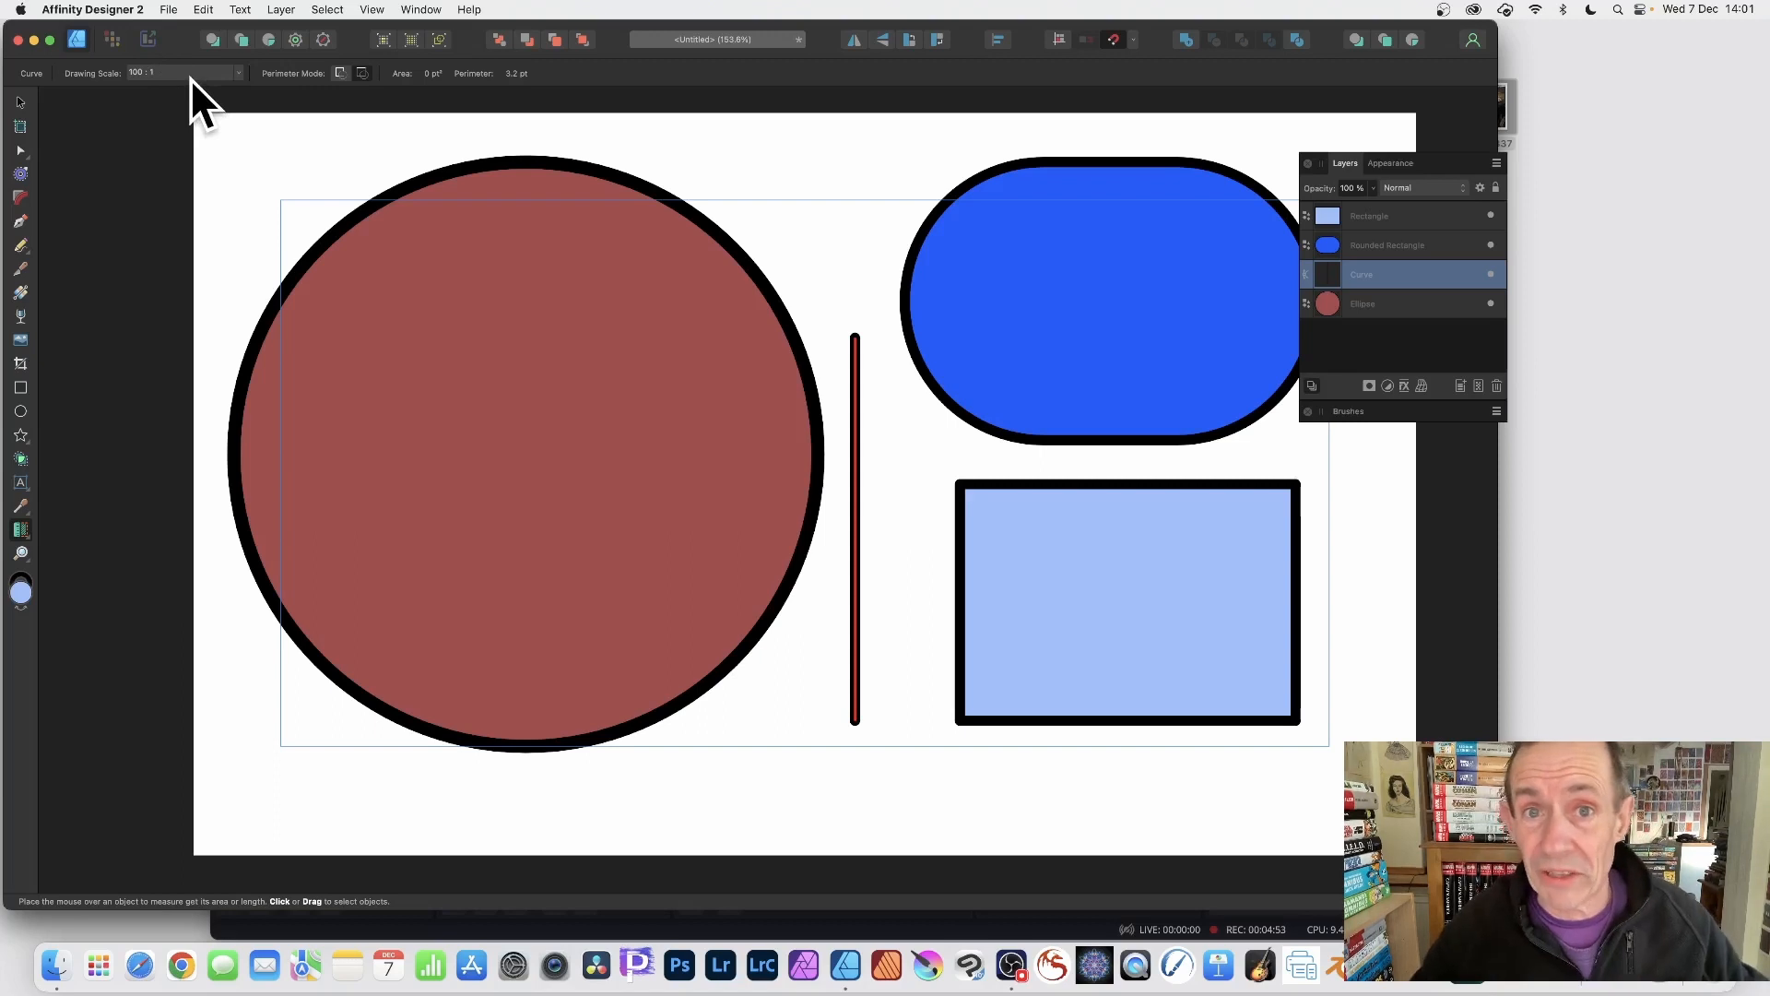
pyautogui.click(168, 9)
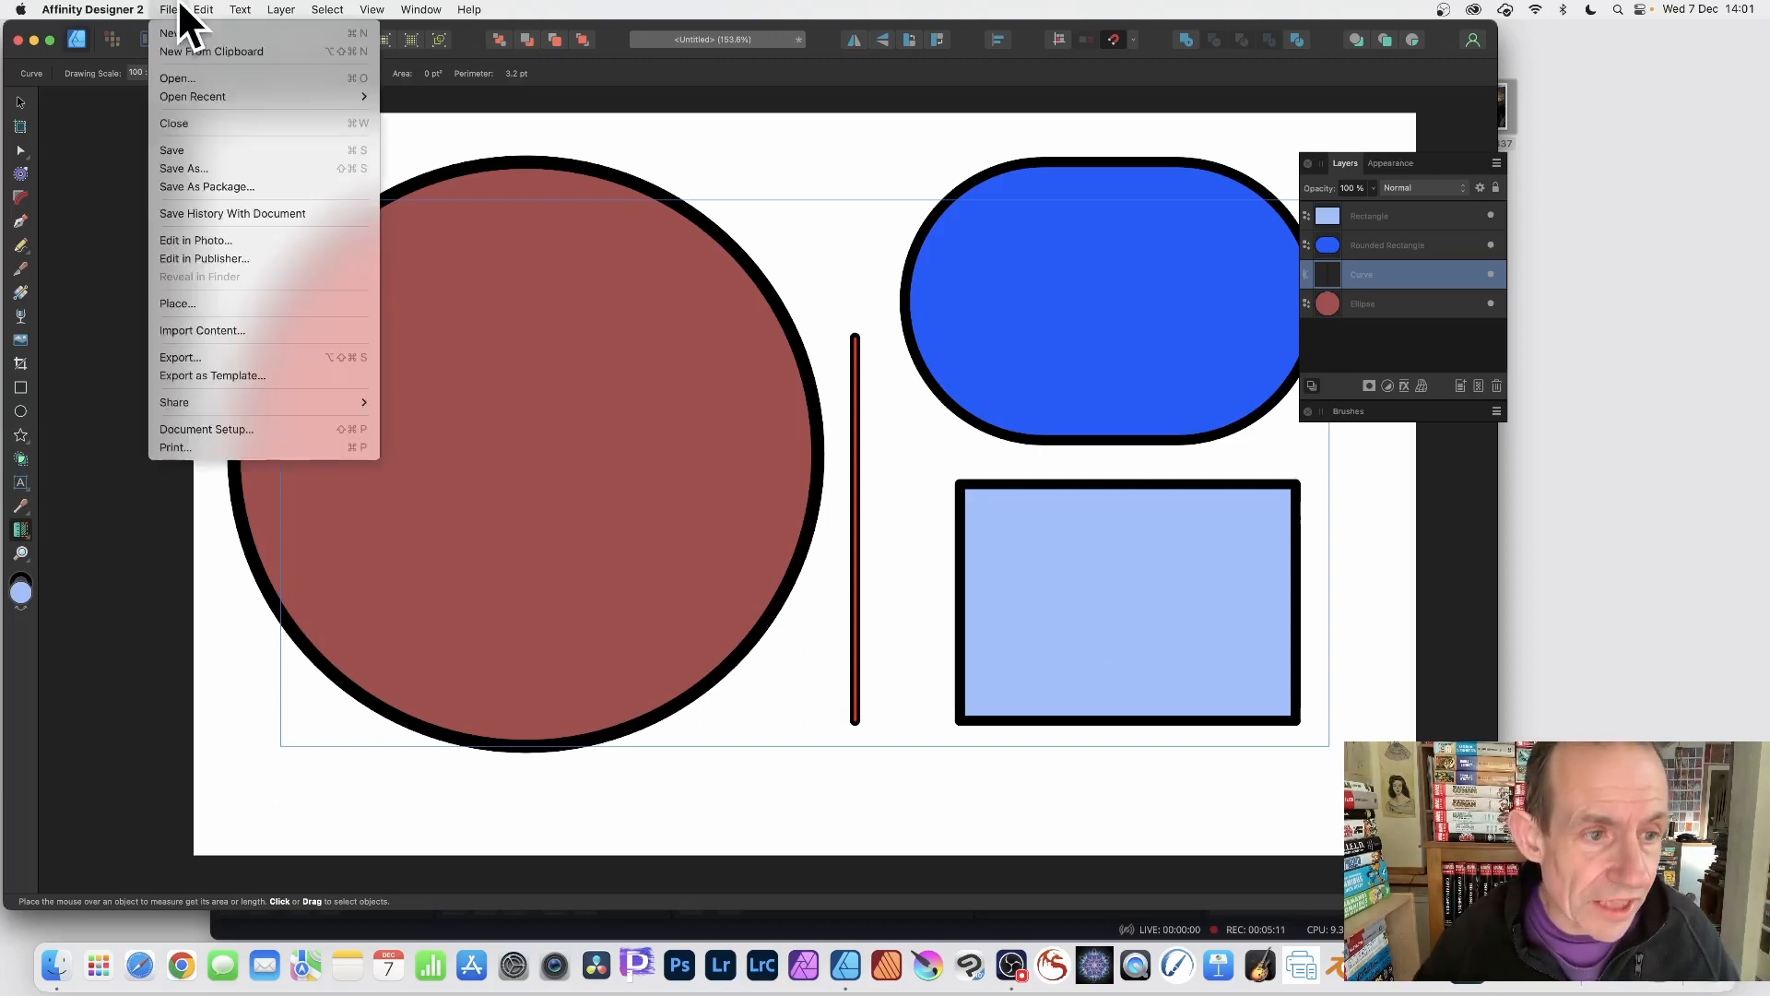
pyautogui.click(206, 429)
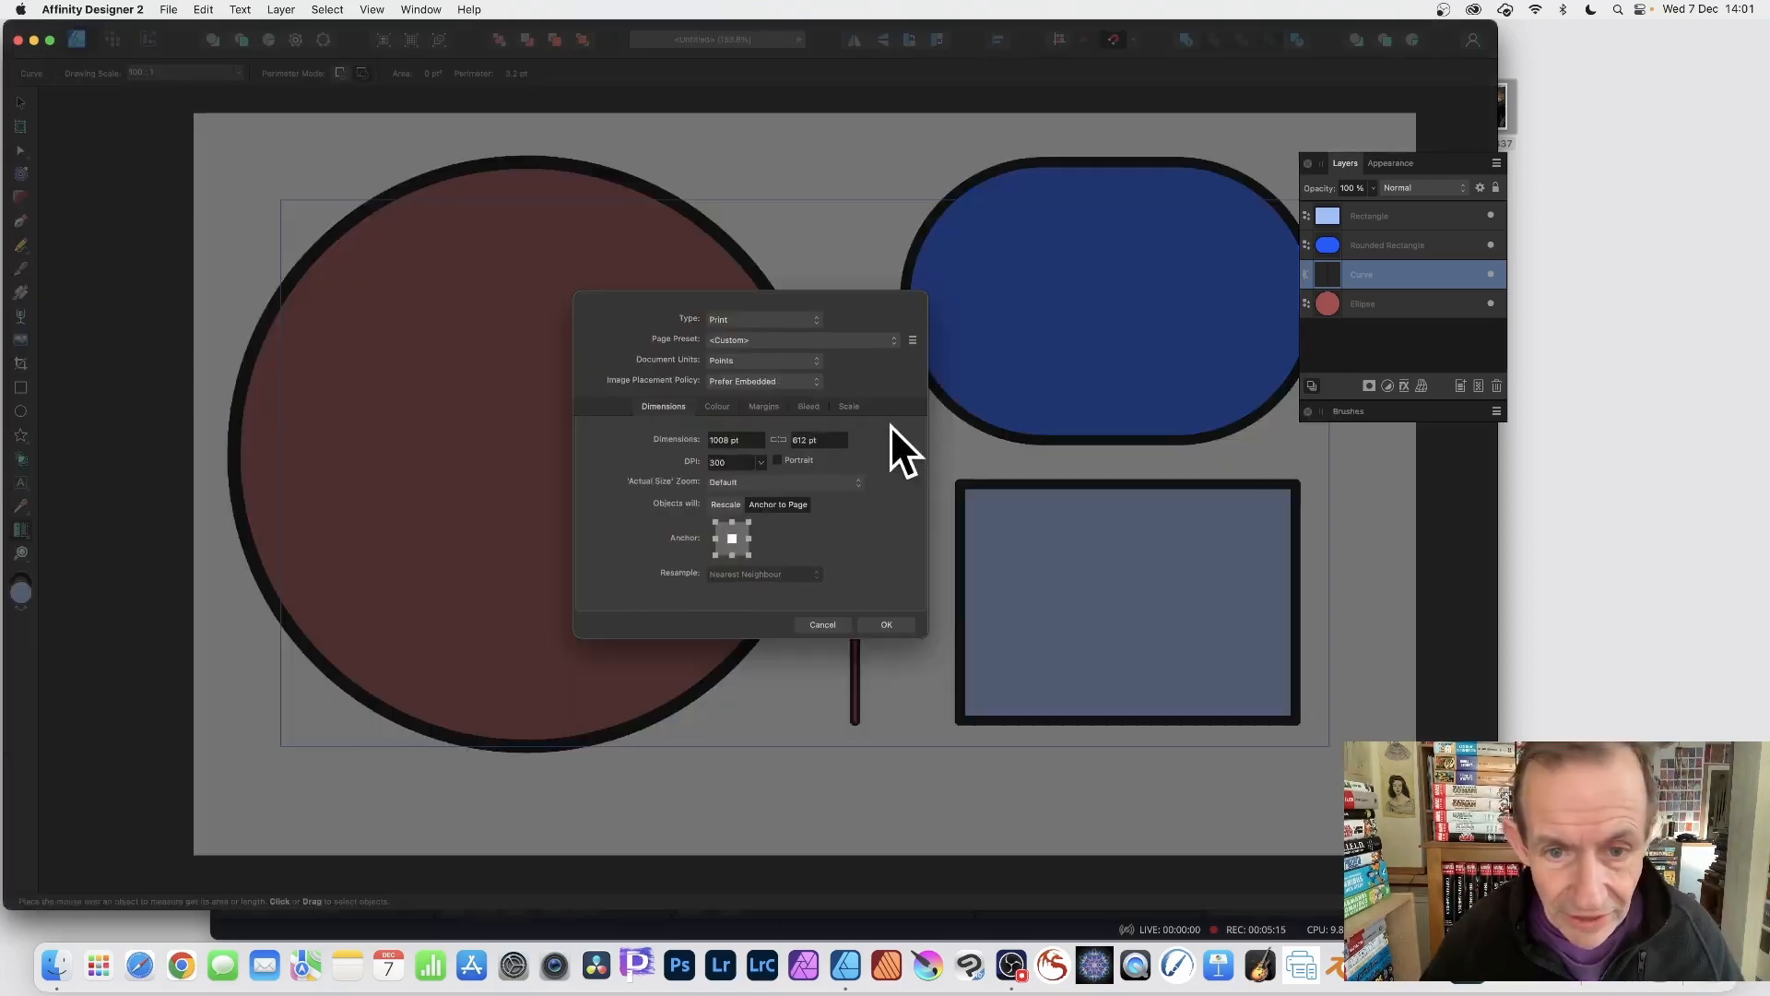
pyautogui.click(849, 407)
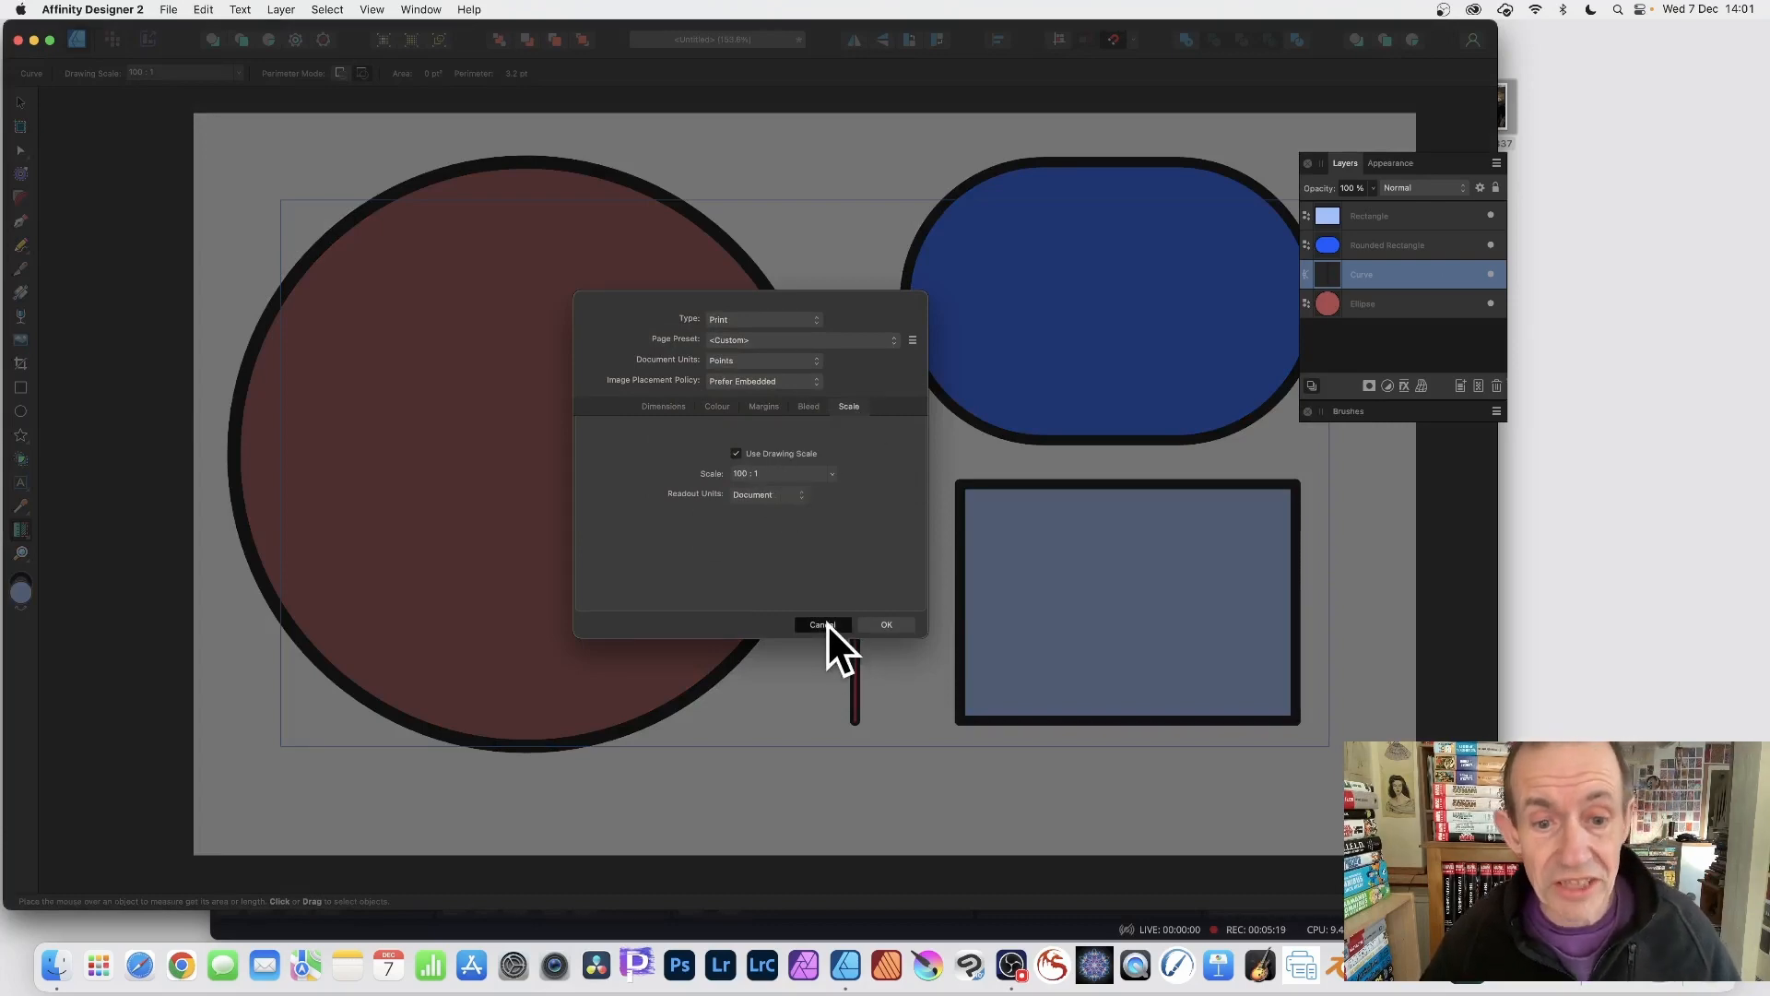
pyautogui.click(822, 624)
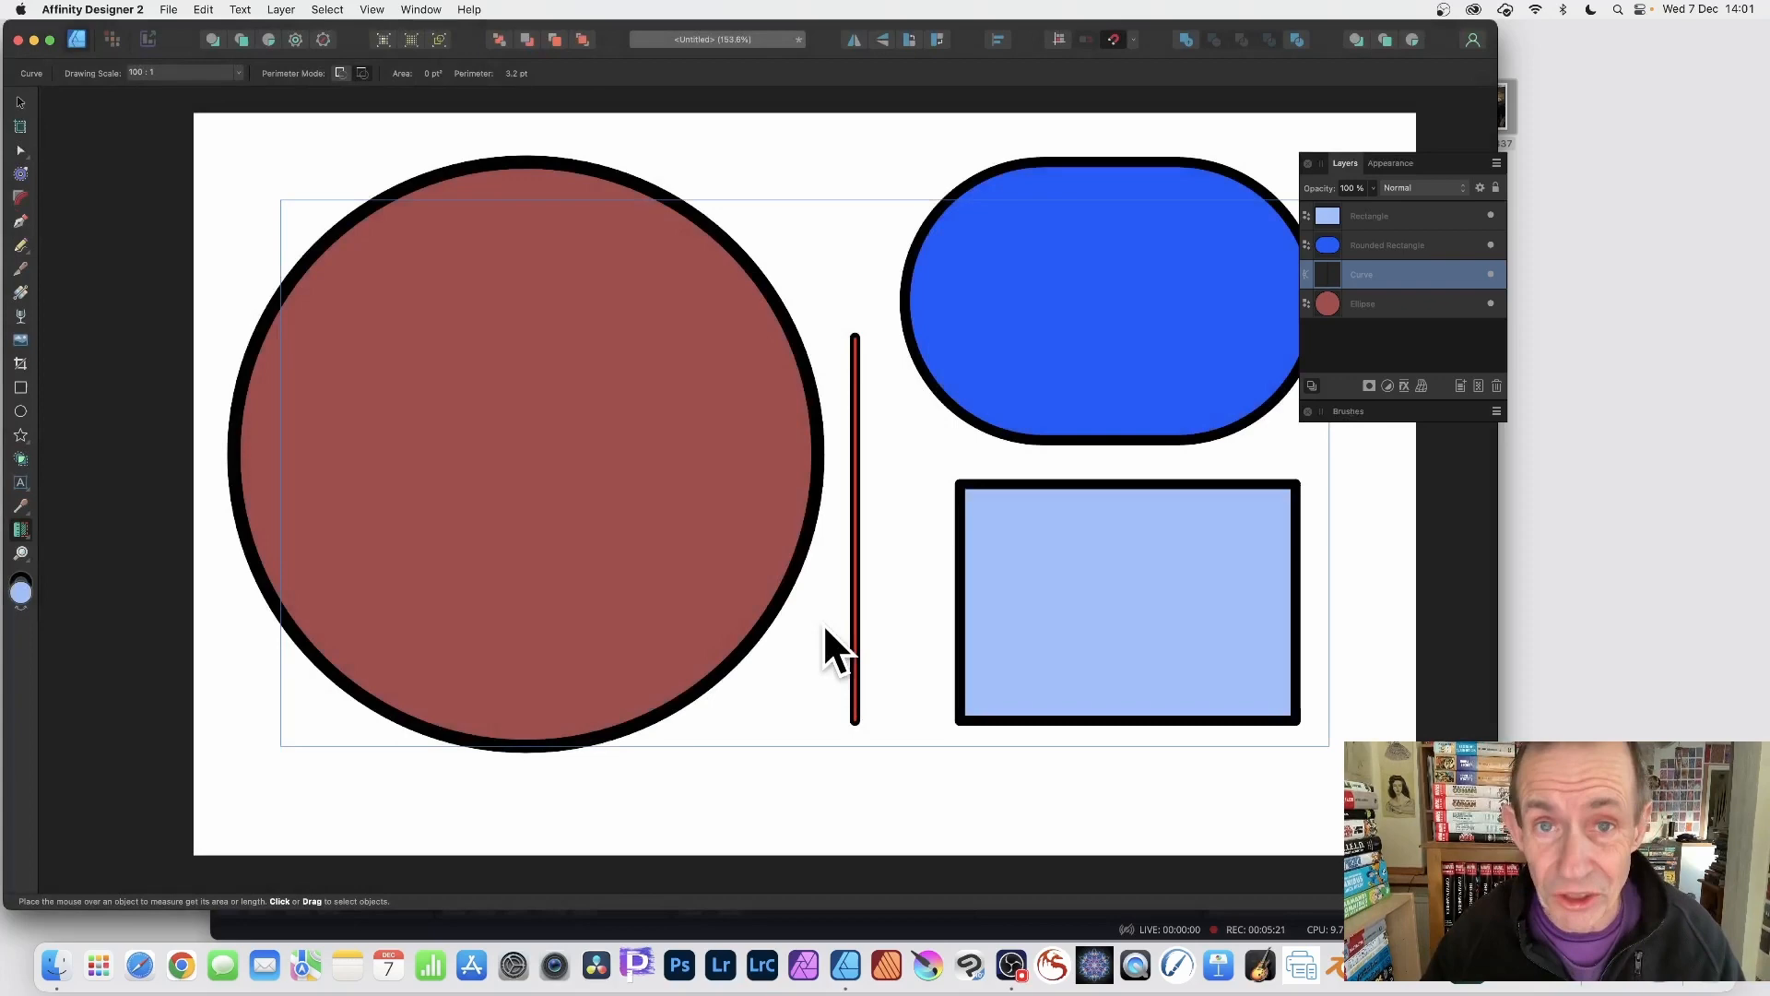